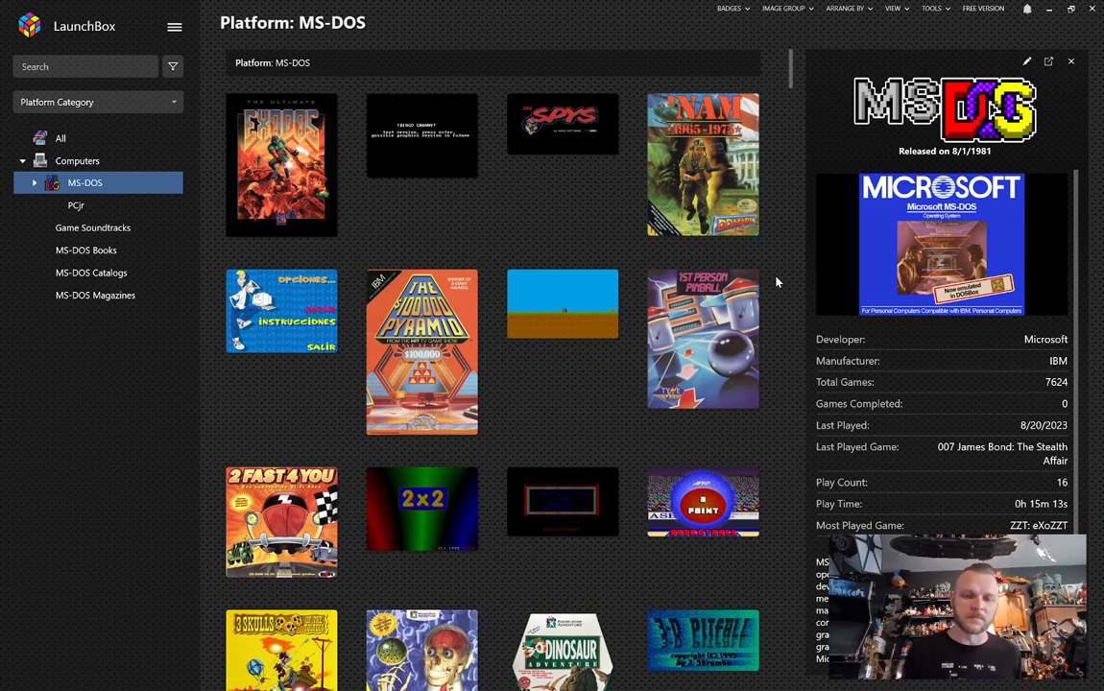
Search the MS-DOS library for 'monke' and show The Secret of Monkey Island's details.
click(87, 65)
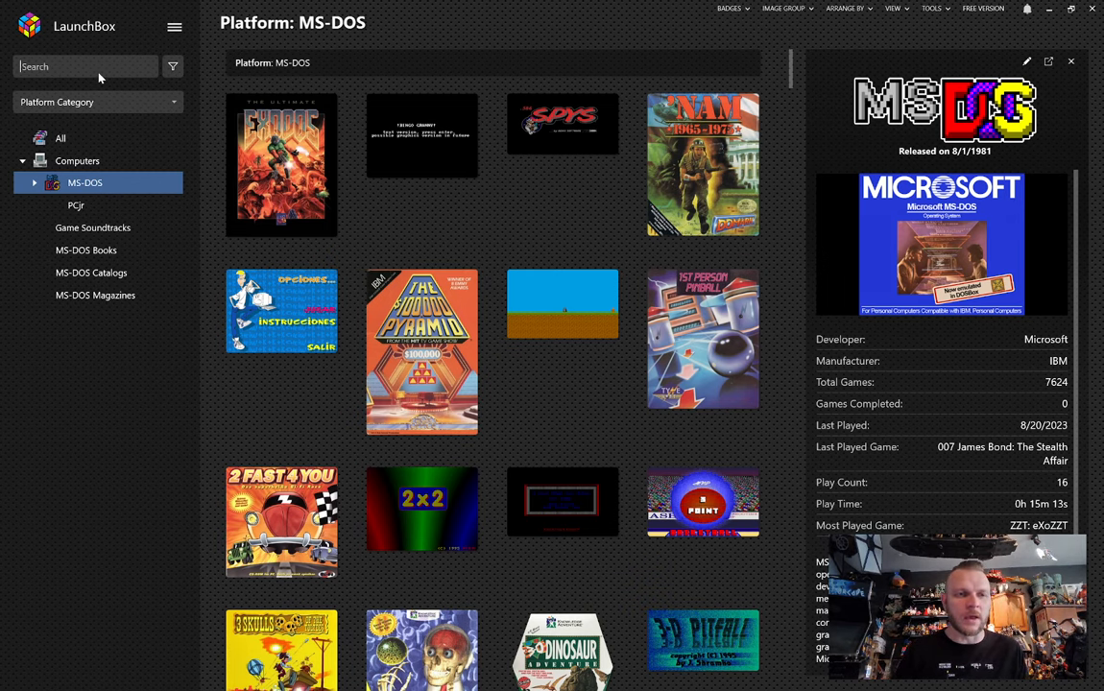
text(monkey)
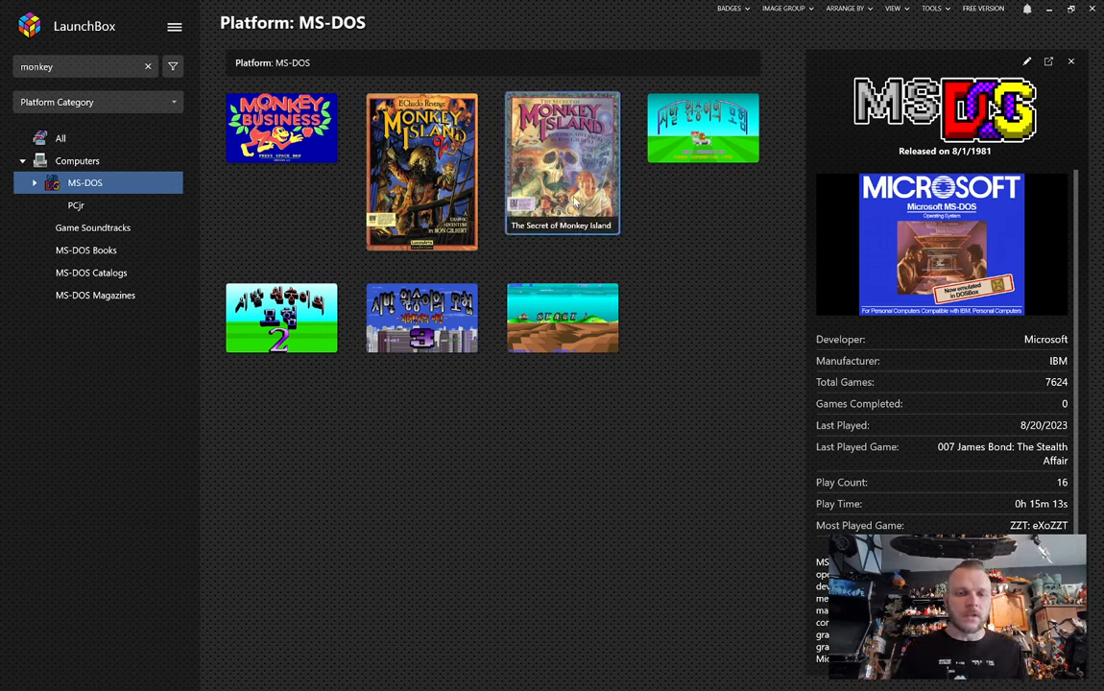
click(560, 163)
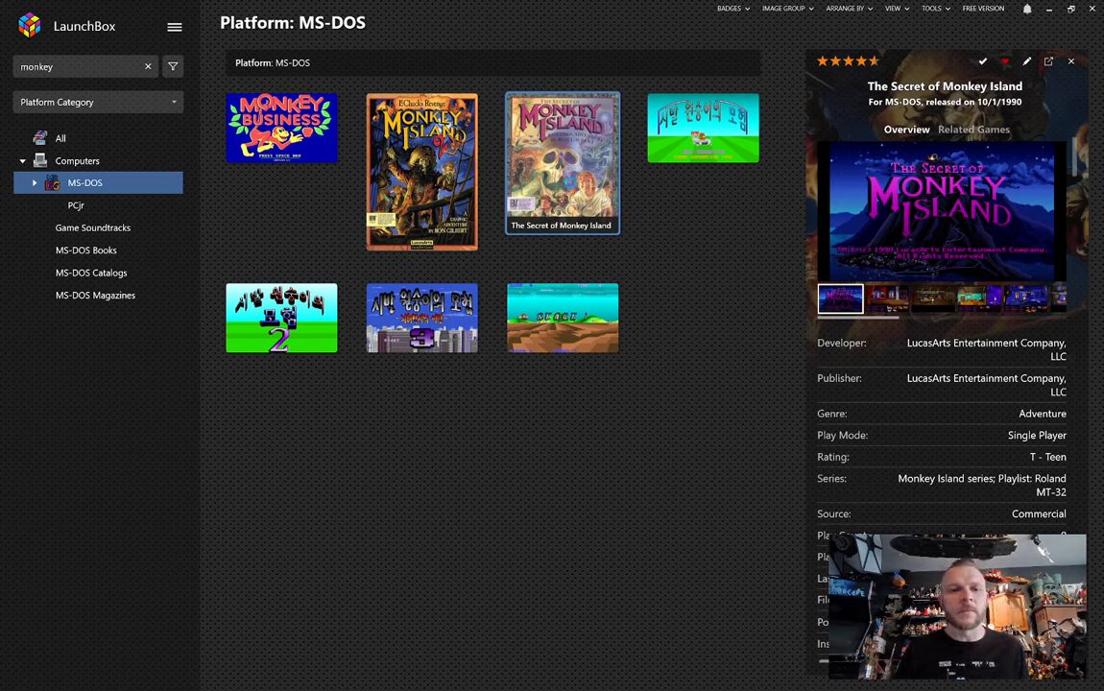
Show The Secret of Monkey Island's context options with its English Extras.
right_click(561, 163)
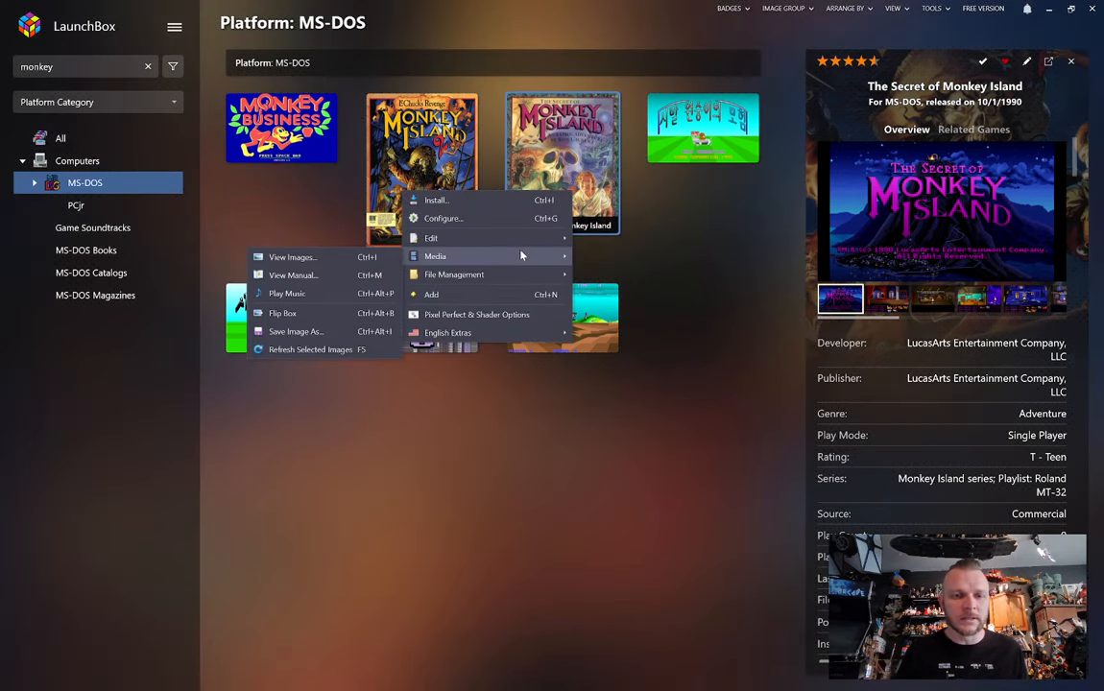
mouse_move(308, 292)
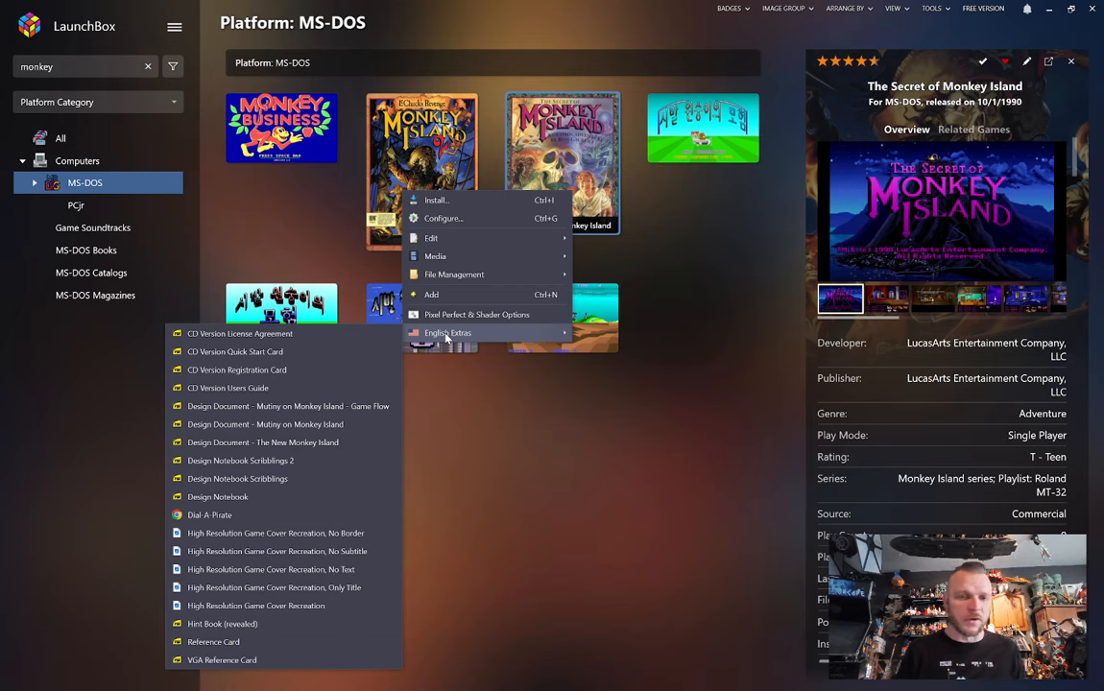
mouse_move(419, 336)
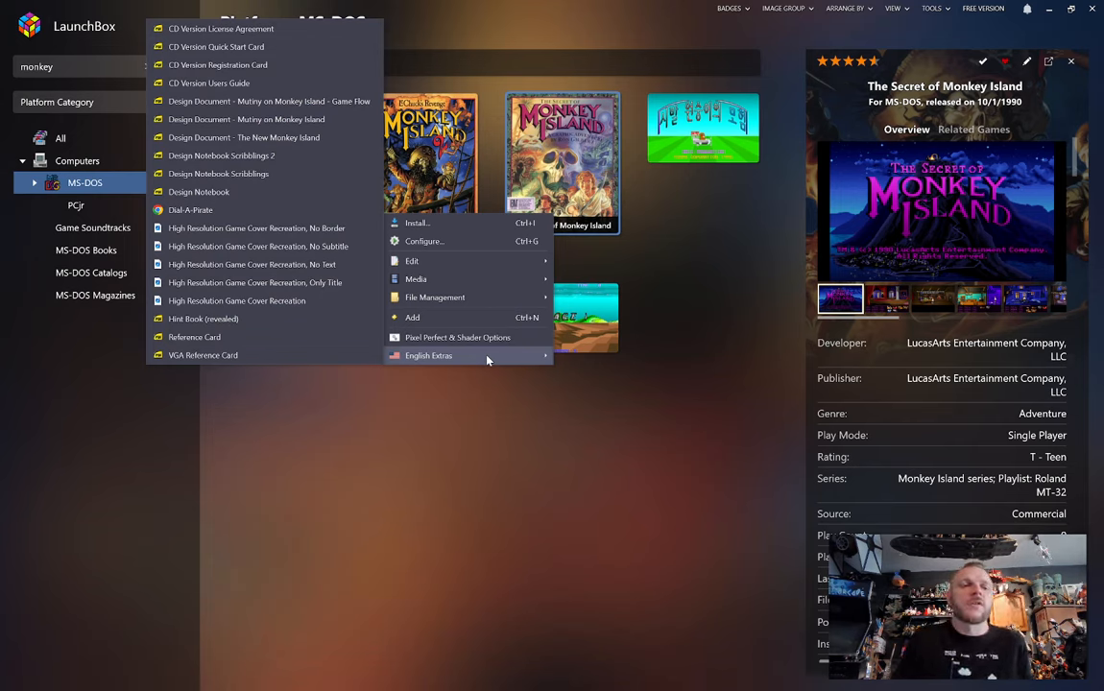
mouse_move(240, 85)
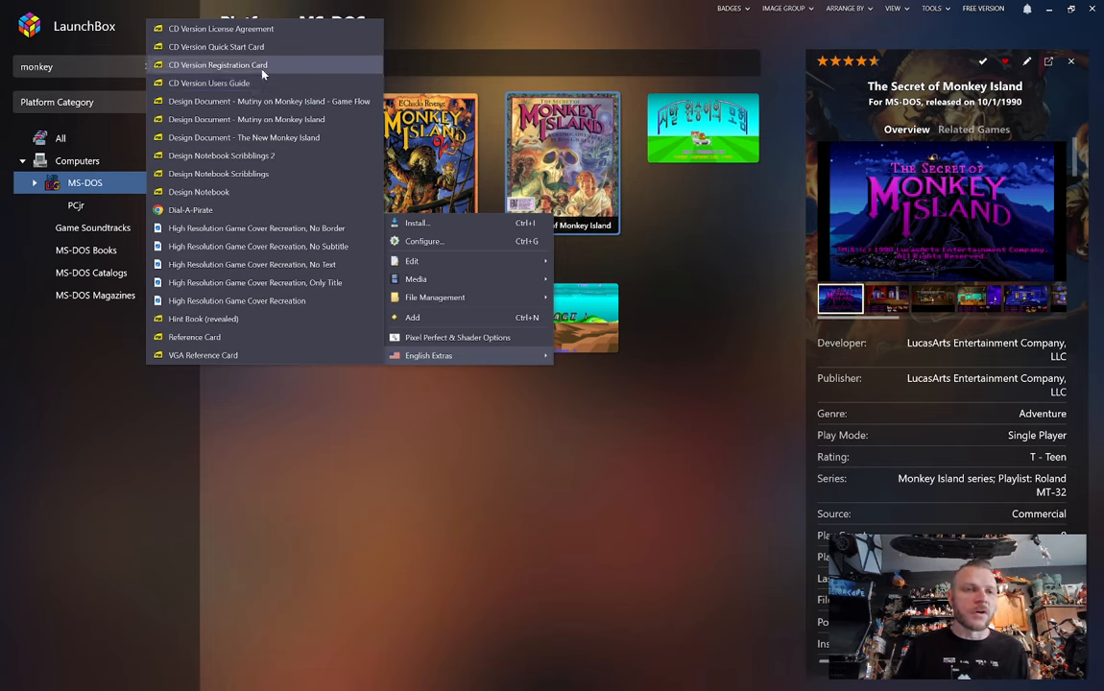
mouse_move(272, 29)
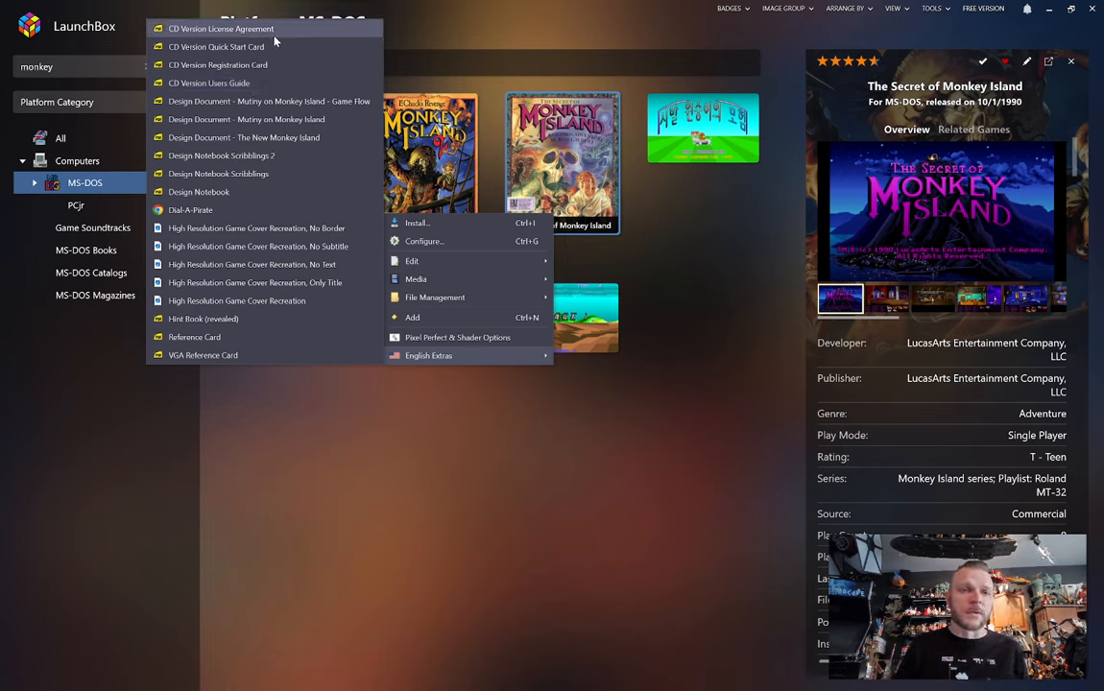
mouse_move(268, 99)
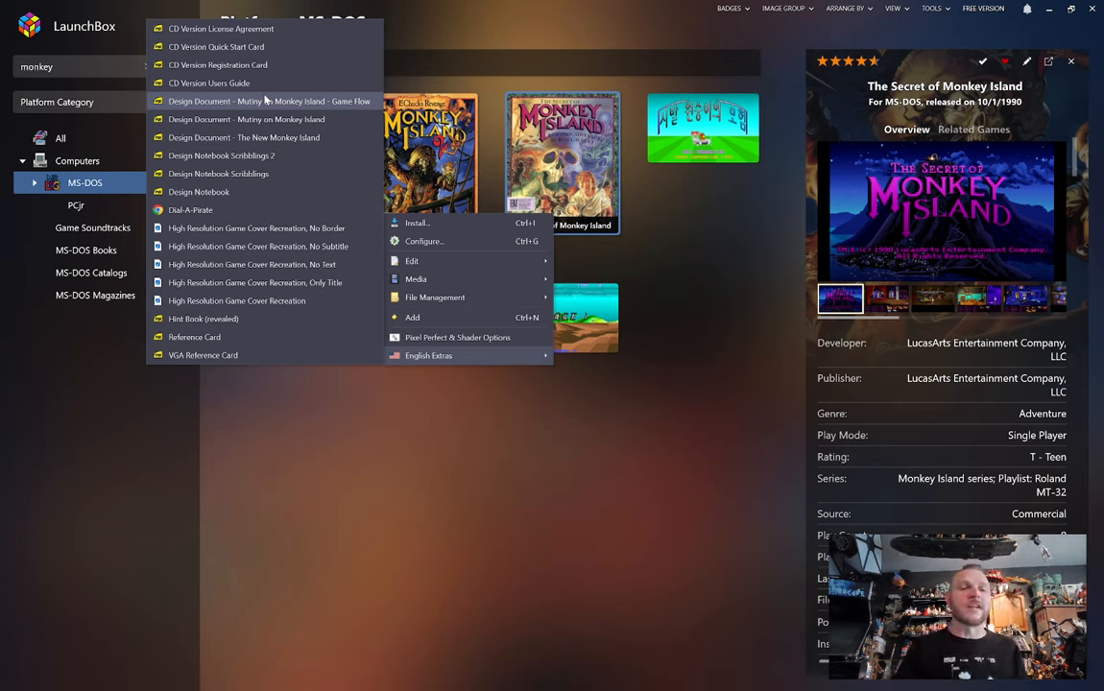
mouse_move(234, 209)
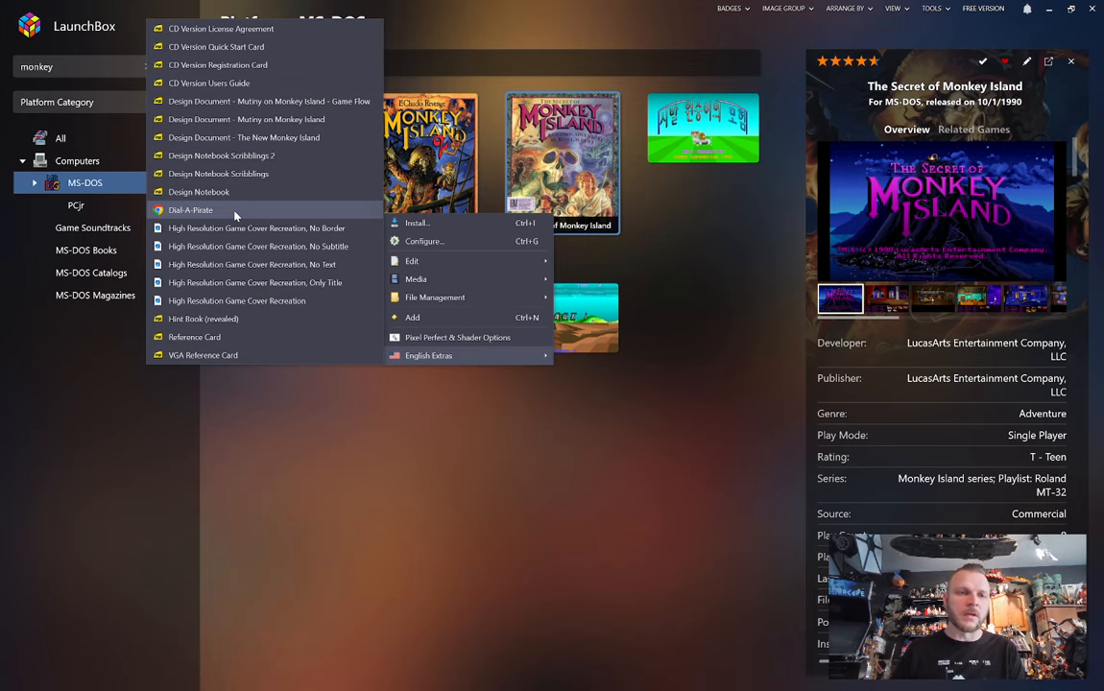
View the Dial-A-Pirate code wheel in Chrome, rotate it, switch layers, then close the page.
click(190, 210)
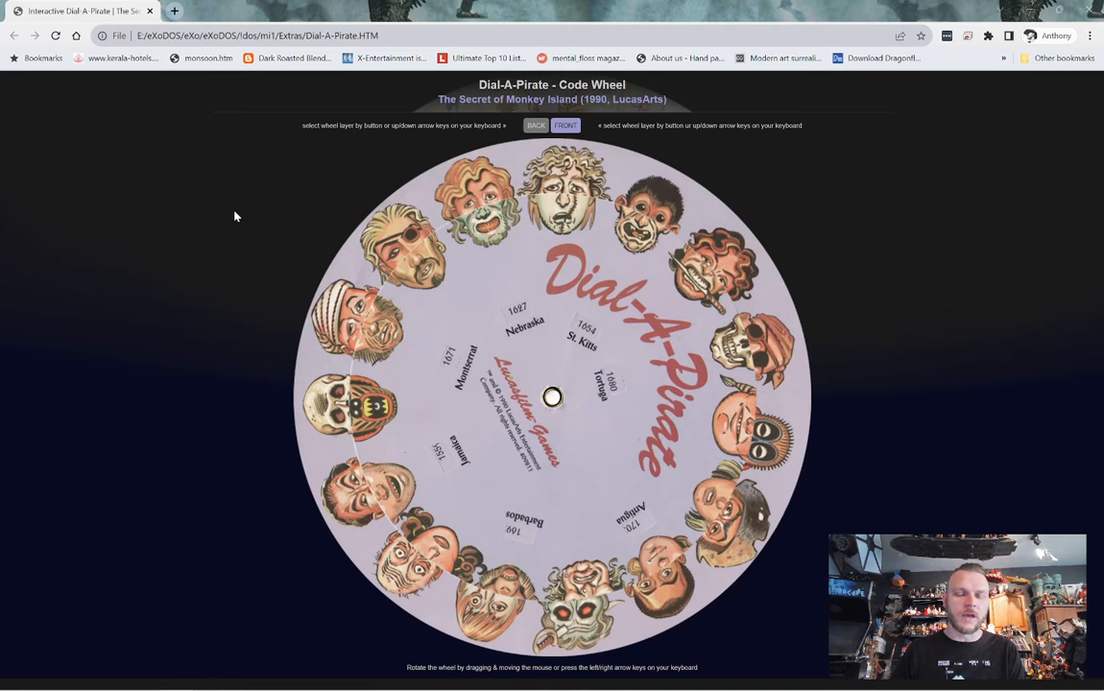
mouse_move(553, 253)
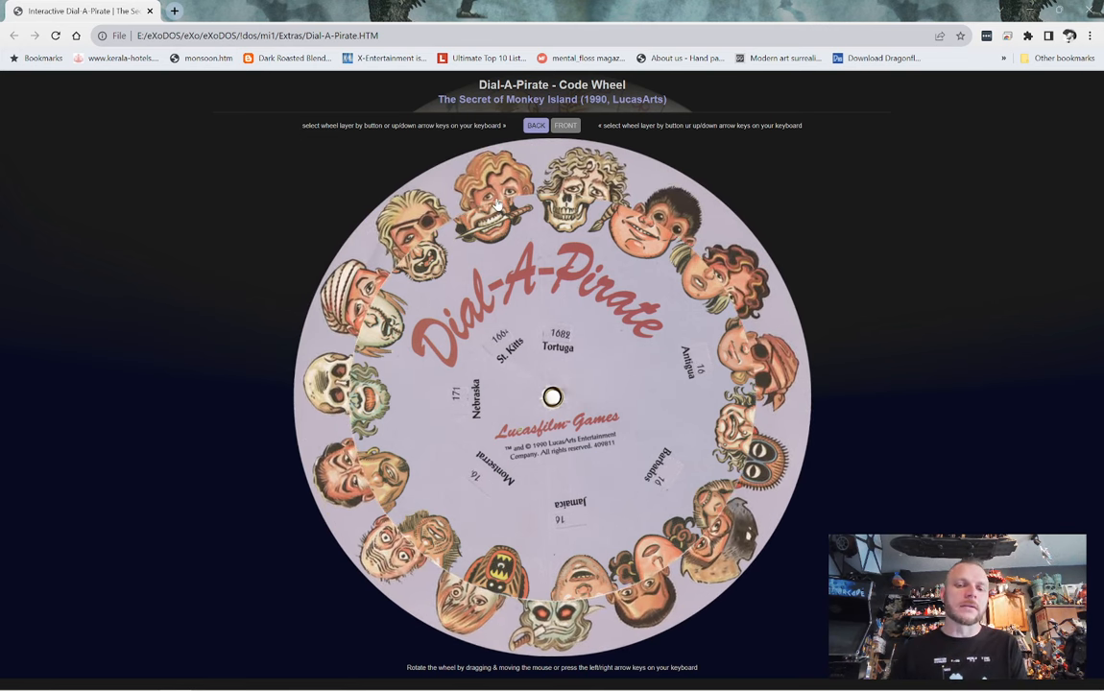
drag(497, 202, 472, 200)
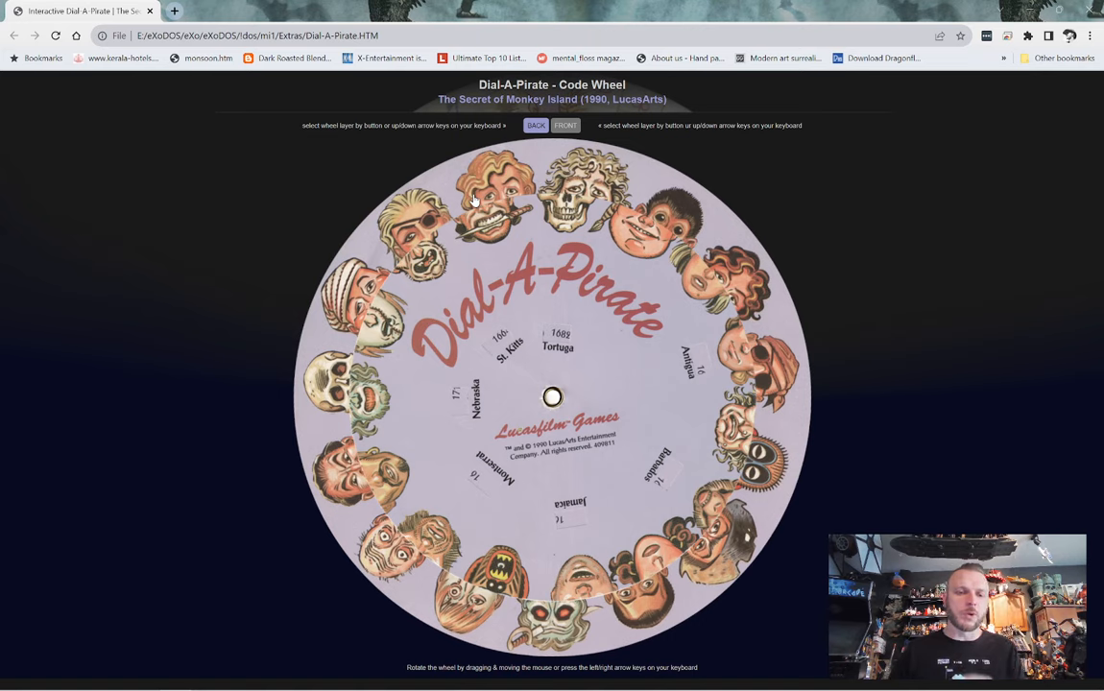
mouse_move(468, 411)
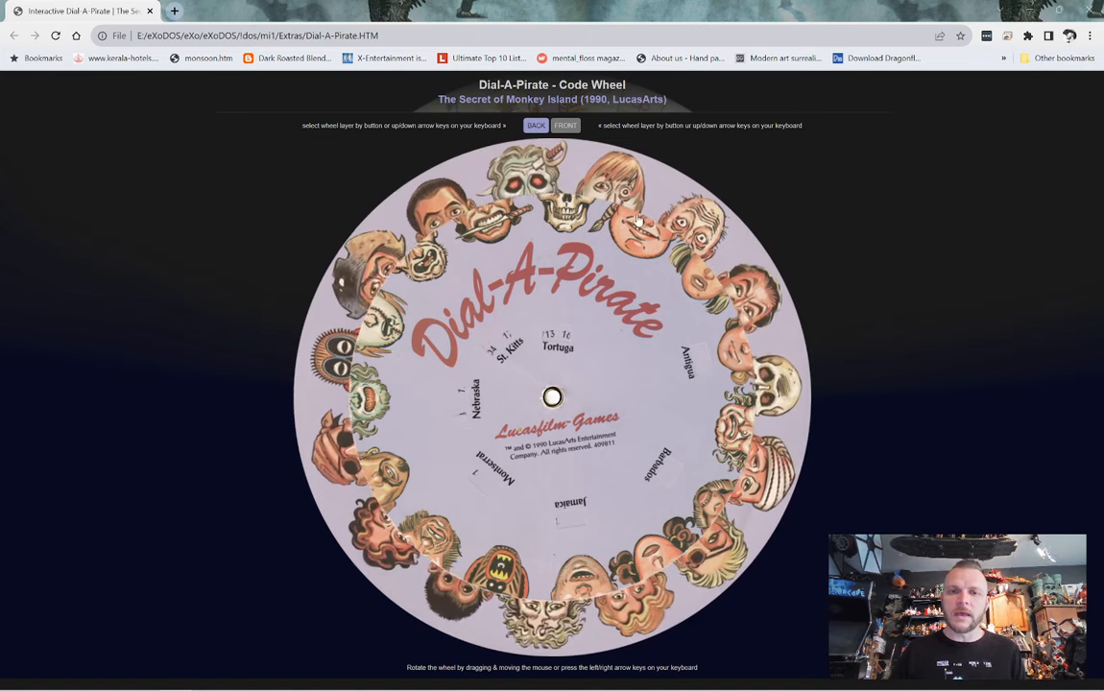
click(564, 125)
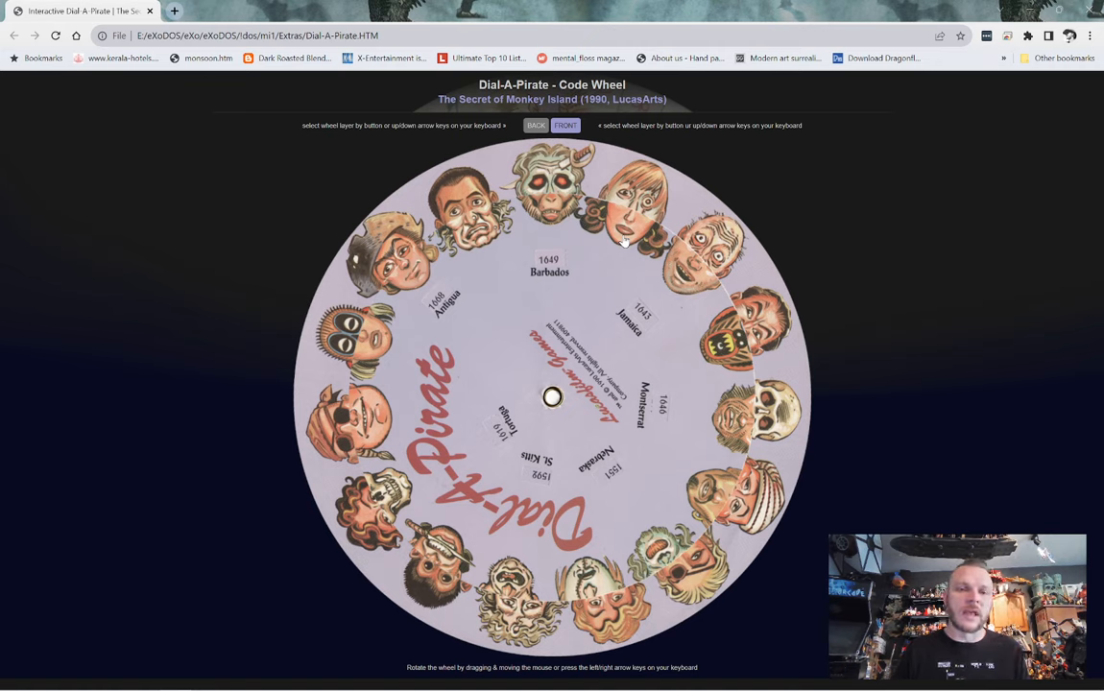
mouse_move(438, 315)
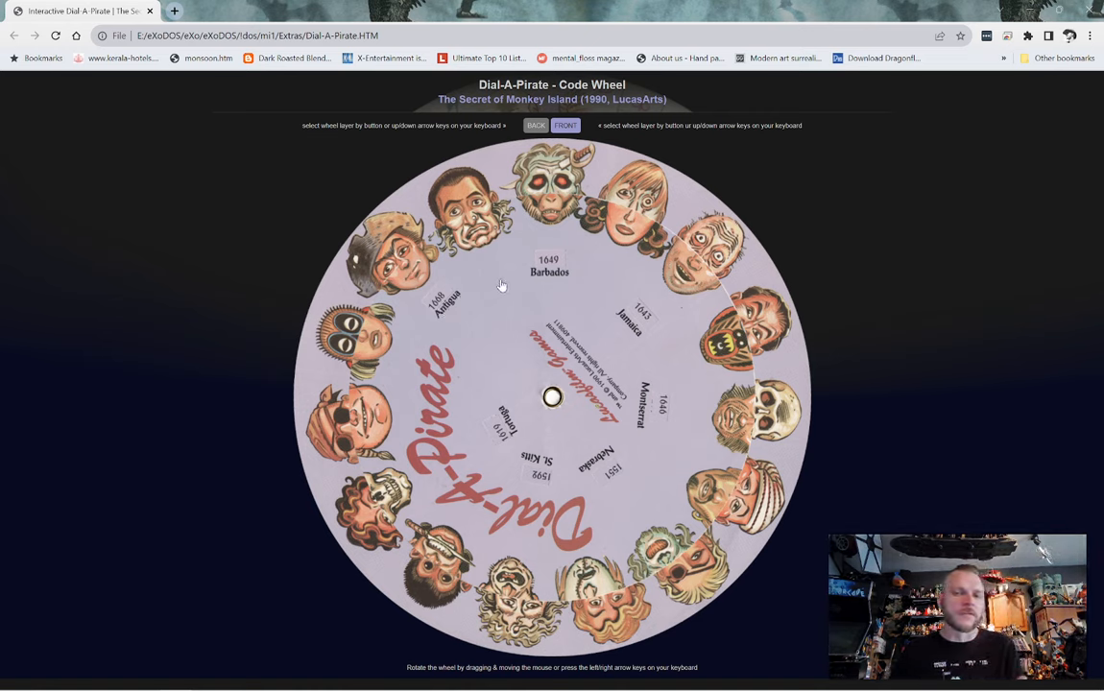
mouse_move(511, 276)
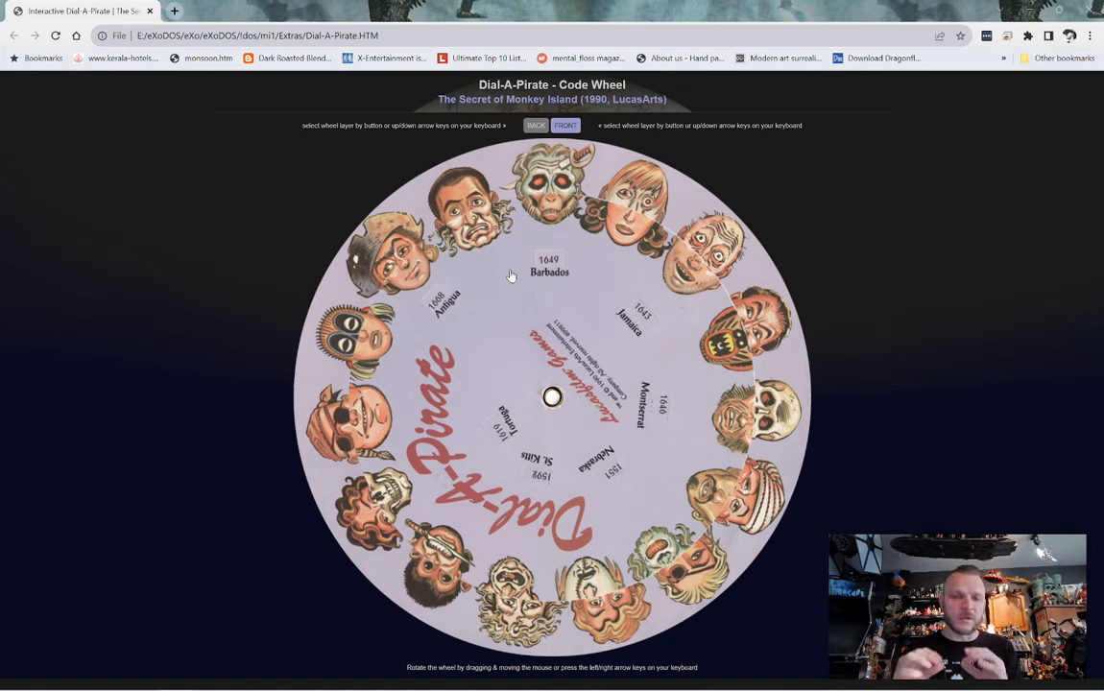
mouse_move(568, 277)
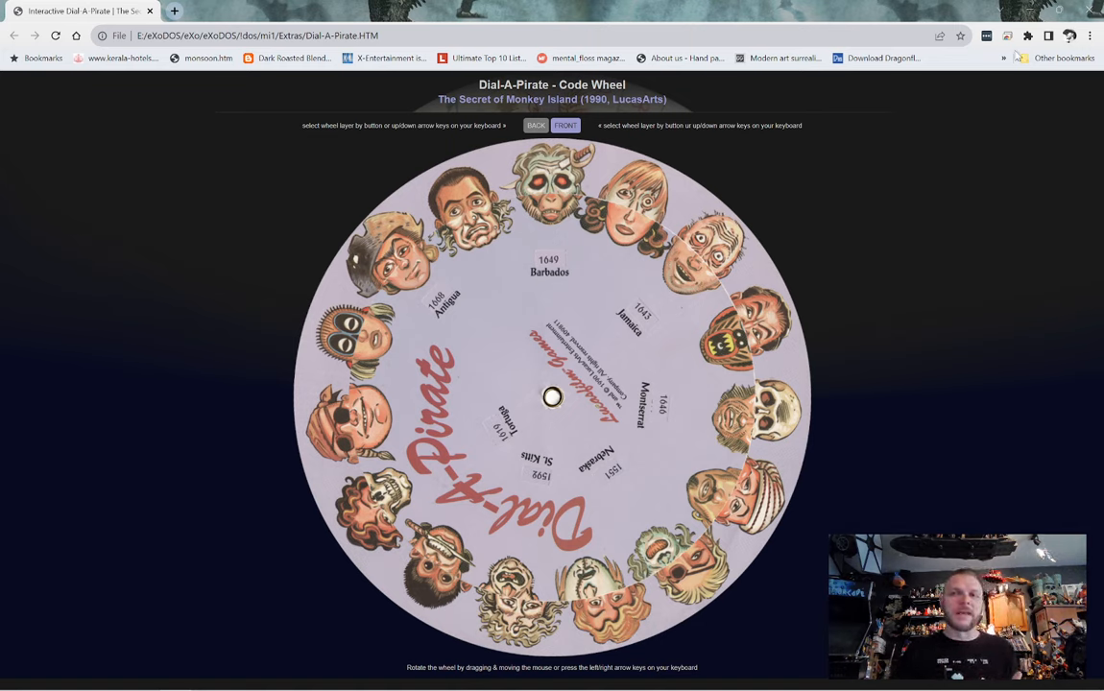
mouse_move(1091, 12)
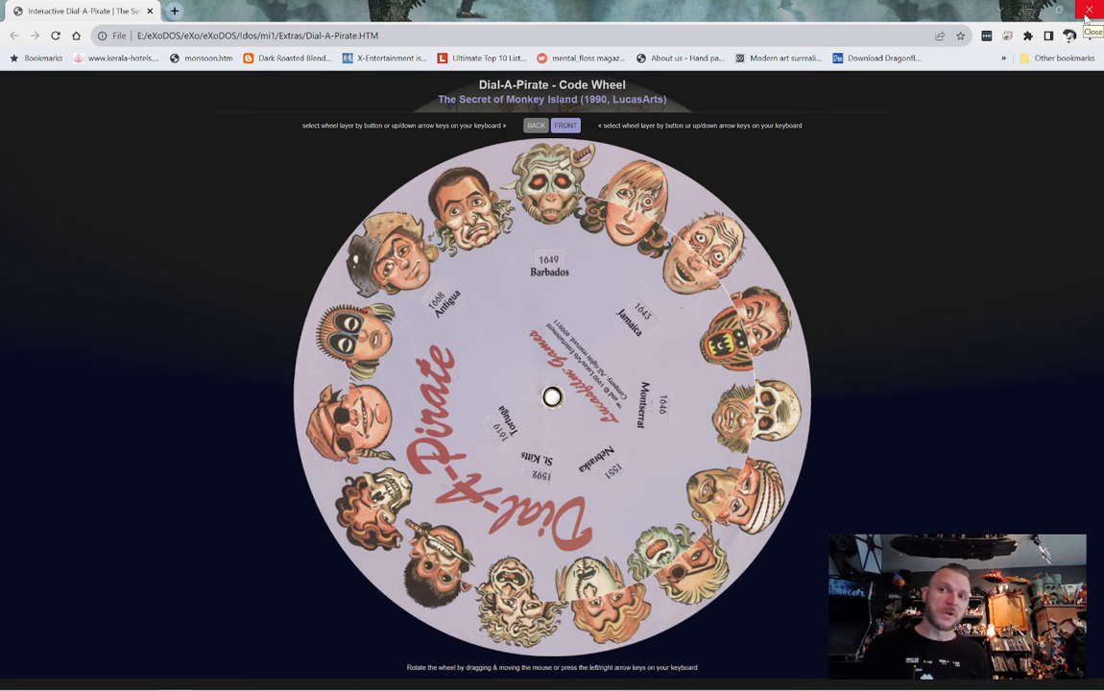
click(1091, 12)
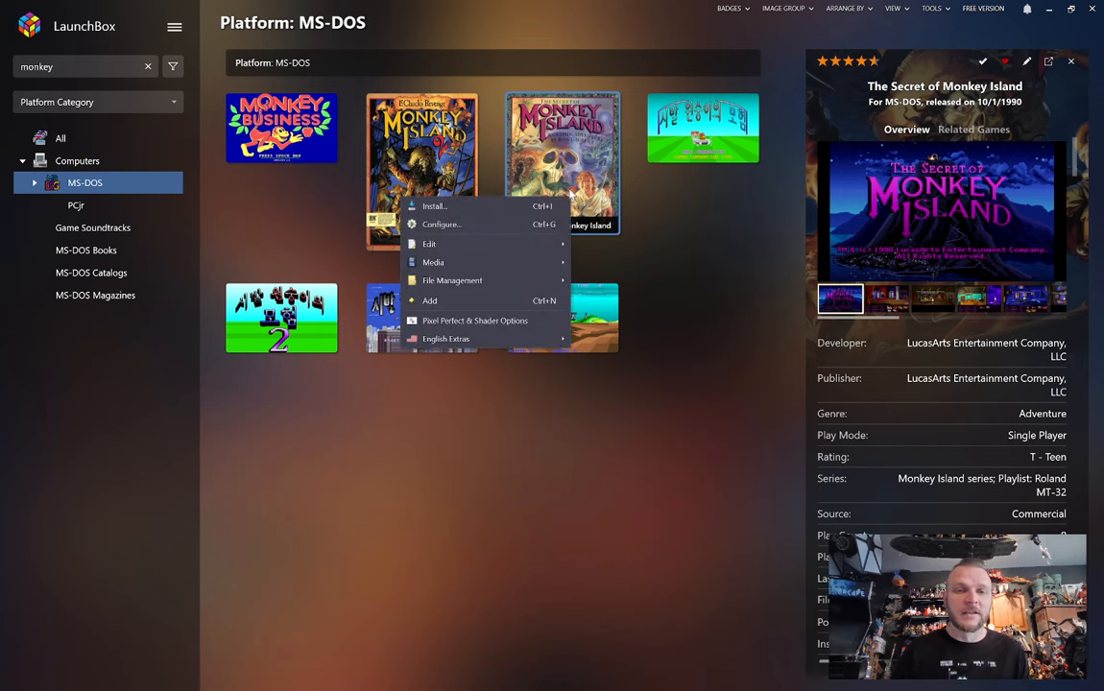
mouse_move(445, 338)
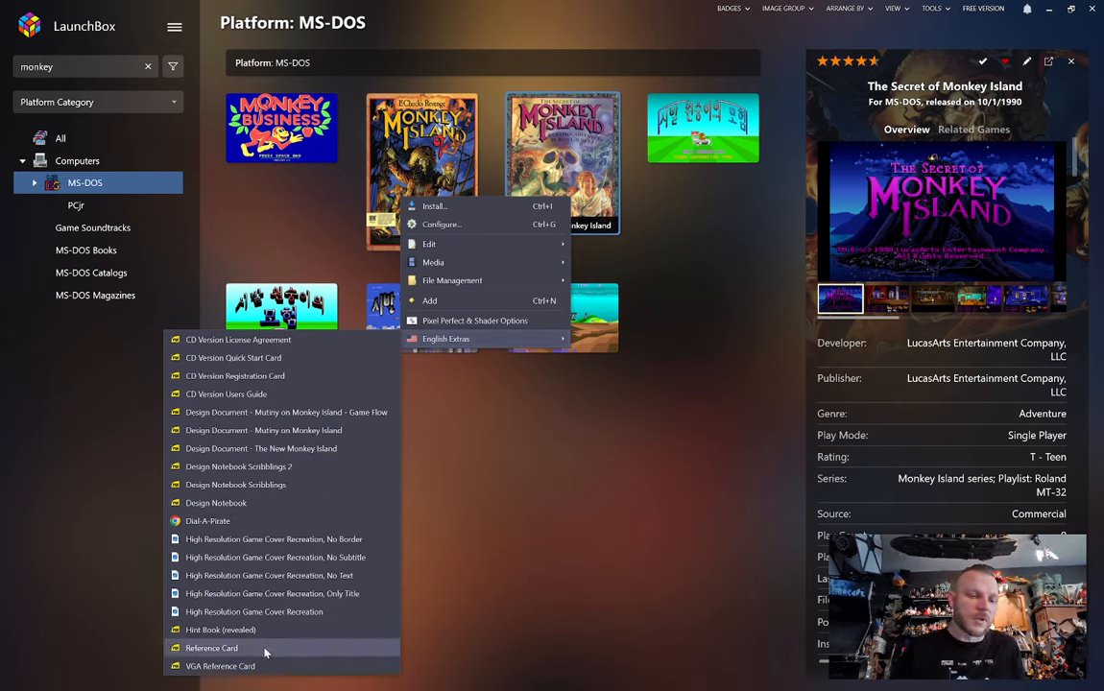
mouse_move(253, 610)
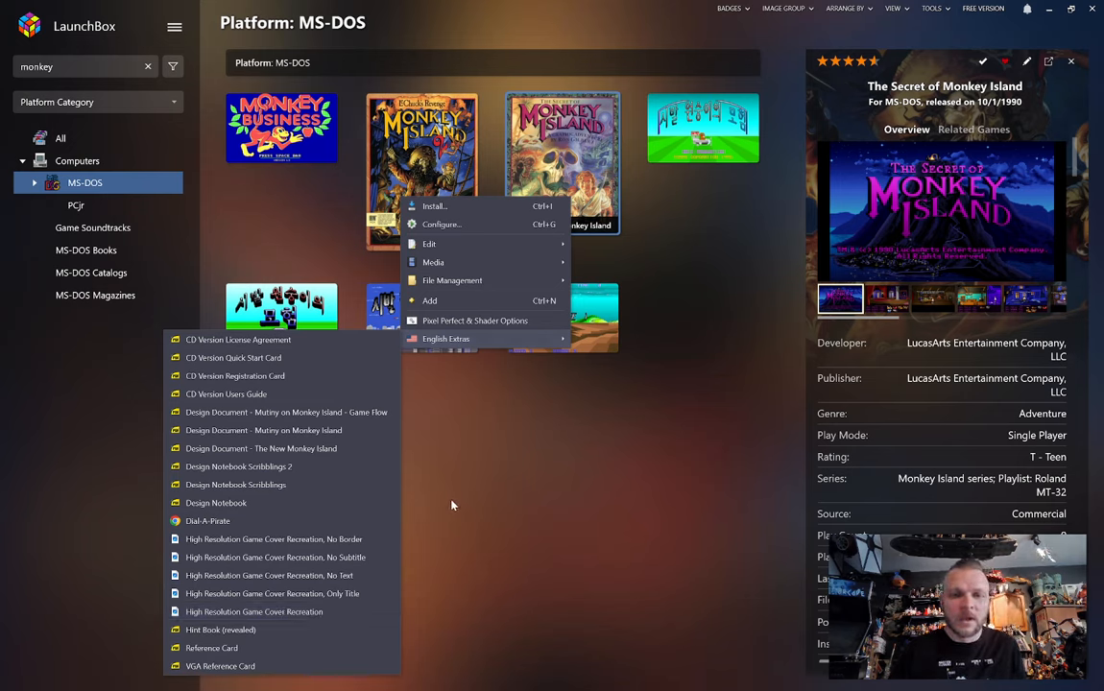
mouse_move(459, 499)
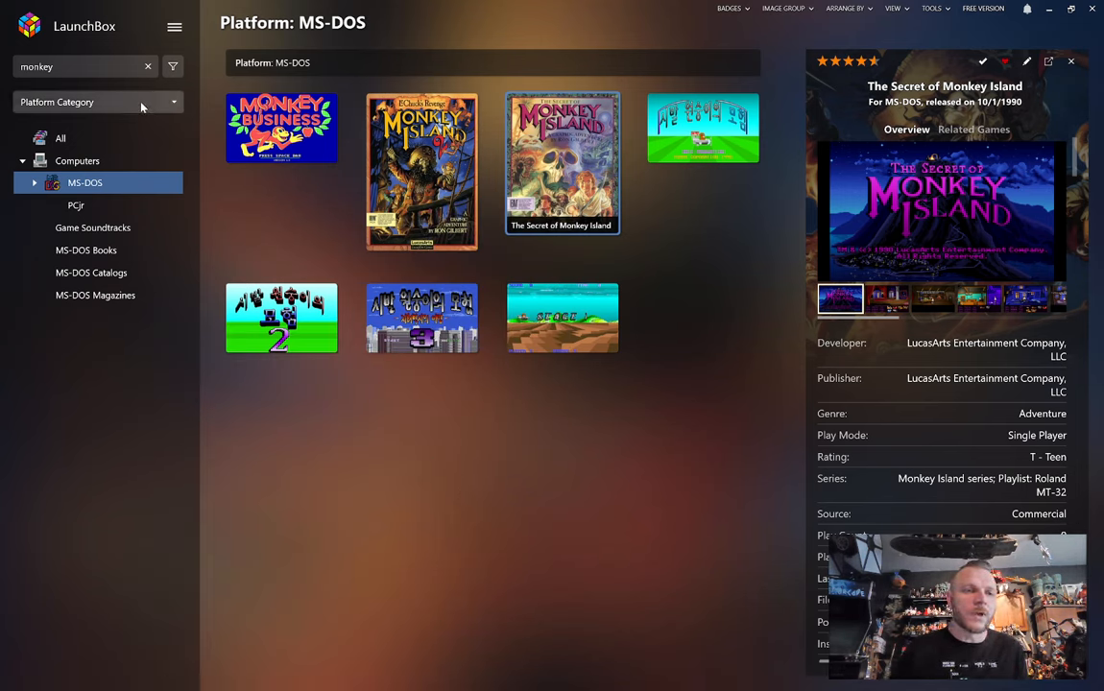
Clear the Monkey search so the full MS-DOS library lists again.
click(148, 65)
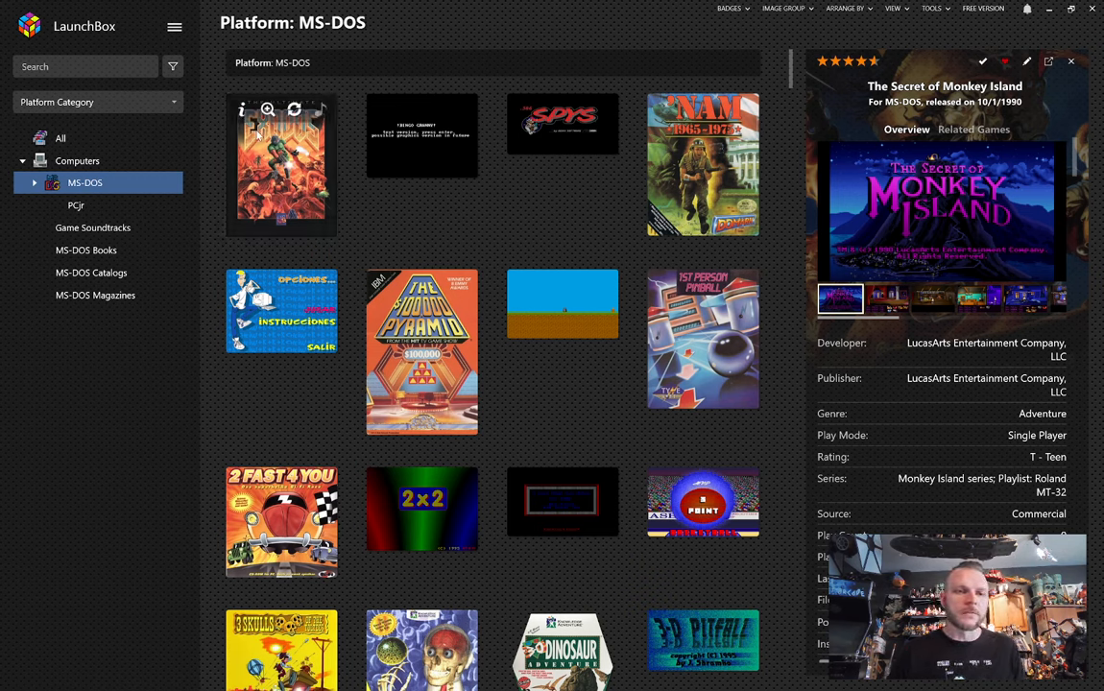
Filter the MS-DOS library by Genre > Sports > Football.
click(280, 165)
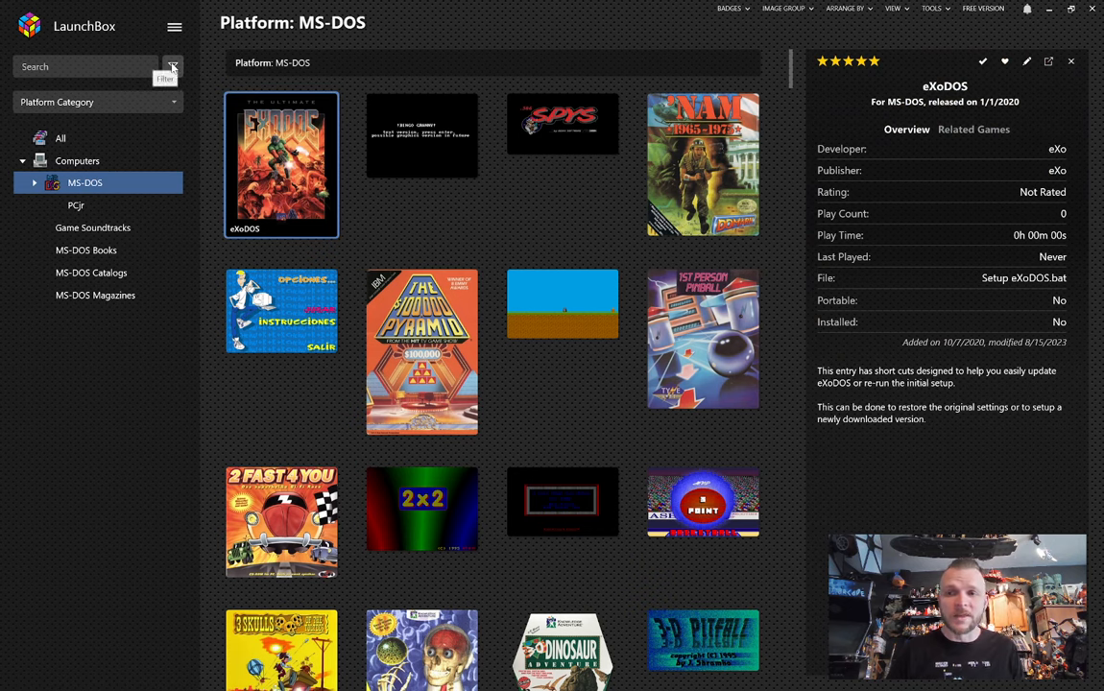
click(172, 65)
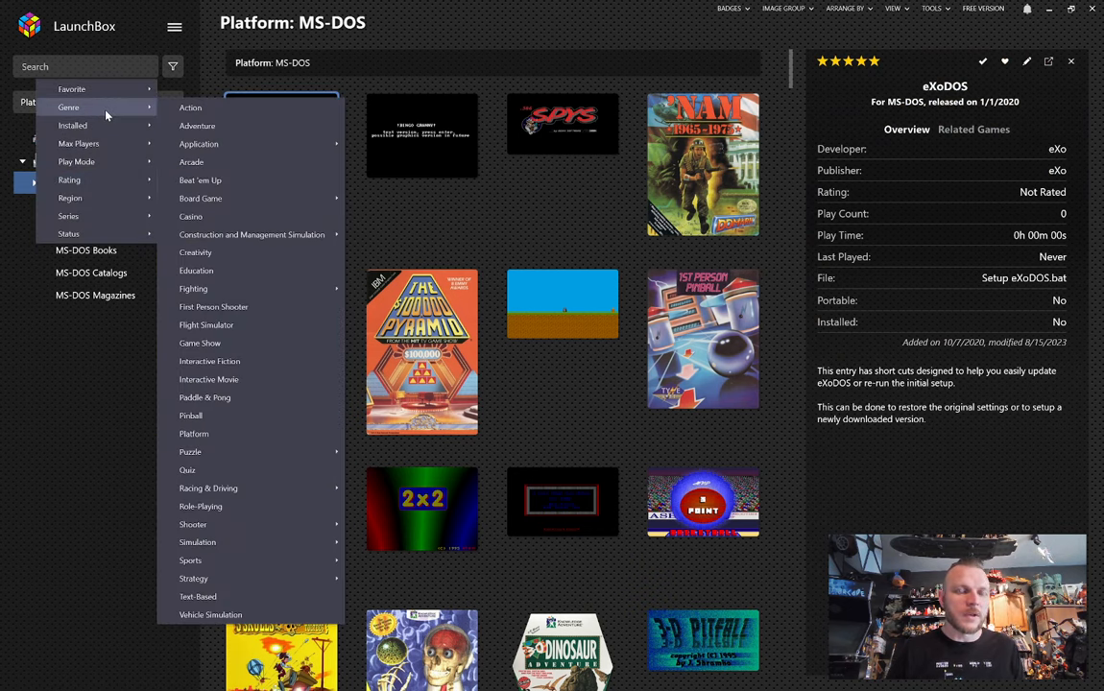
mouse_move(228, 451)
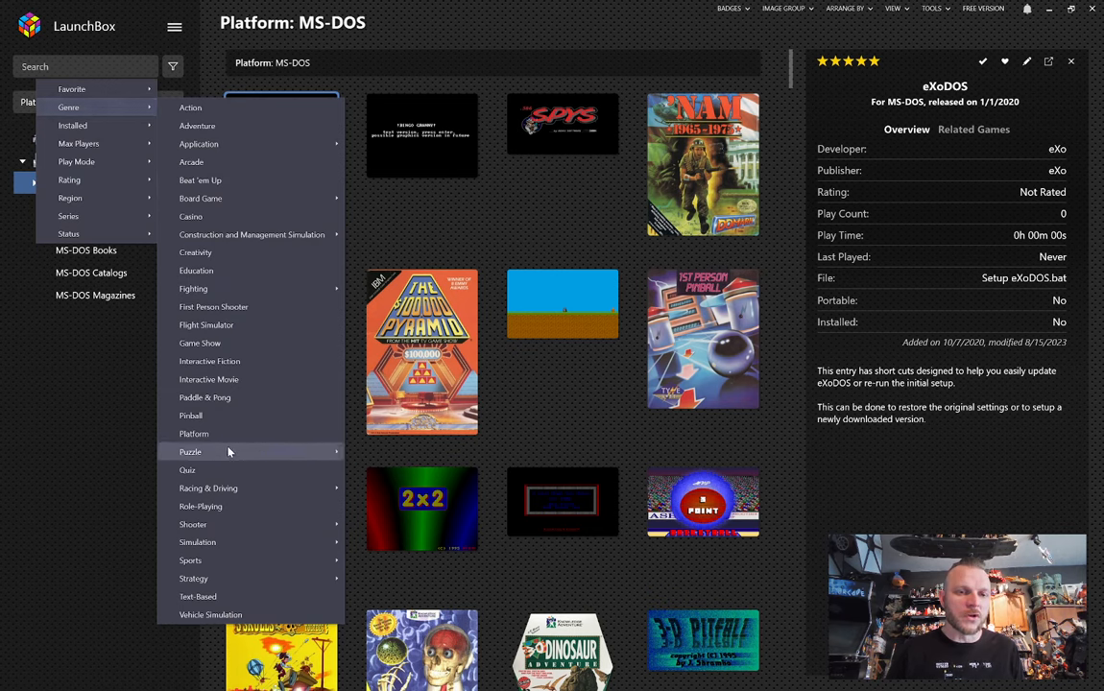
mouse_move(190, 453)
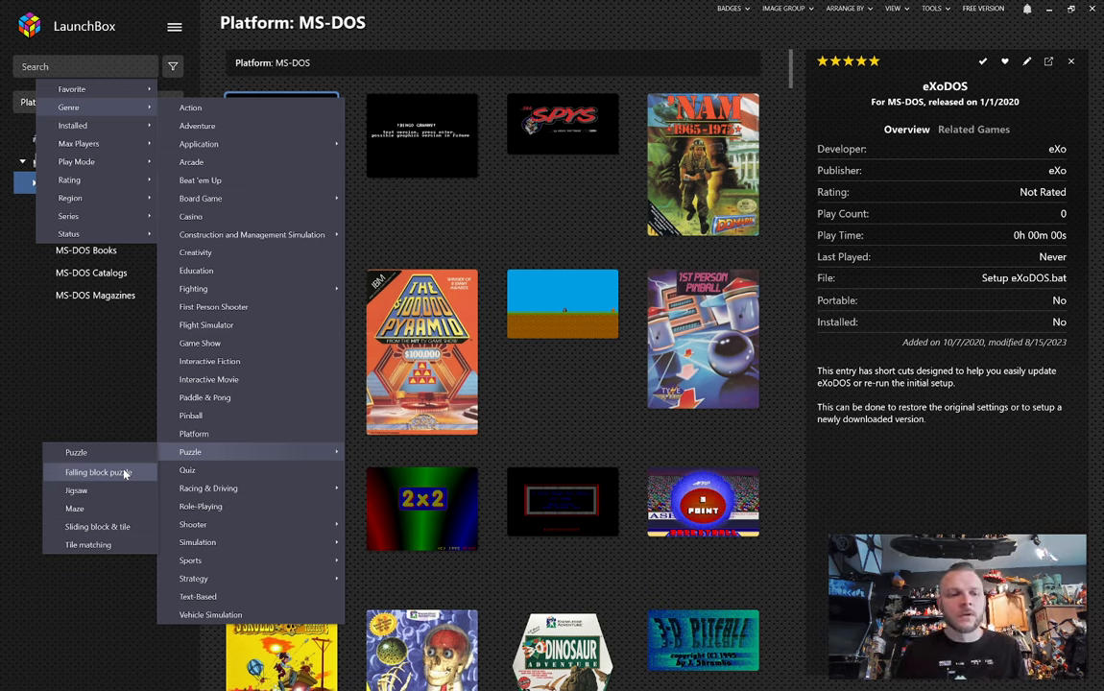
mouse_move(189, 468)
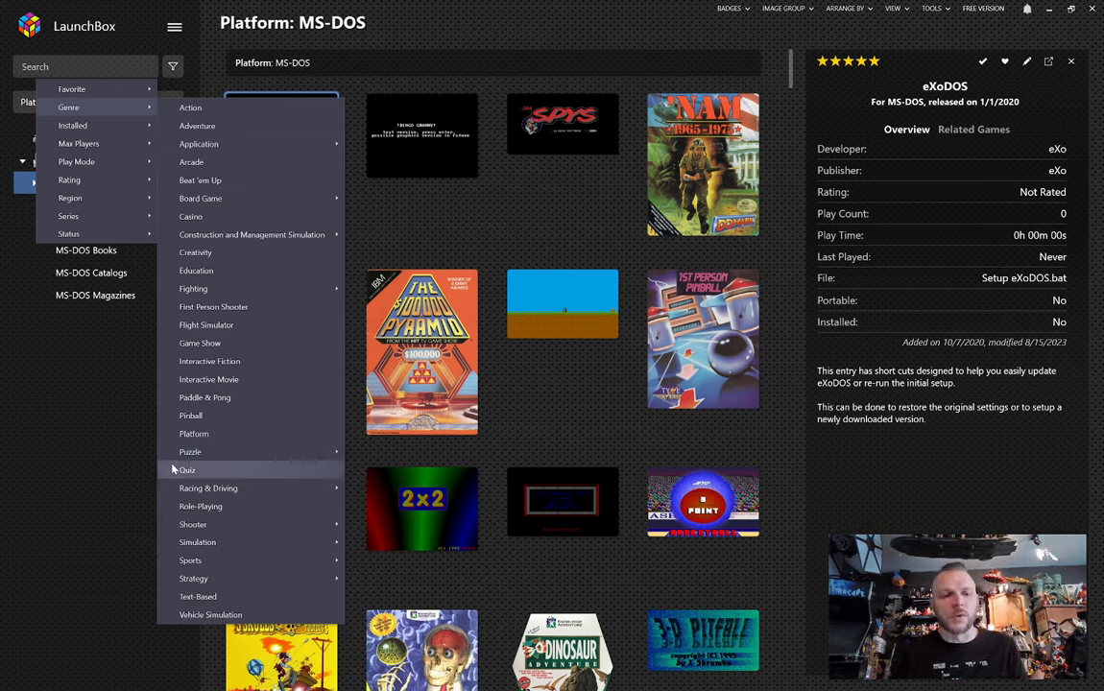
mouse_move(200, 507)
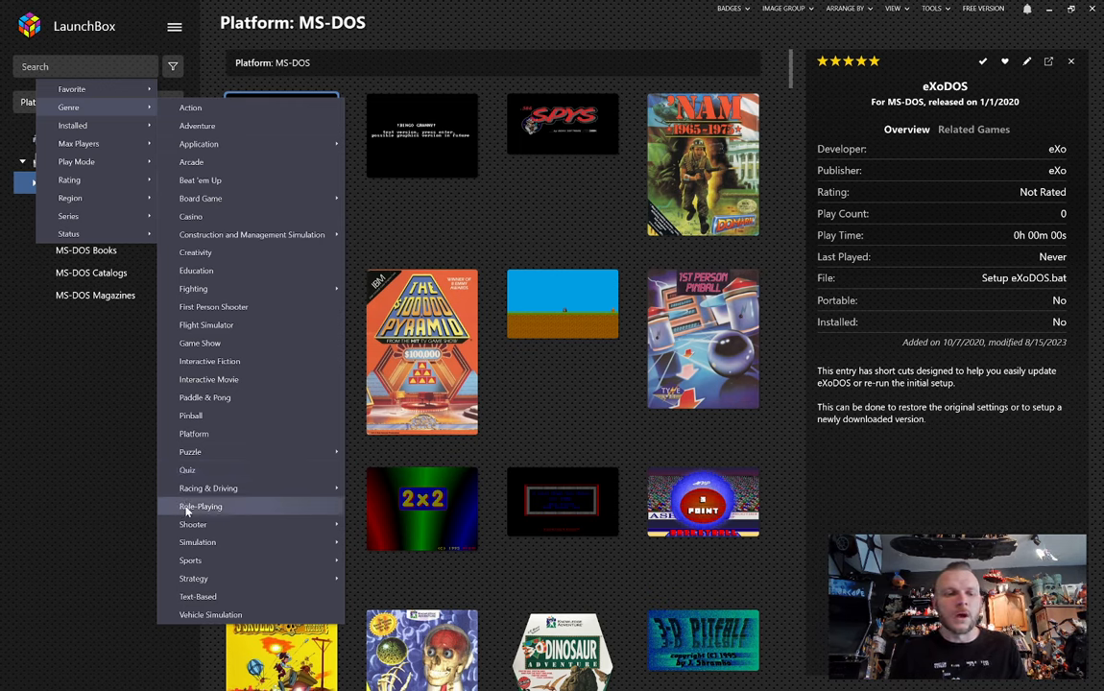
mouse_move(190, 561)
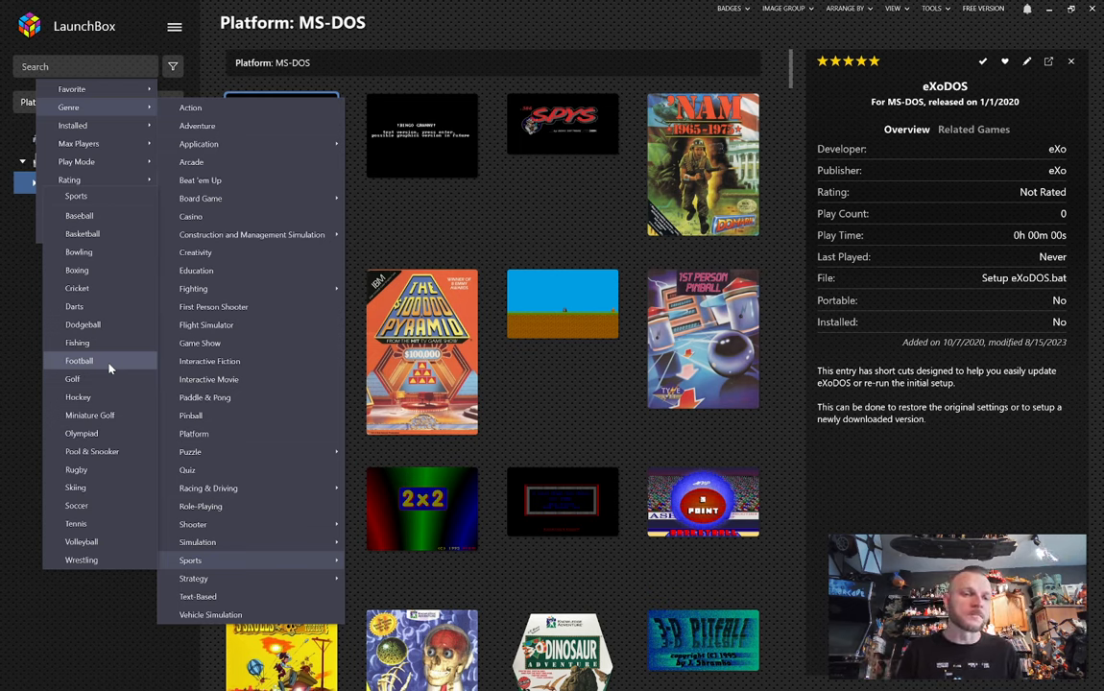
click(81, 361)
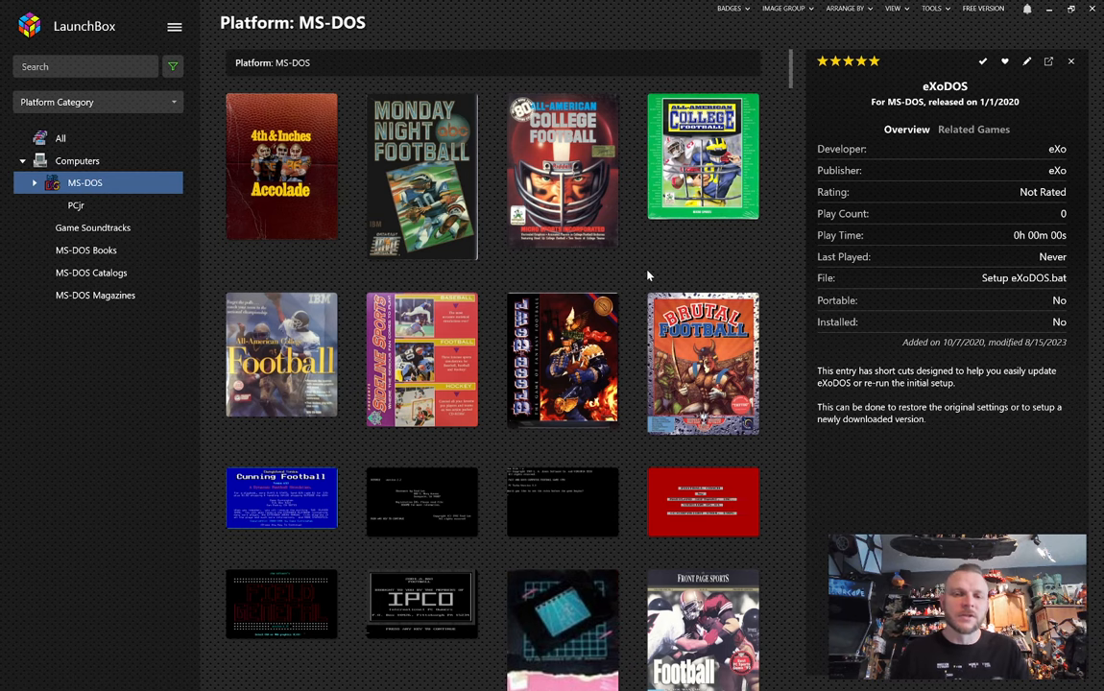
View MicroLeague Football: The Coach's Challenge details, then clear the football filter.
scroll(down, 3)
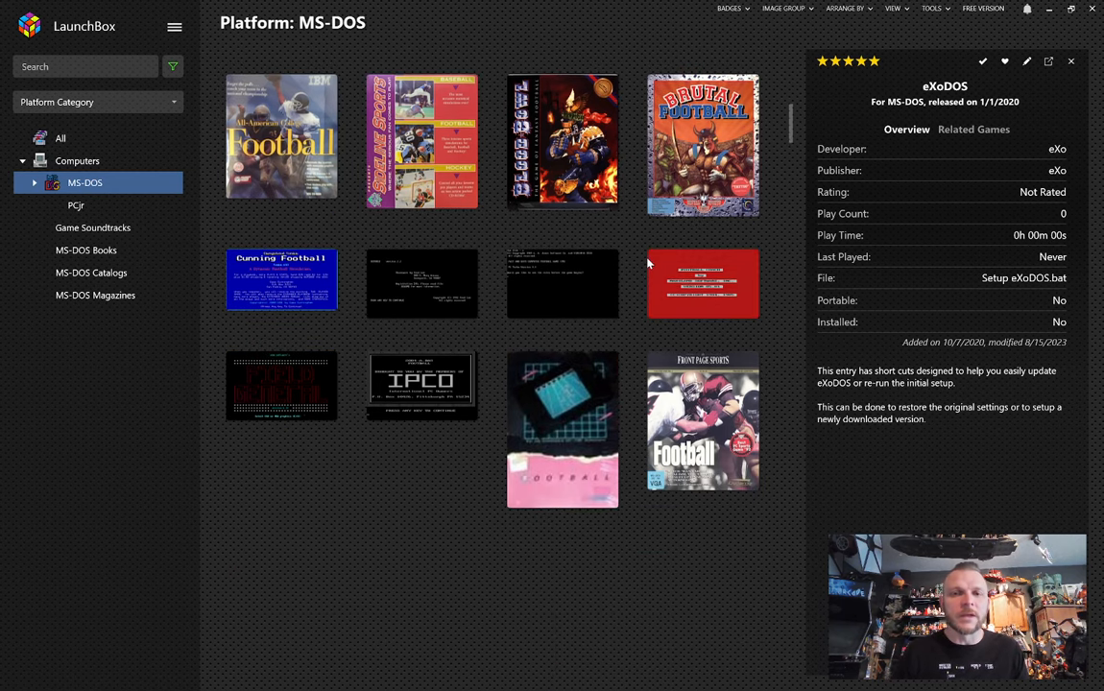
scroll(down, 3)
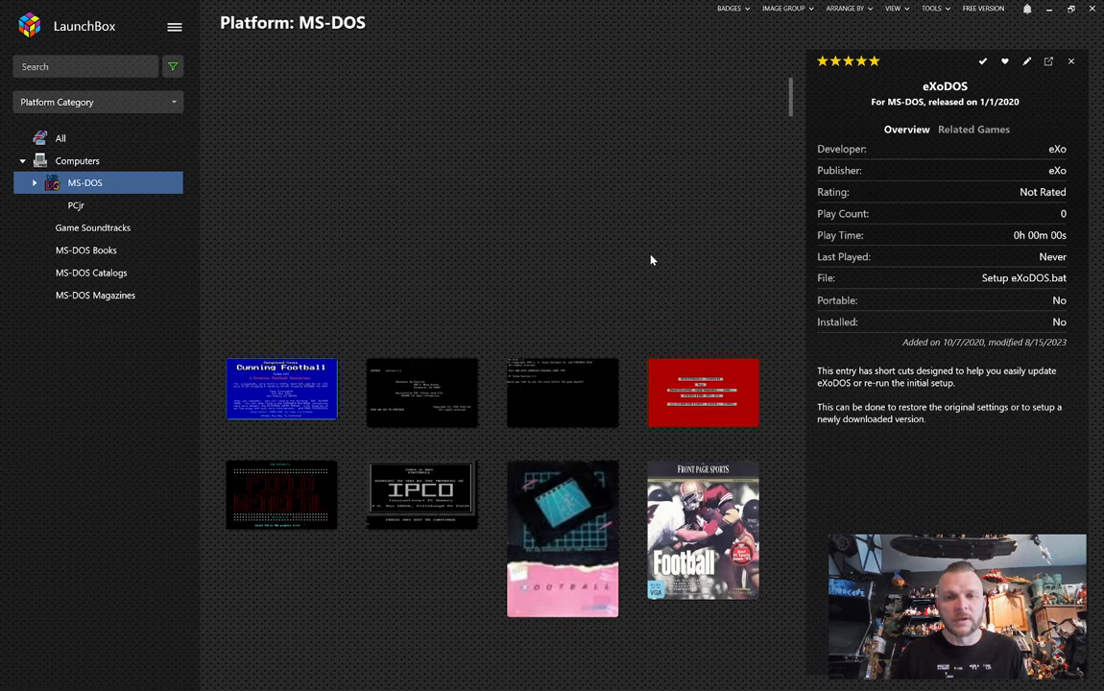
scroll(down, 3)
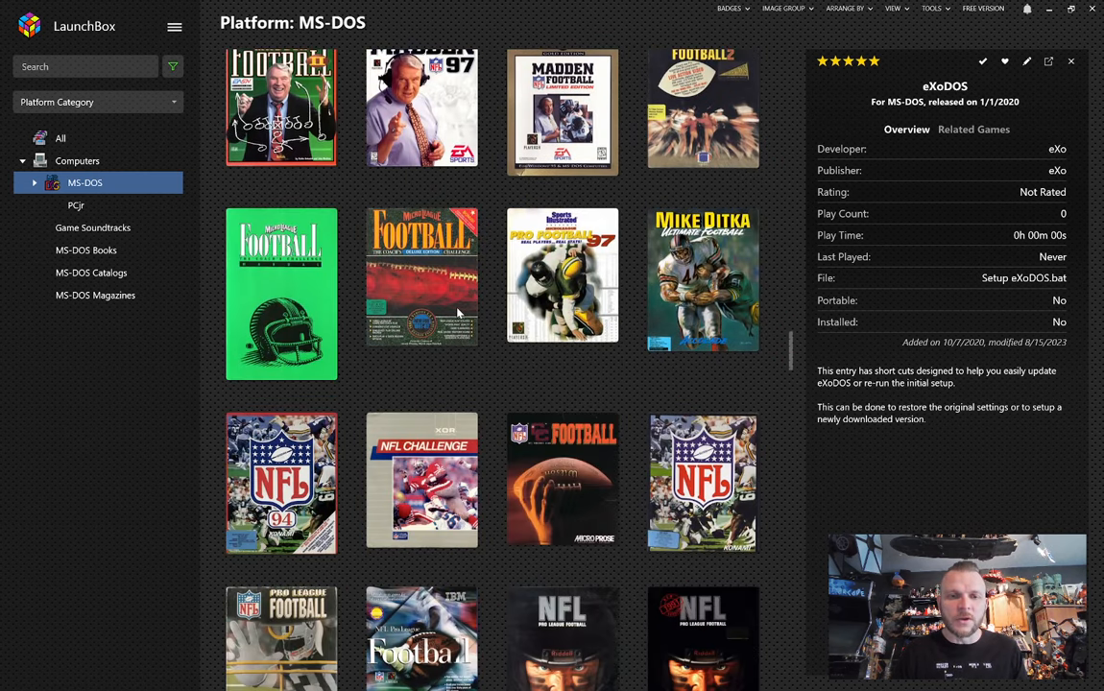
click(422, 276)
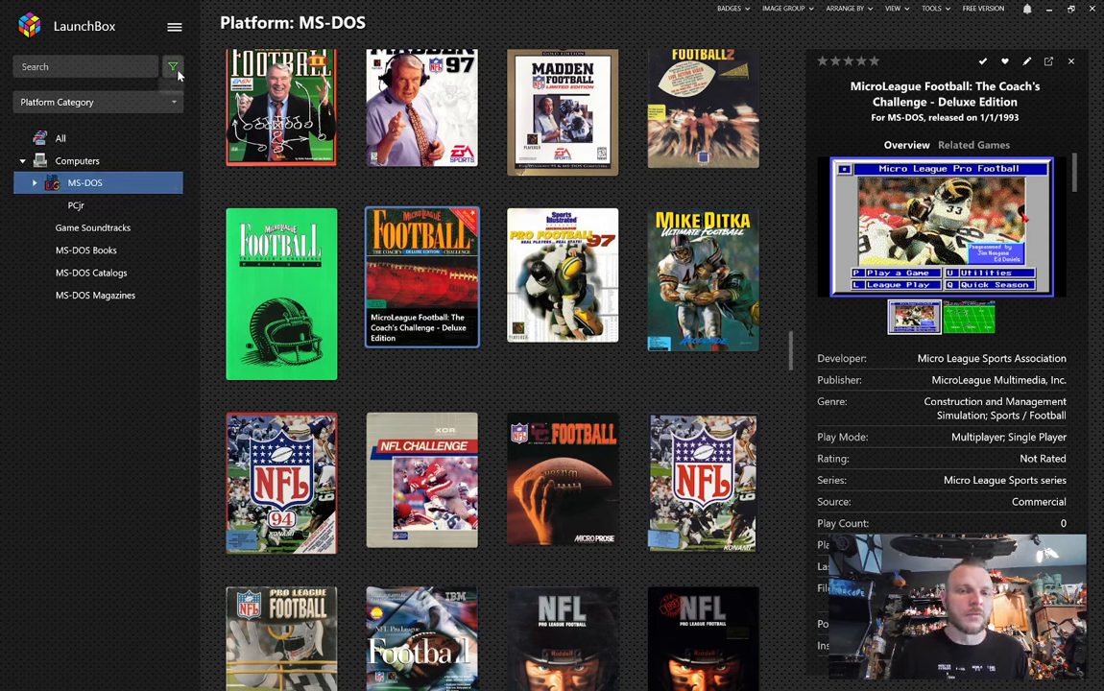
mouse_move(173, 65)
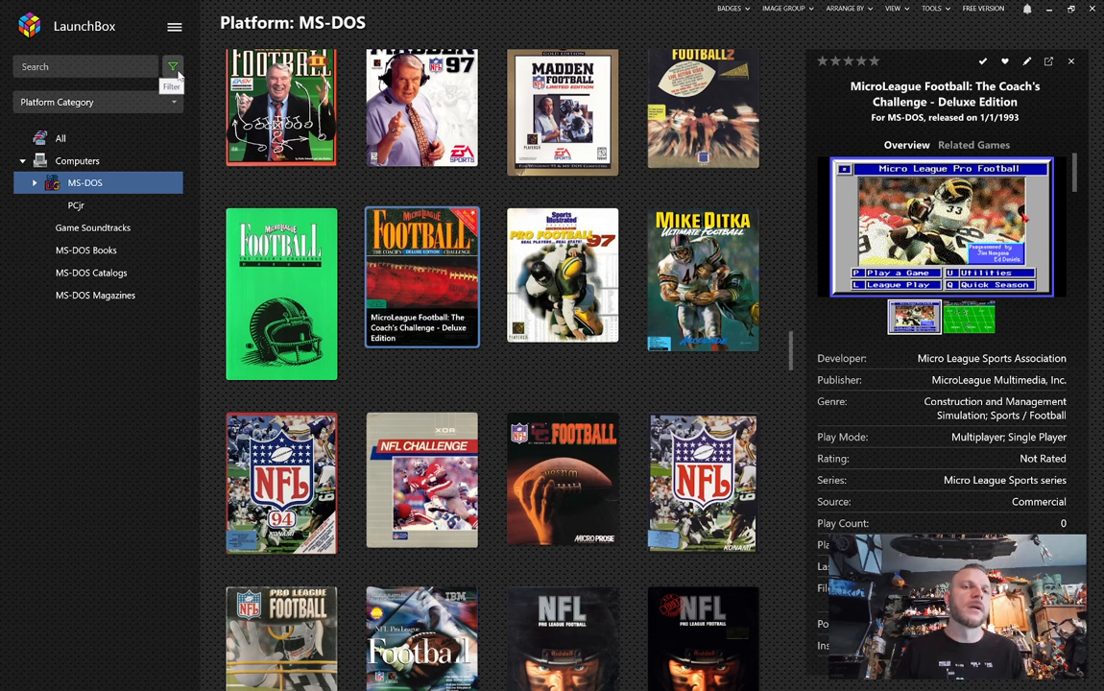
click(173, 68)
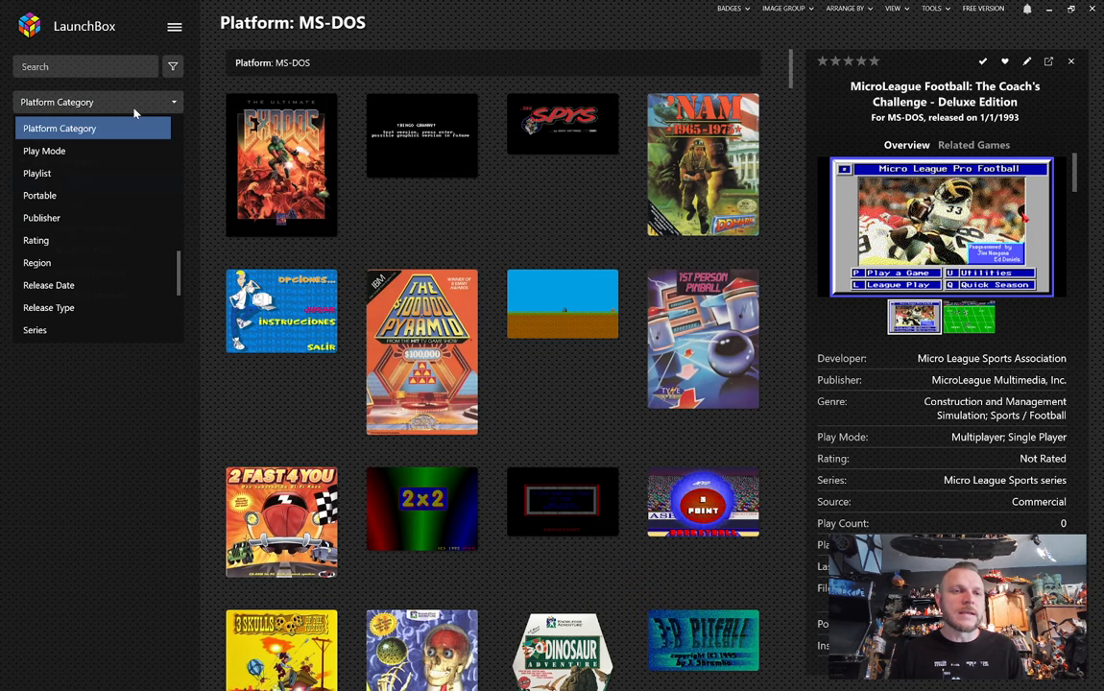
Group the sidebar by Playlist, show eXoDOS 3dfx Games and view Blood and Carmageddon: Max Pack.
click(37, 173)
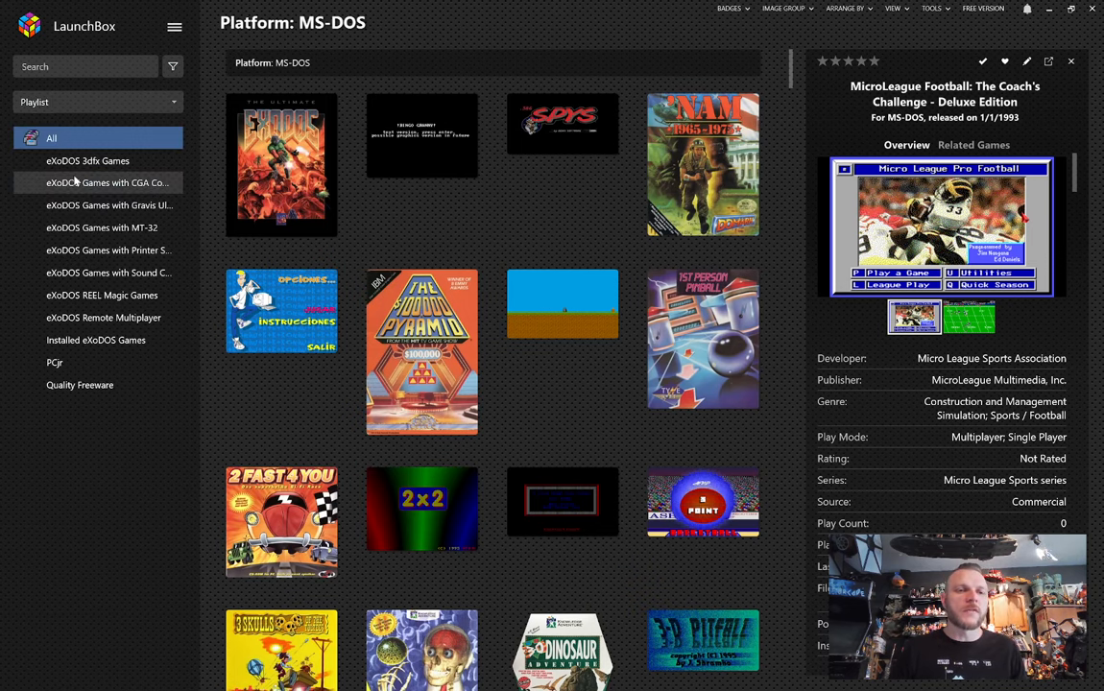
click(88, 161)
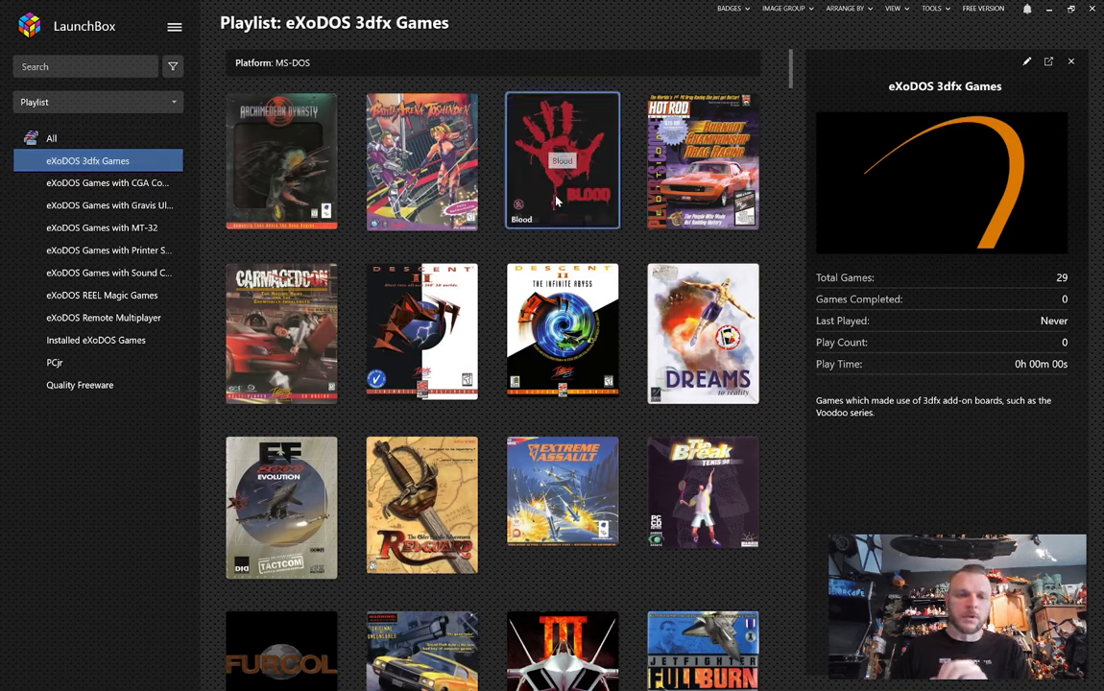
click(561, 162)
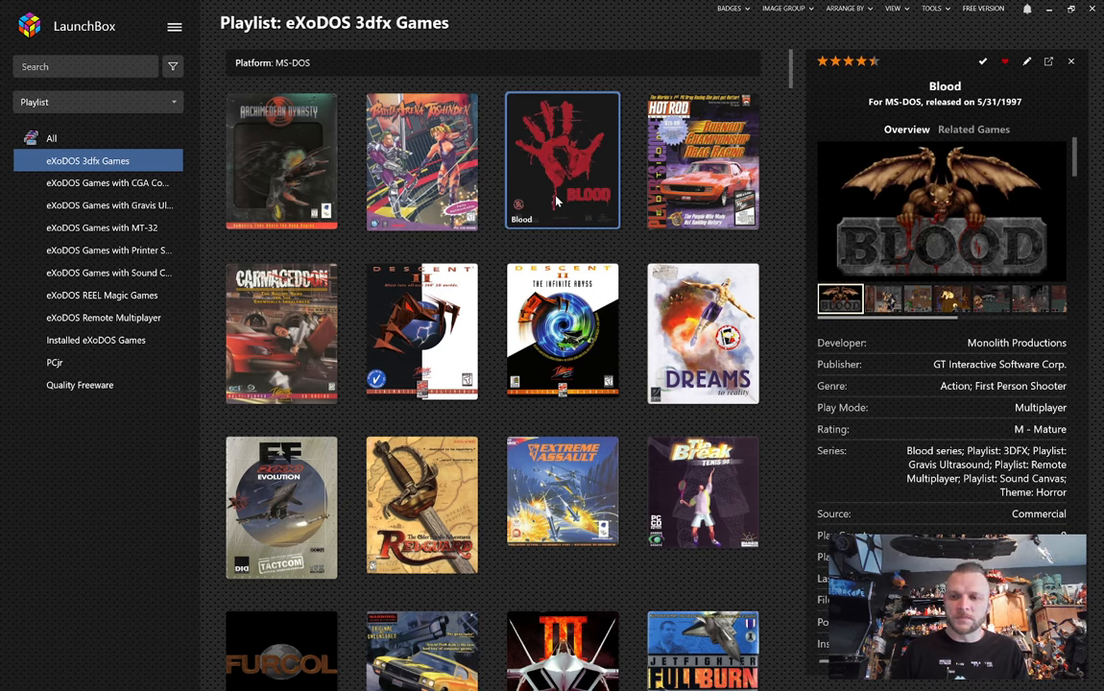
mouse_move(832, 320)
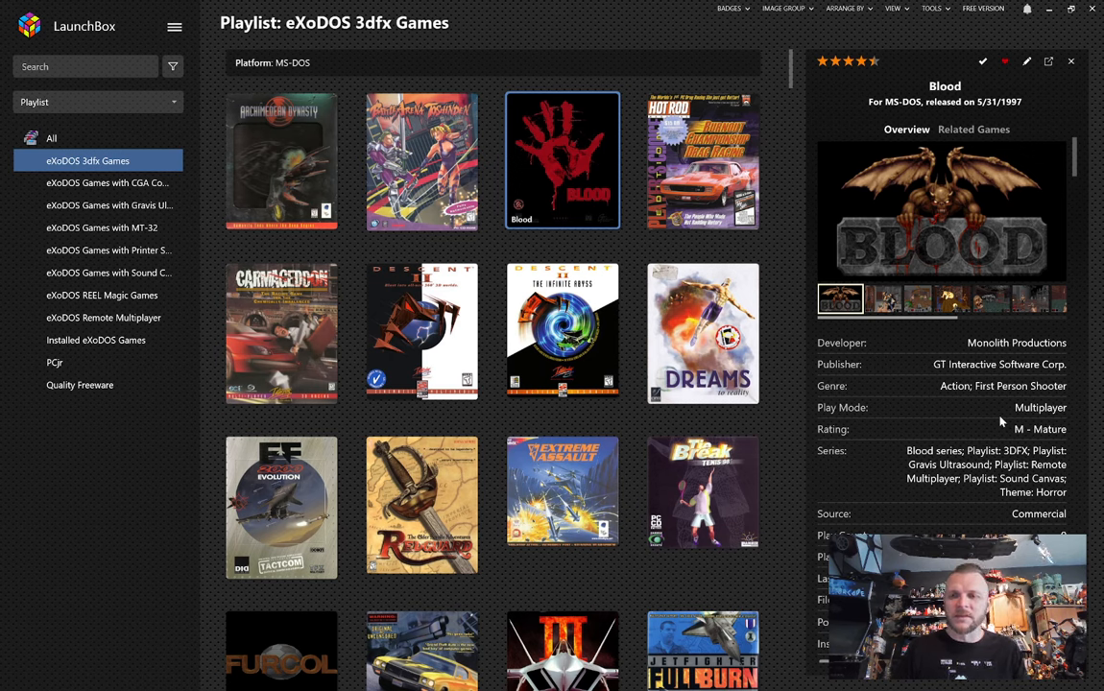
mouse_move(972, 459)
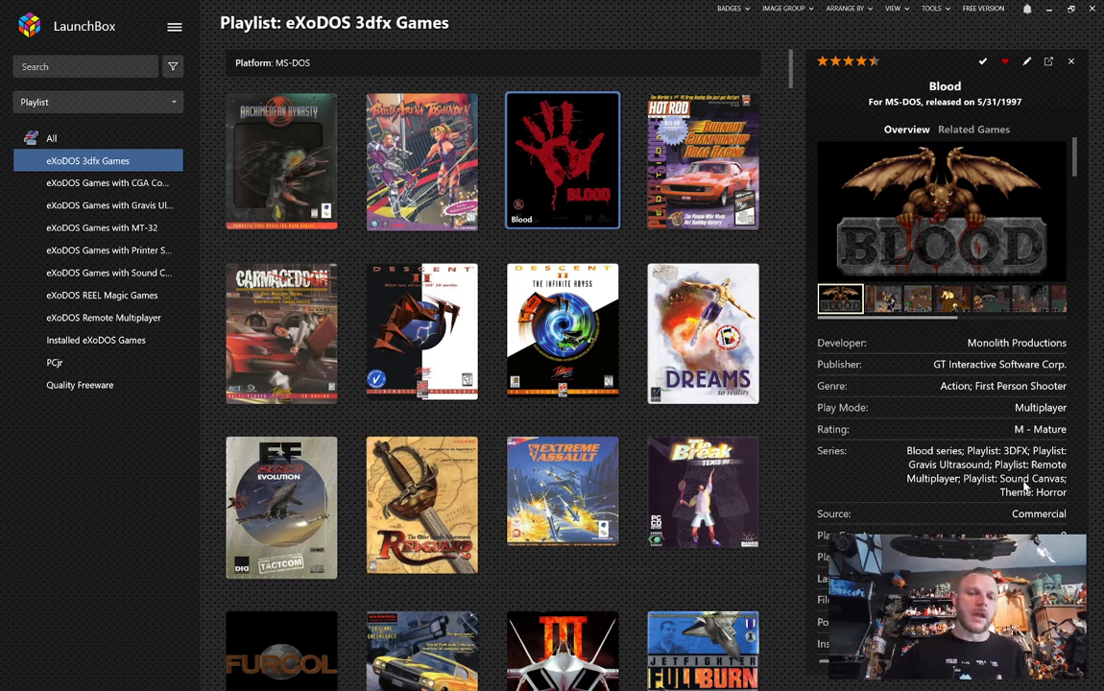
mouse_move(730, 503)
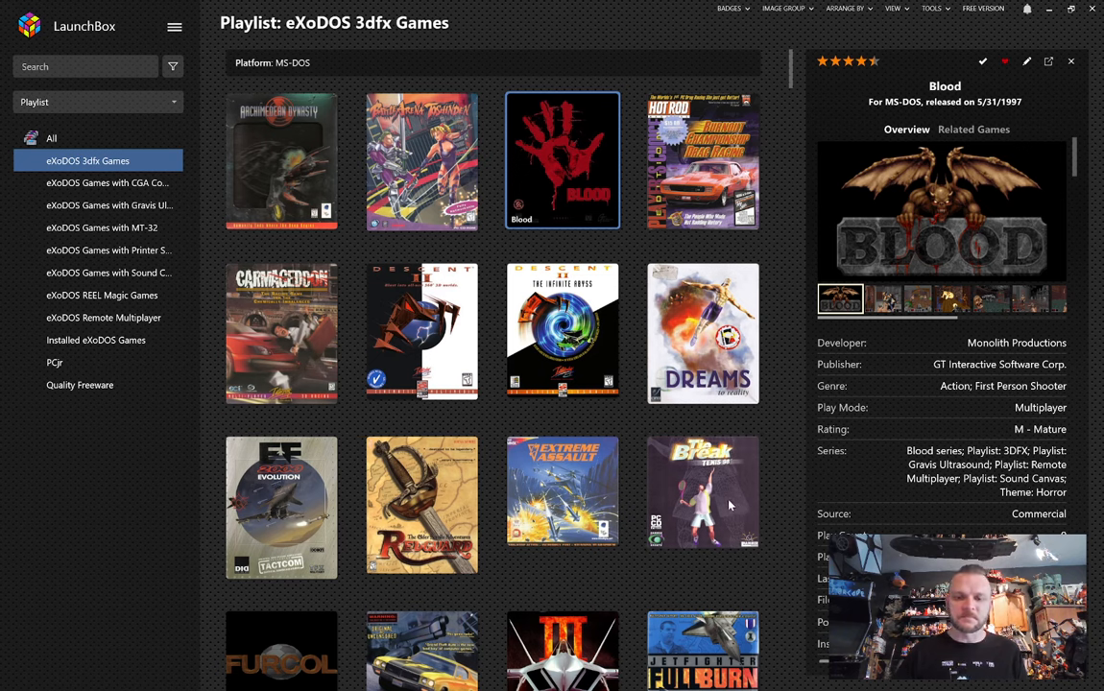
mouse_move(267, 427)
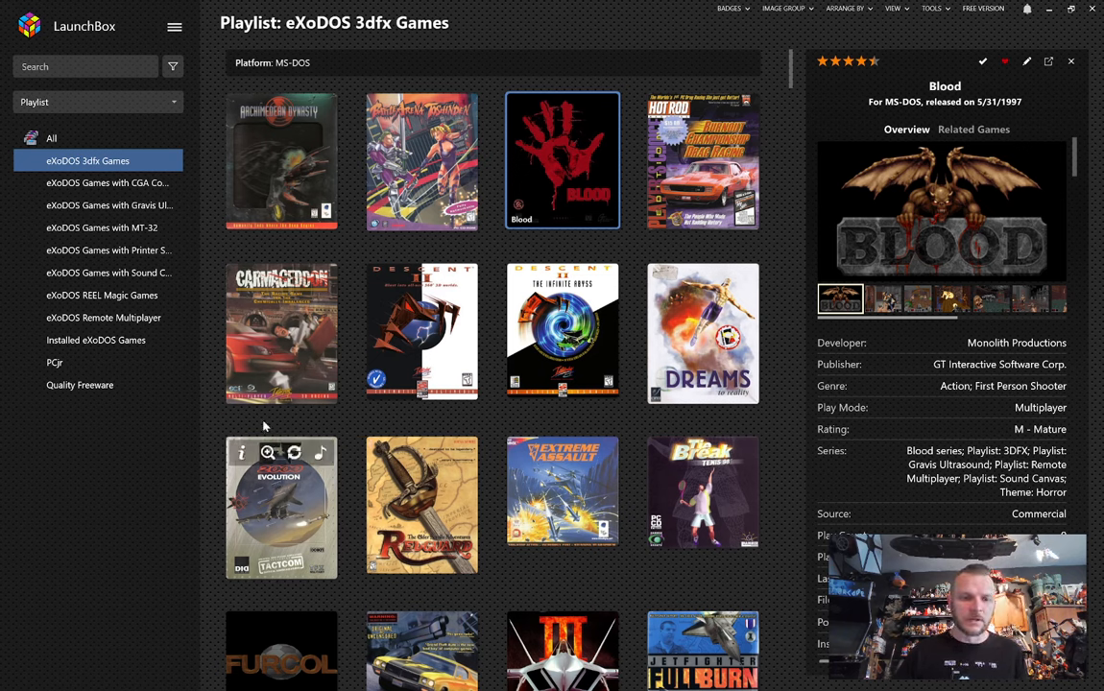
click(280, 334)
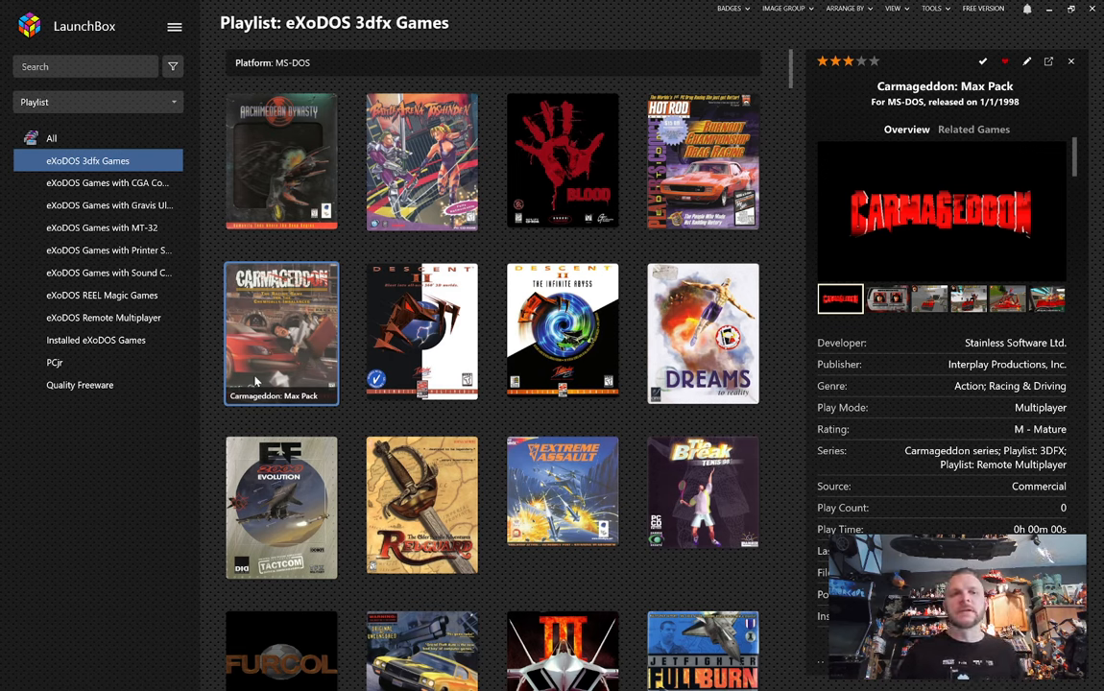
mouse_move(357, 253)
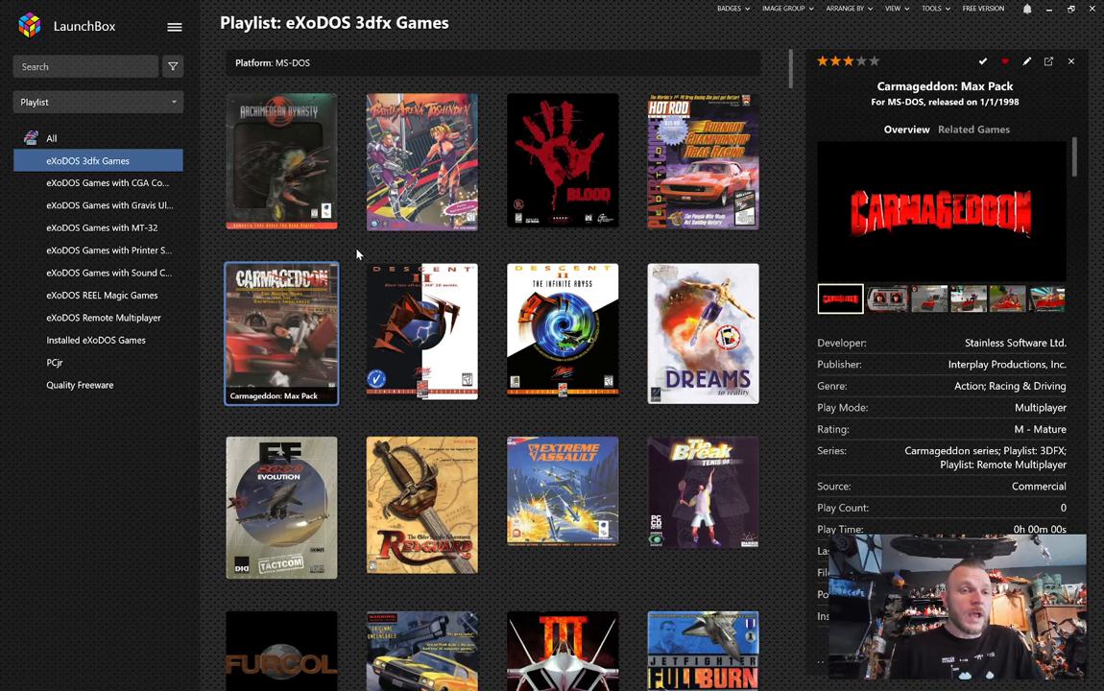
mouse_move(355, 252)
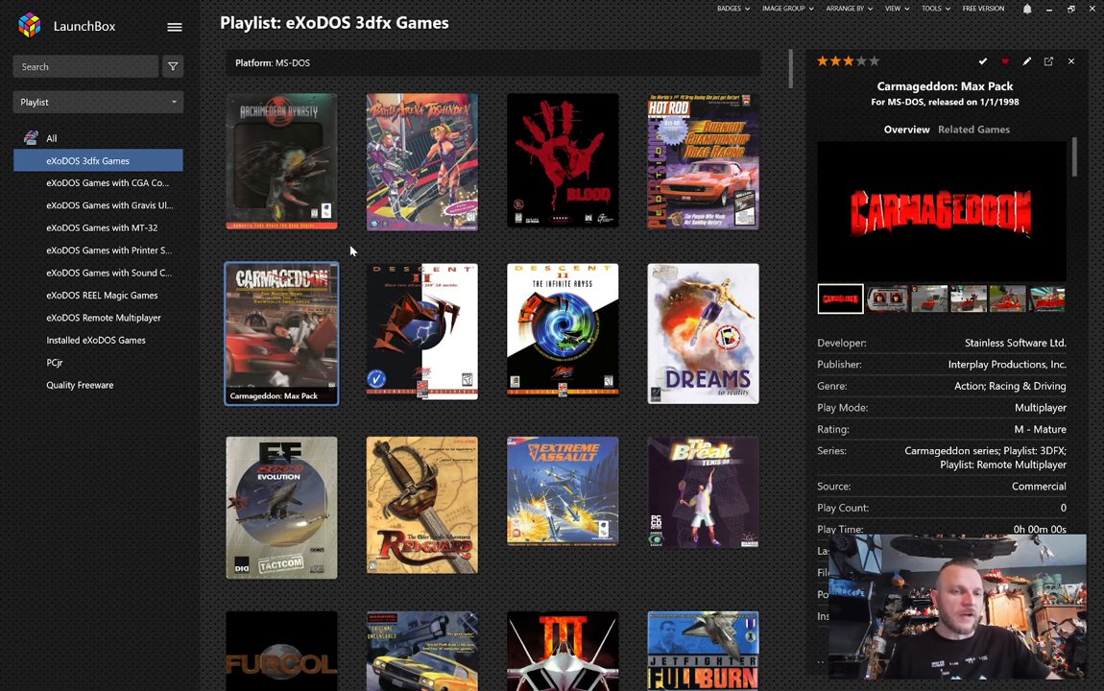
Show the eXoDOS Games with Printer Support playlist and view ALF's Party Kit! details.
click(107, 249)
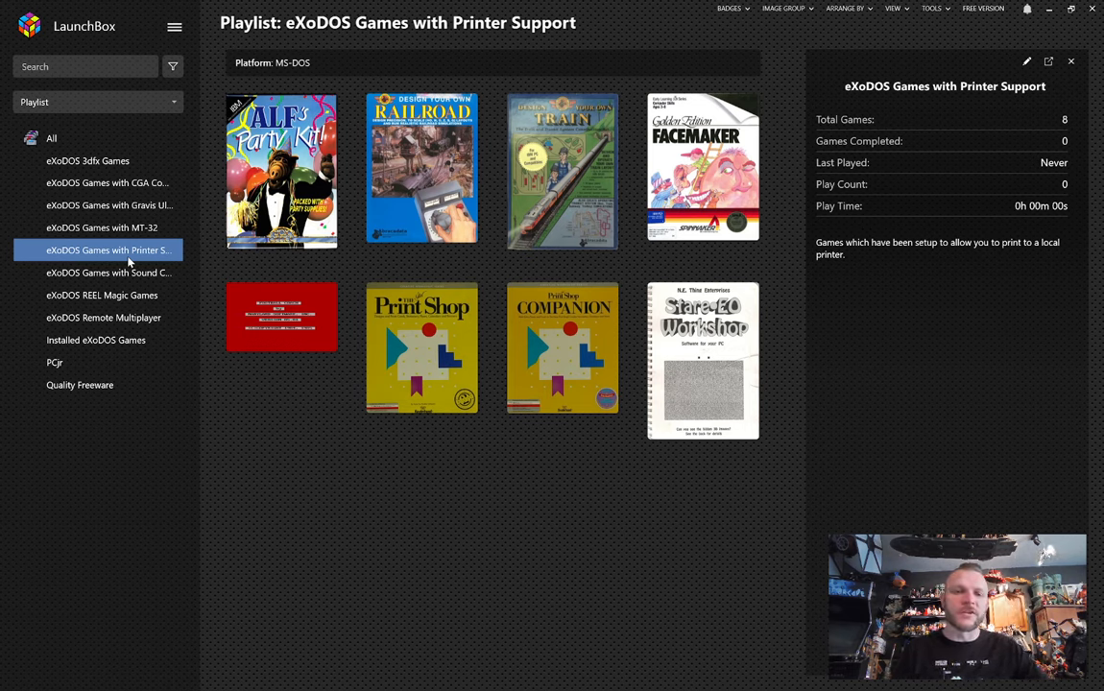
click(280, 171)
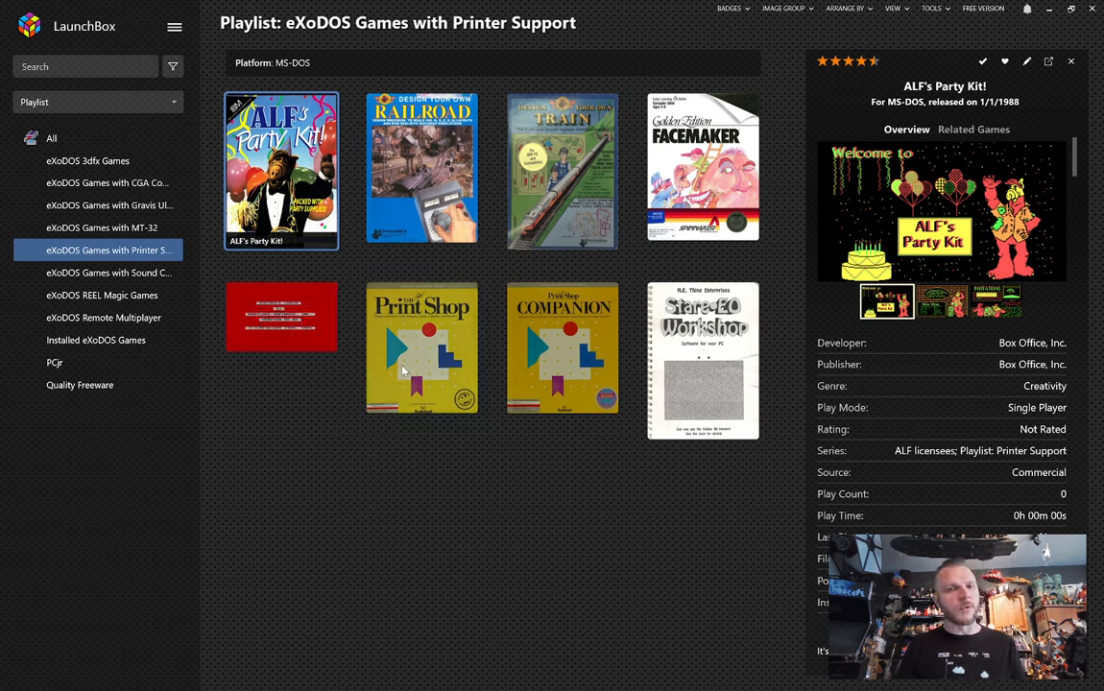
mouse_move(475, 451)
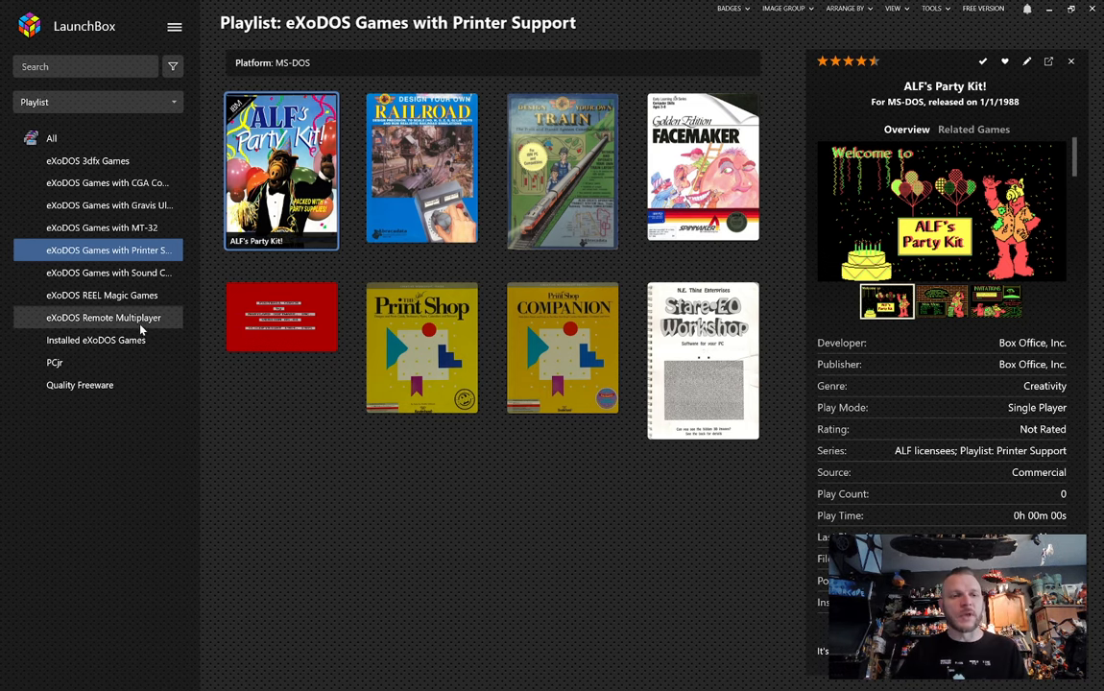
Show the eXoDOS REEL Magic Games playlist and view Return to Zork (REEL Magic) details.
click(102, 296)
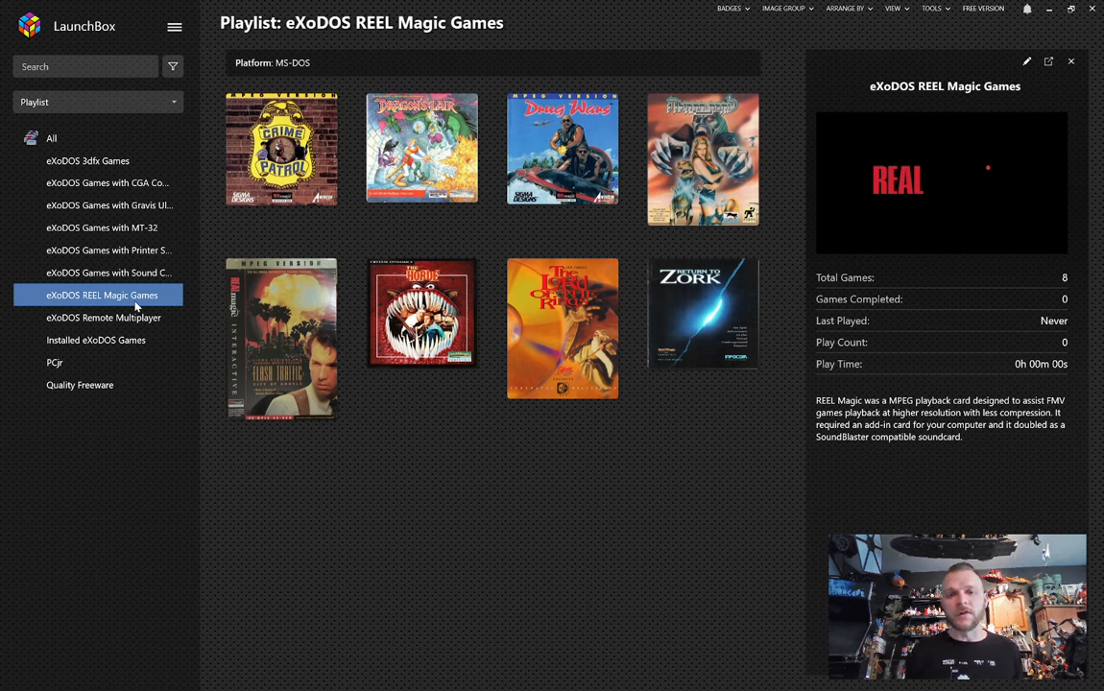
mouse_move(161, 298)
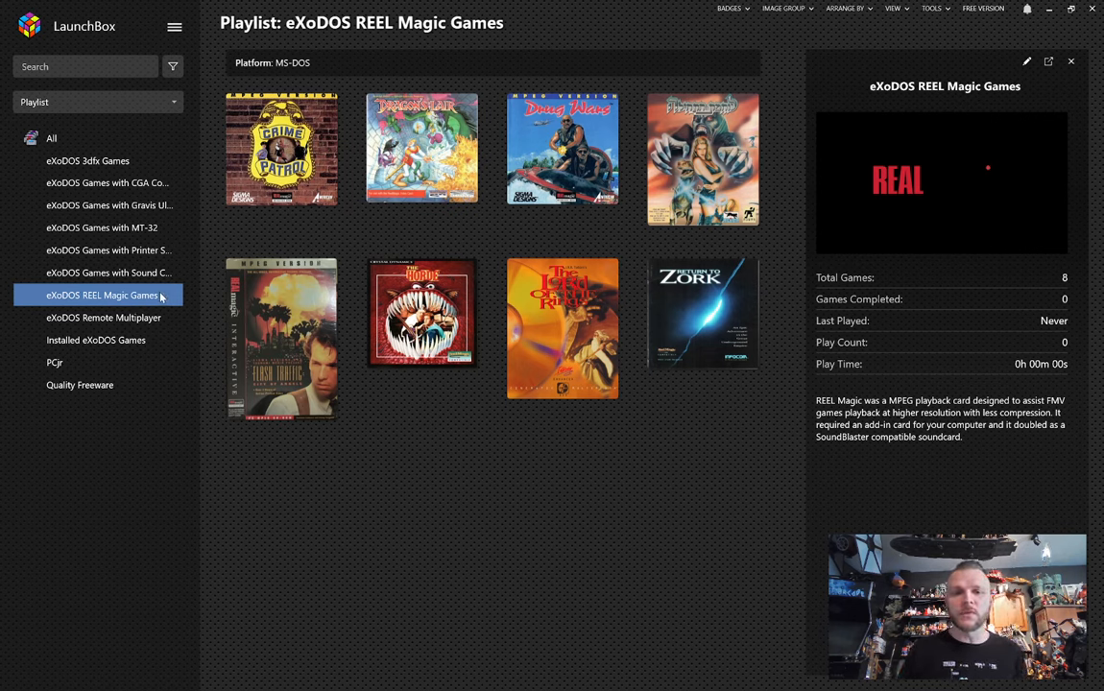
mouse_move(703, 315)
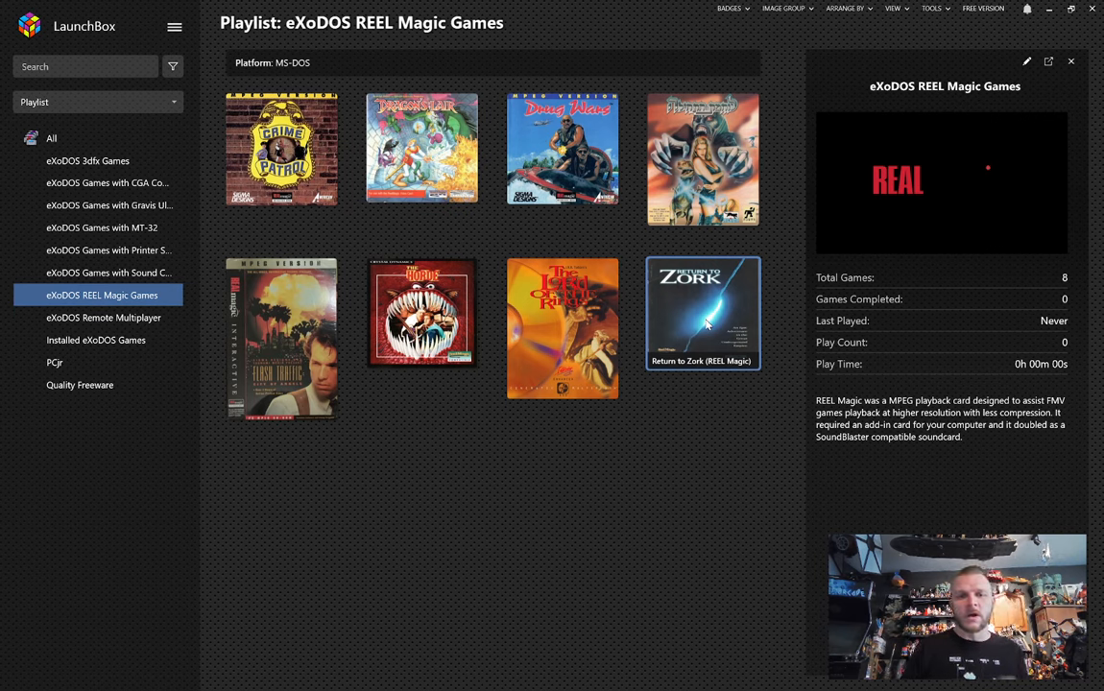
click(703, 315)
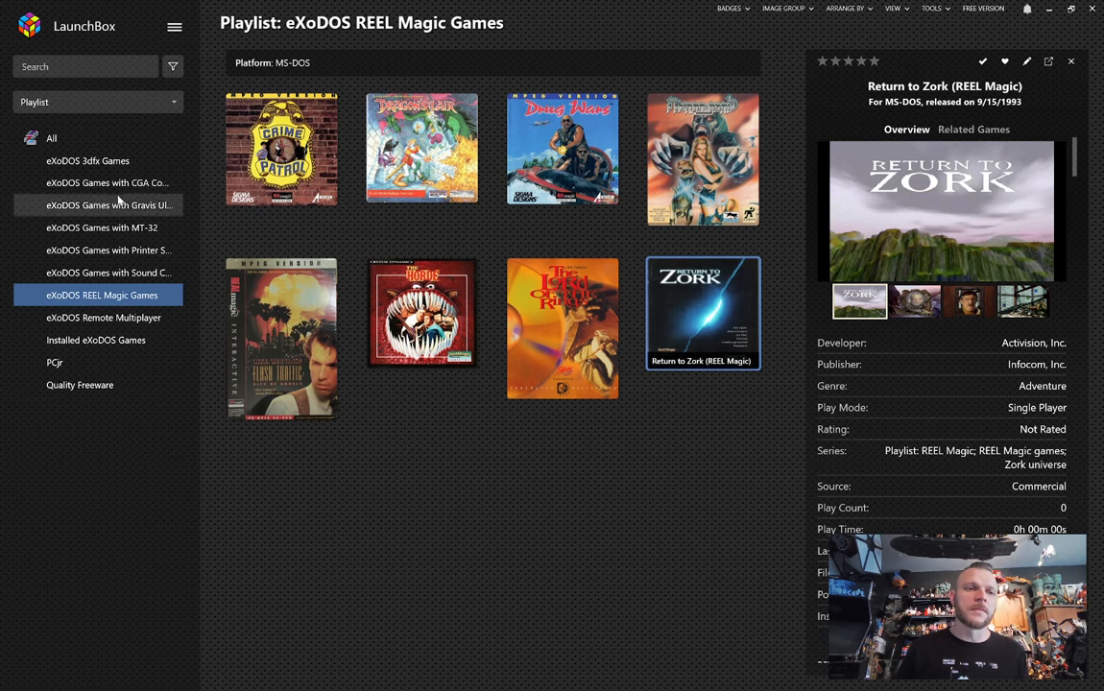
click(51, 139)
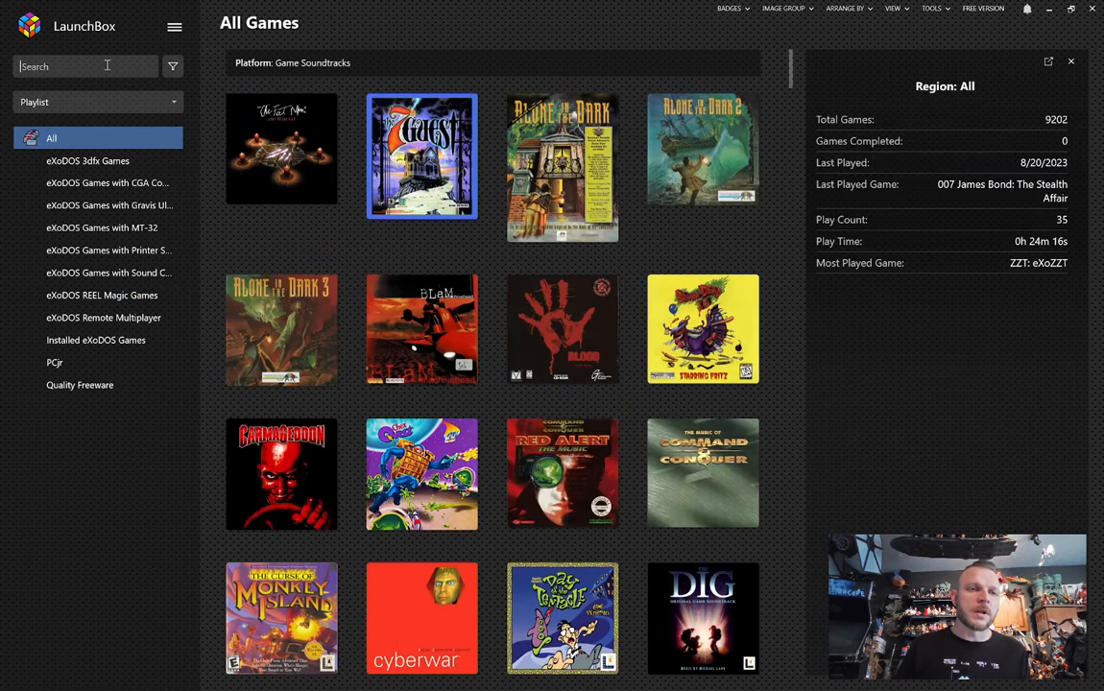
text(return to)
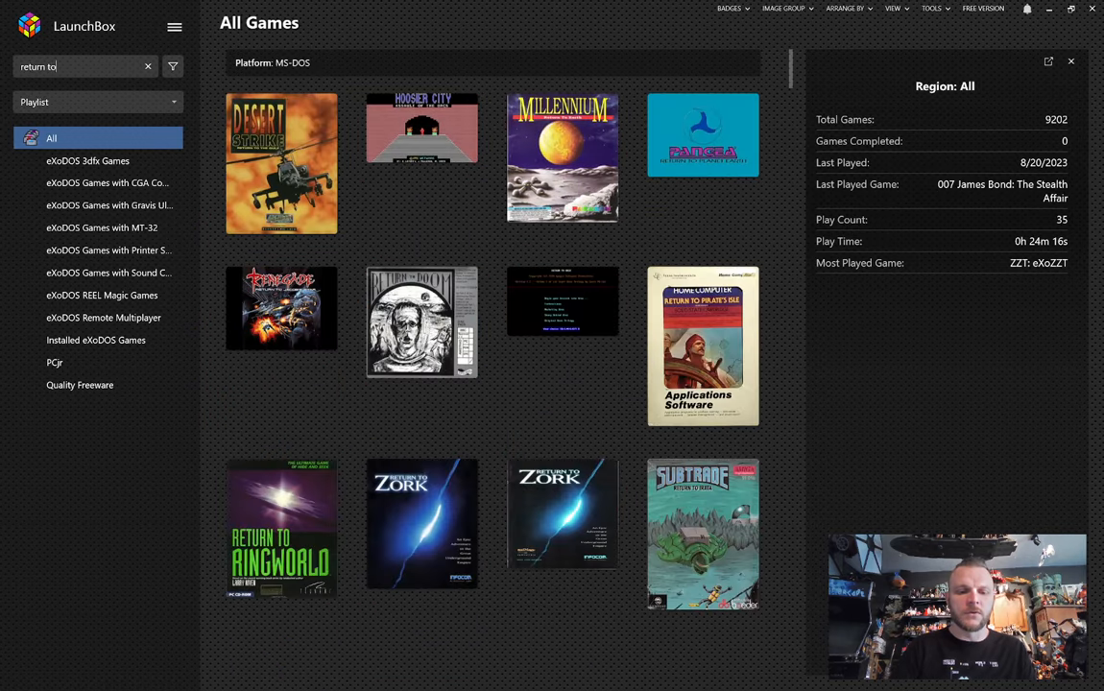
text(zork)
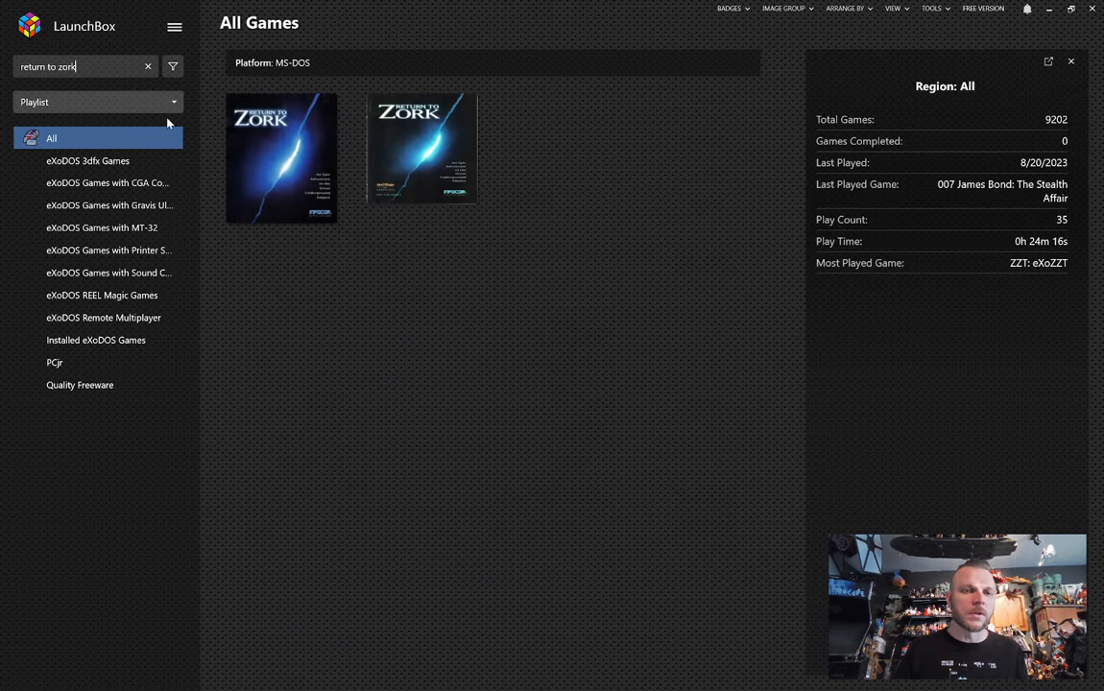
click(280, 157)
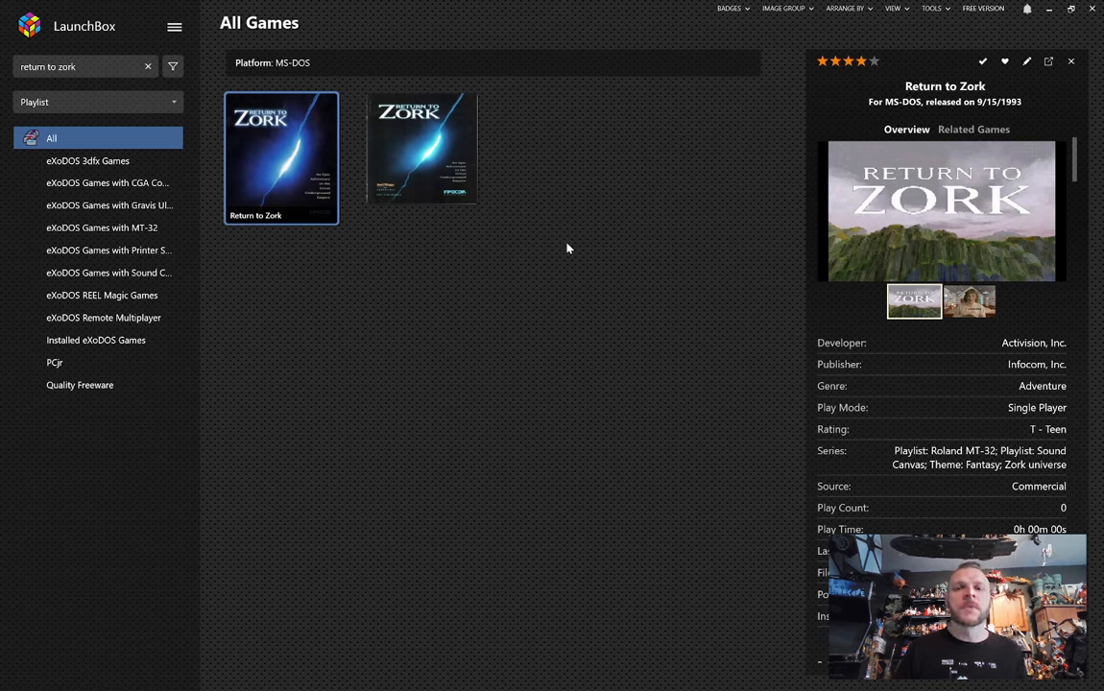
click(423, 150)
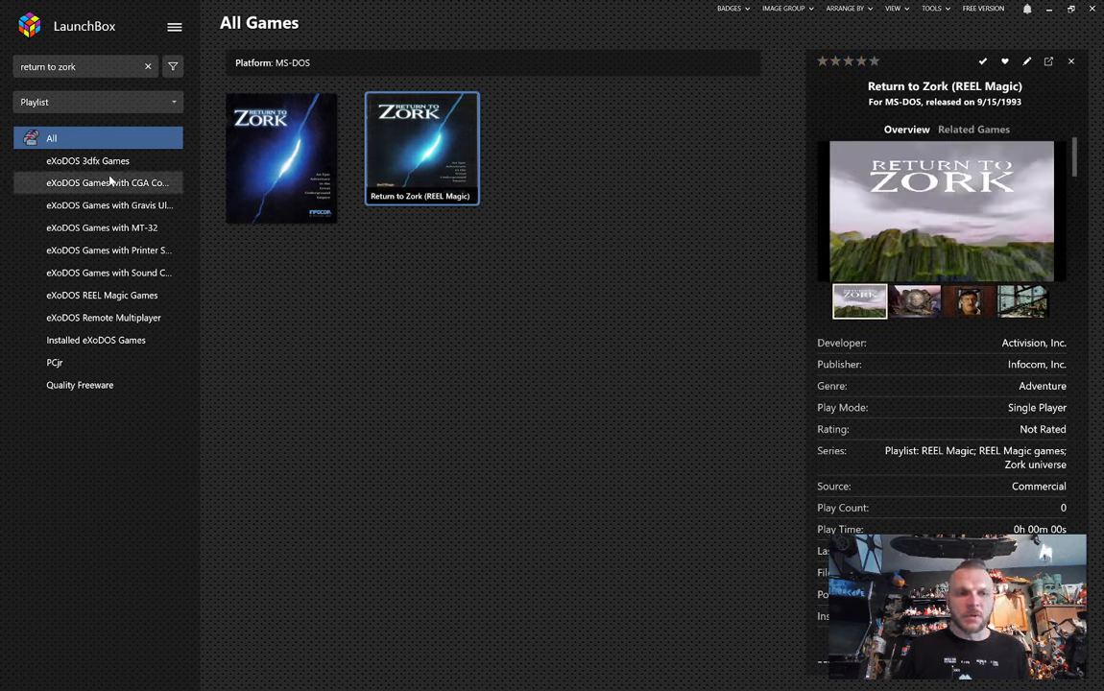
click(102, 295)
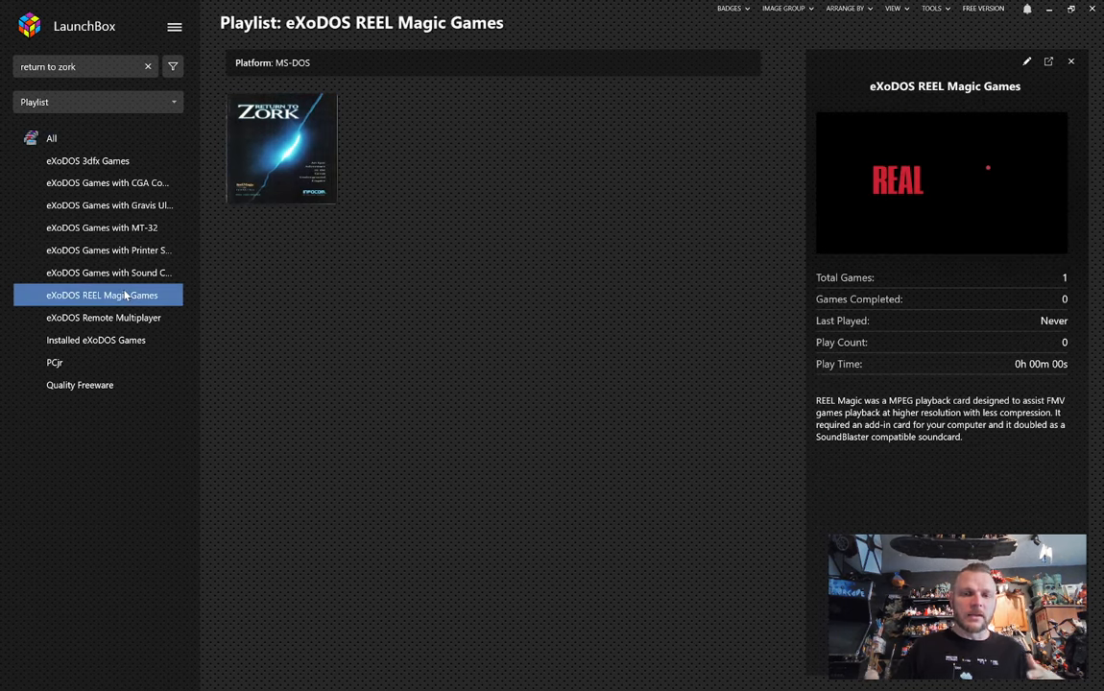
click(148, 66)
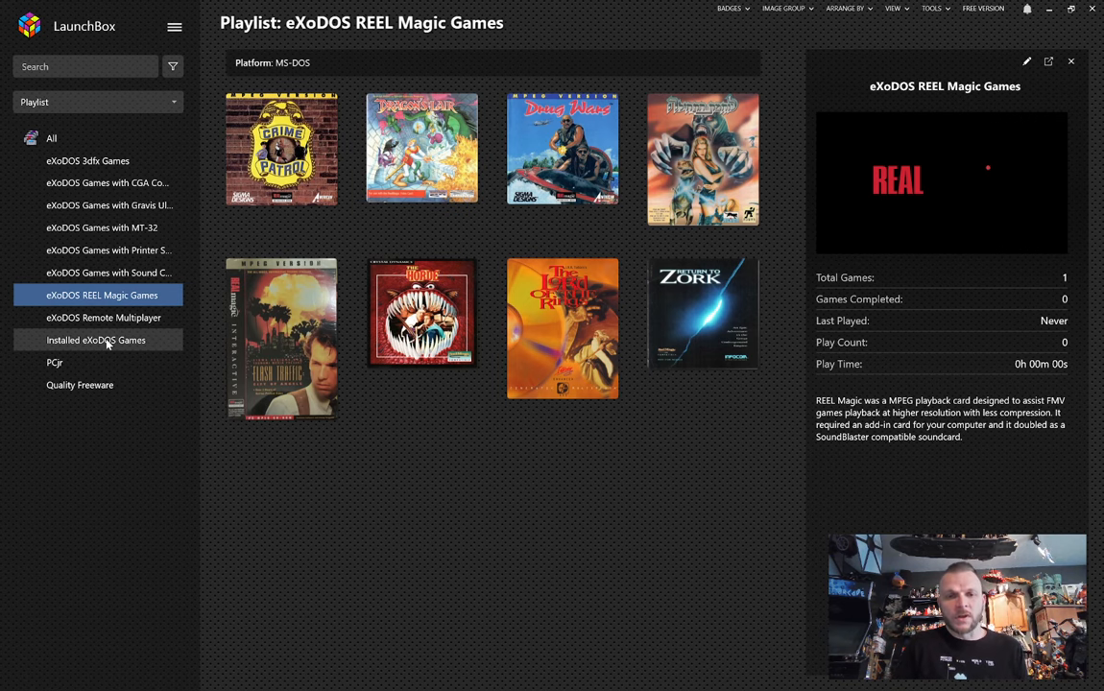
Check Installed eXoDOS Games, return to All games and launch Alice in Wonderland to its install prompt.
click(96, 339)
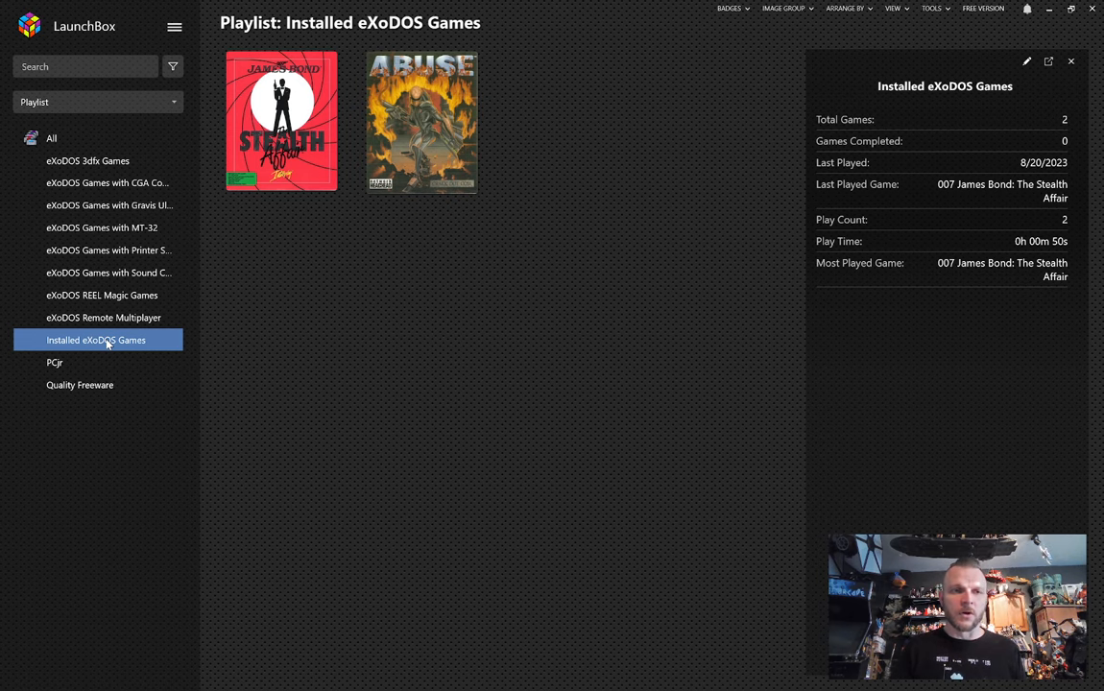
click(52, 138)
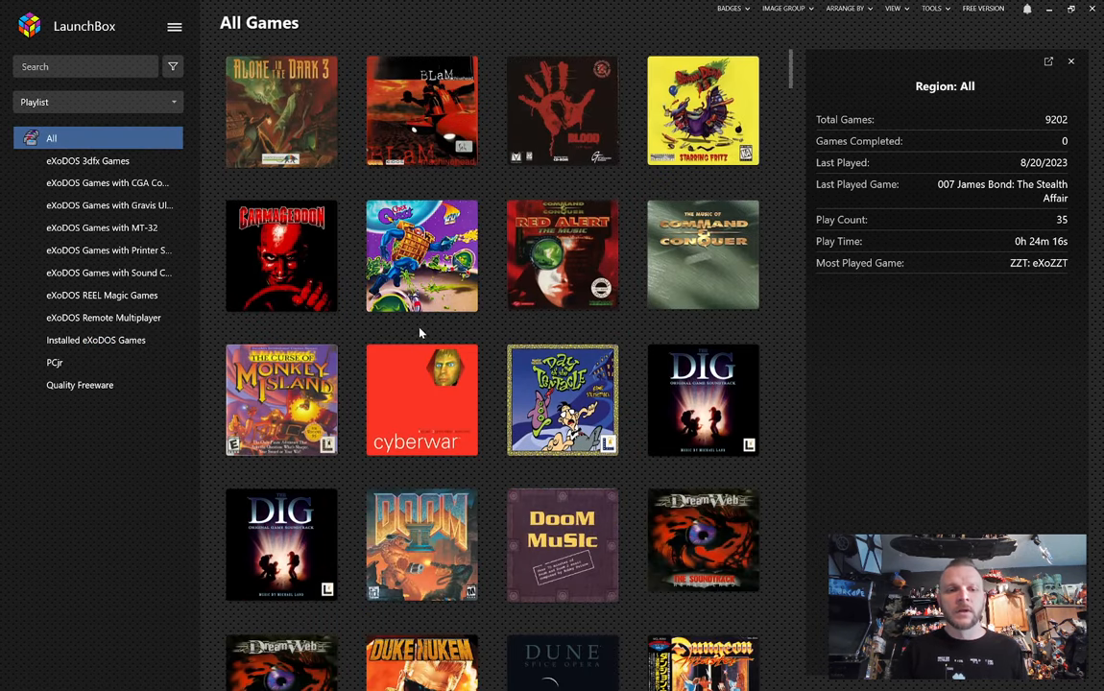
scroll(down, 3)
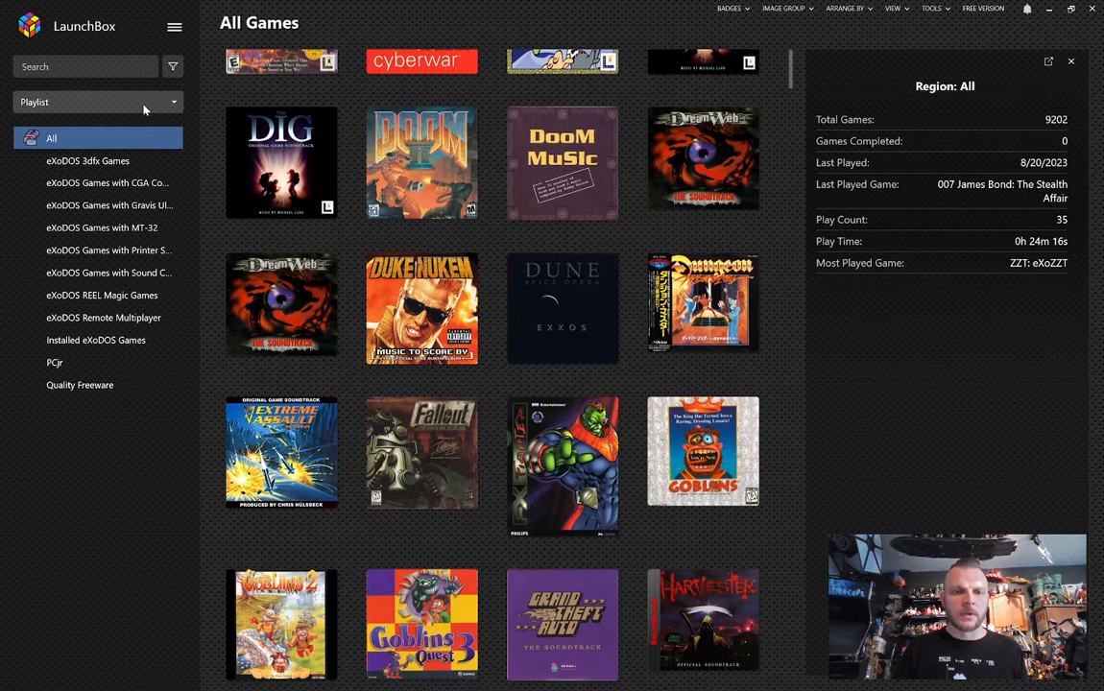
scroll(down, 3)
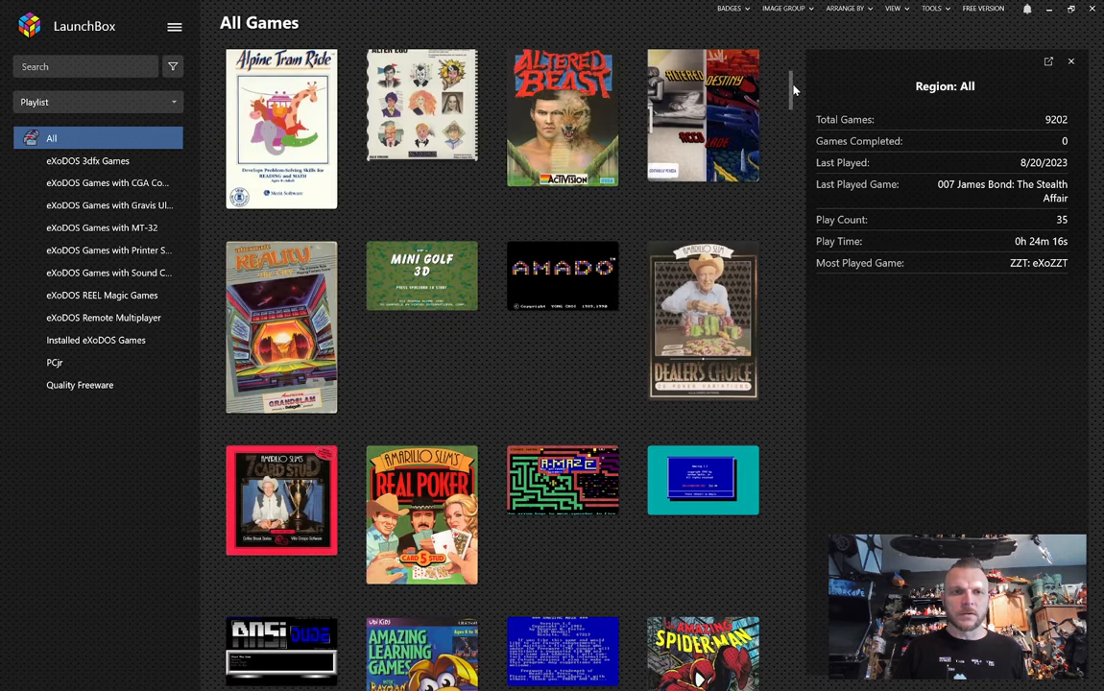
scroll(down, 3)
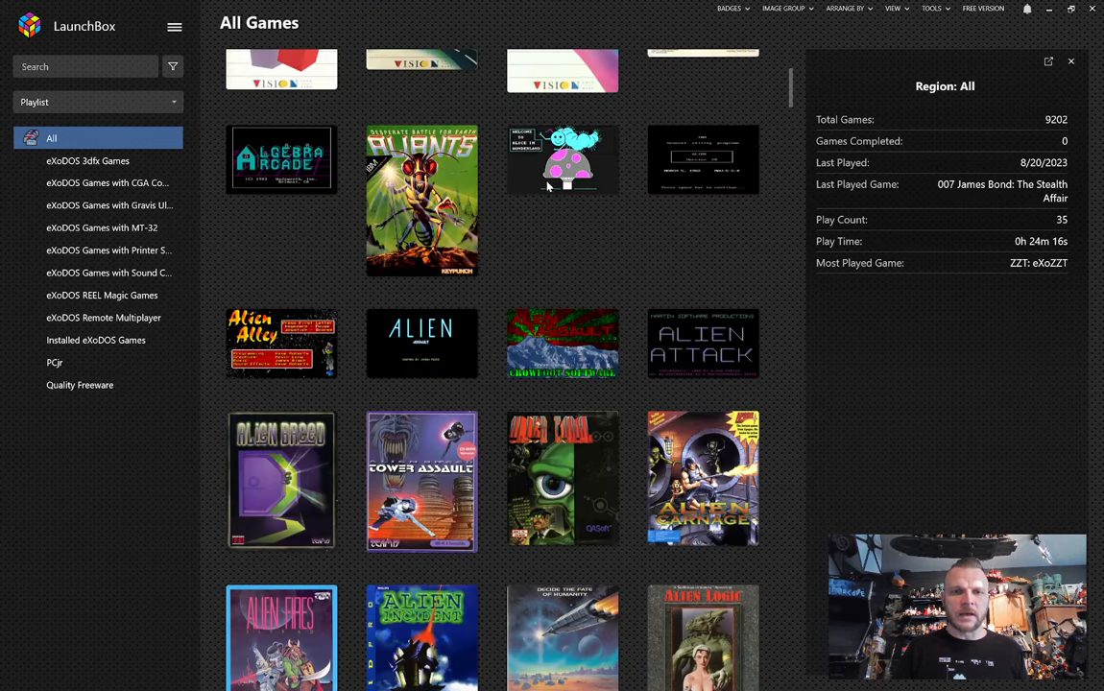
click(562, 160)
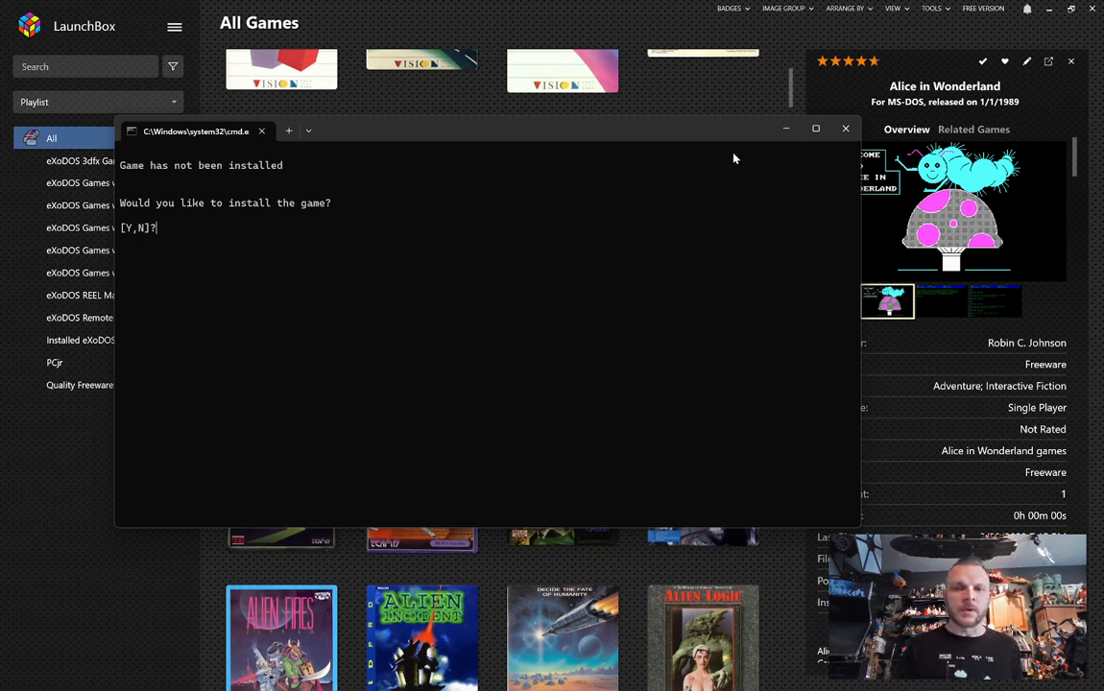
Close the install prompt so Alice in Wonderland stays uninstalled.
click(845, 126)
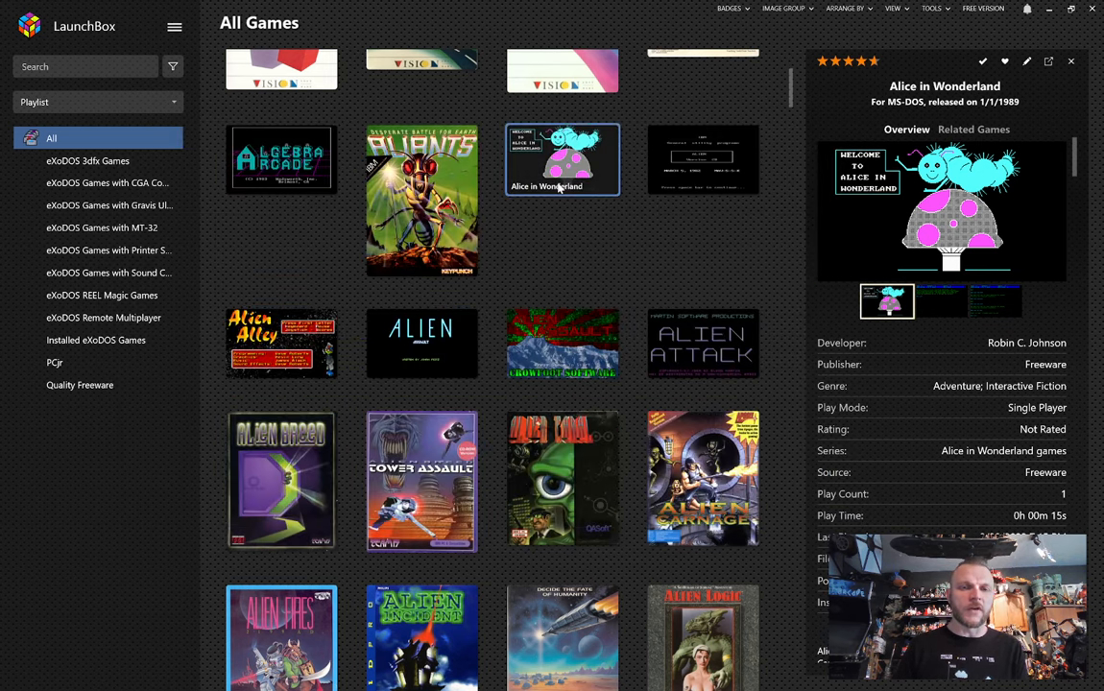
Run Install... on Alice in Wonderland from its context menu.
right_click(421, 198)
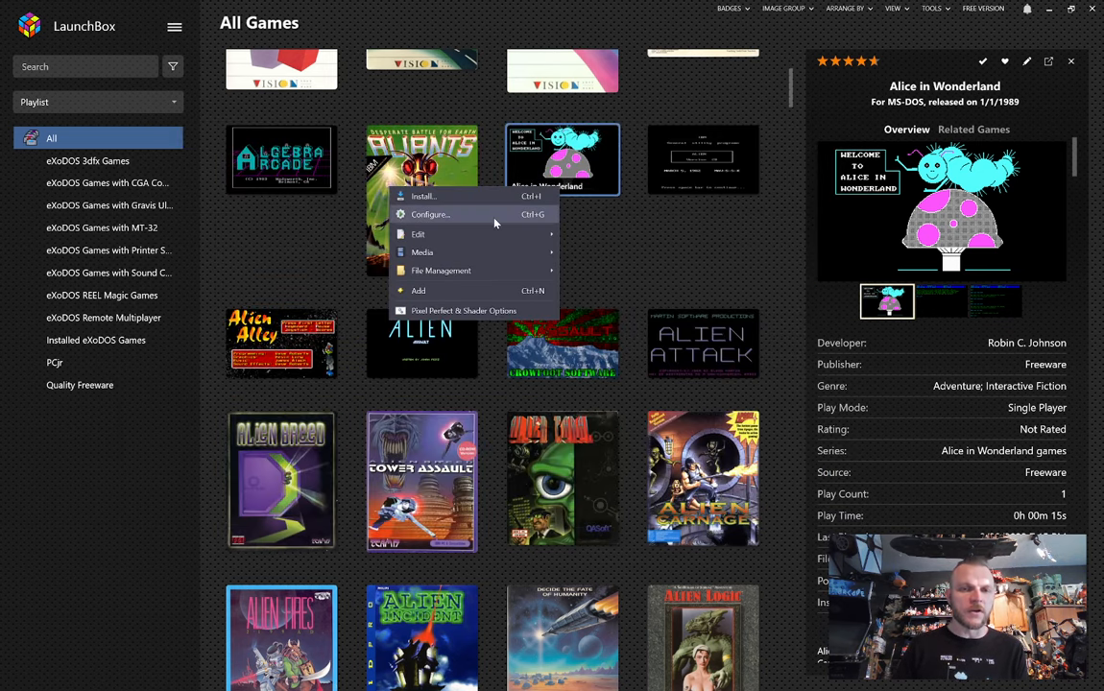
click(430, 215)
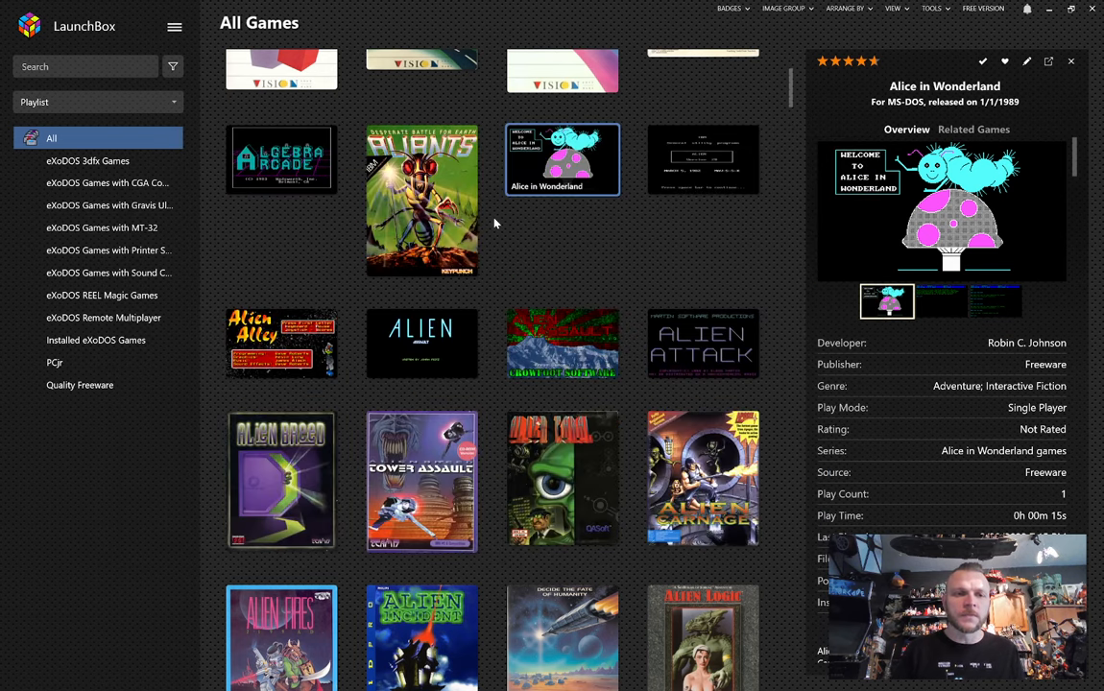
Uninstall Alice in Wonderland from the Installed eXoDOS Games playlist, answering Y to back up its saves.
click(97, 340)
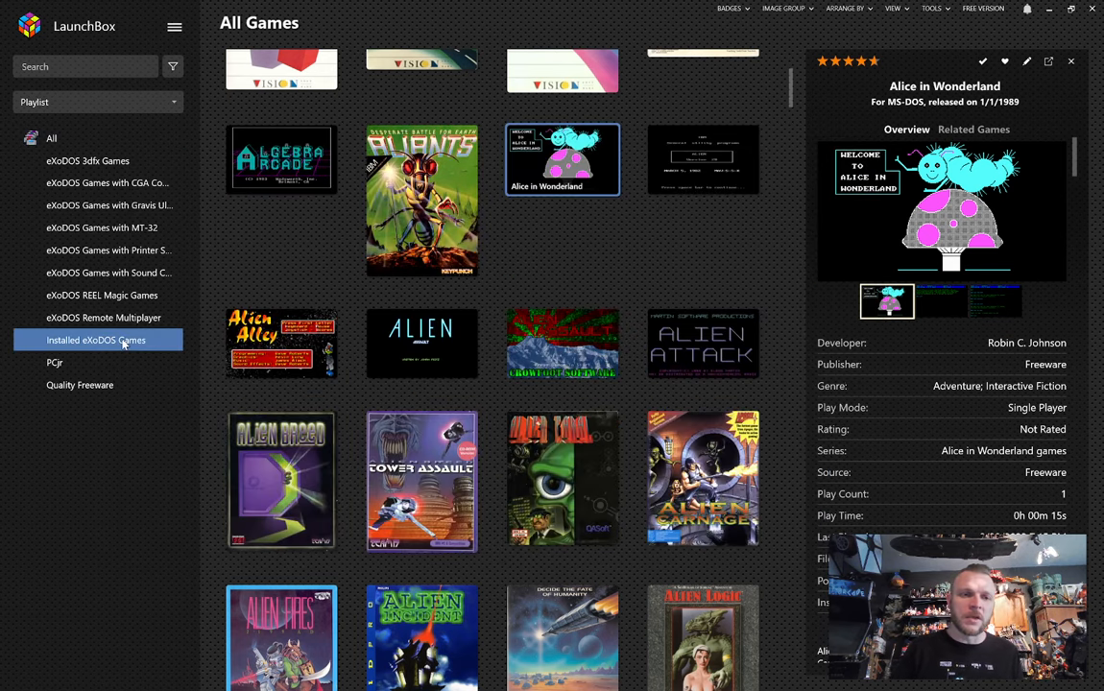
click(96, 340)
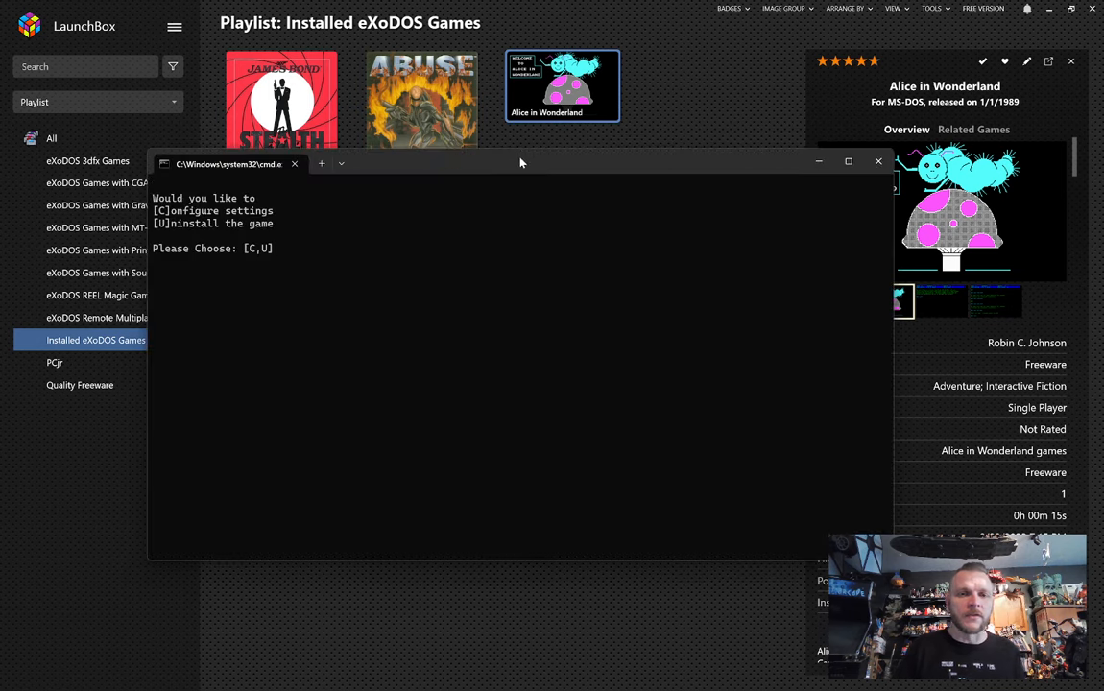
mouse_move(523, 165)
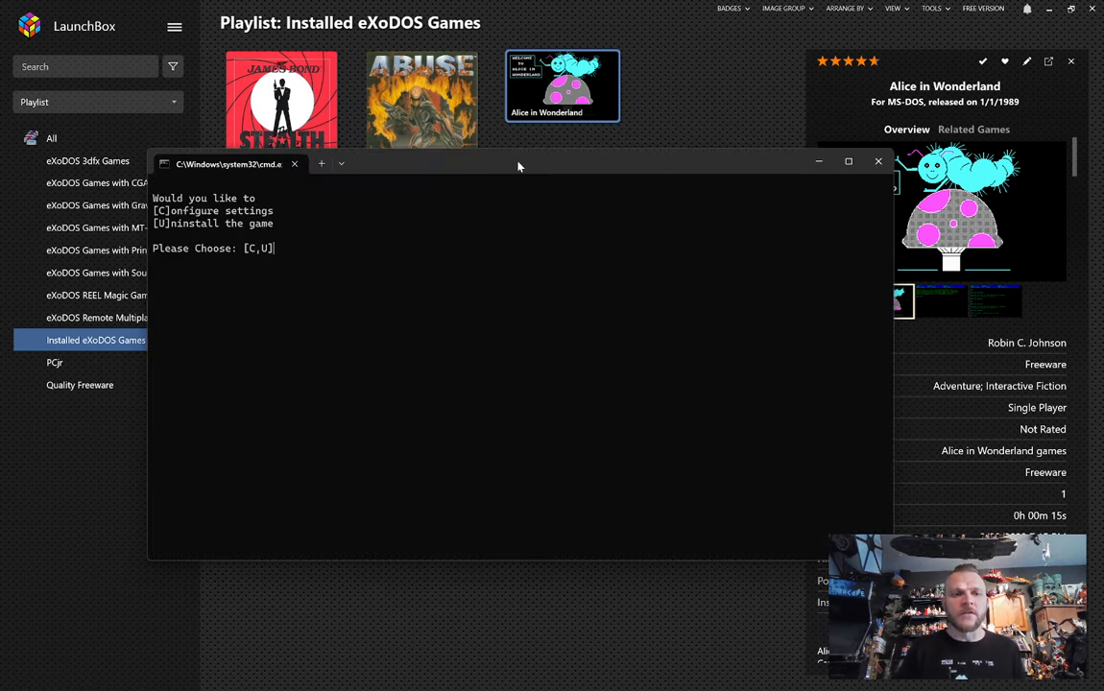
mouse_move(171, 219)
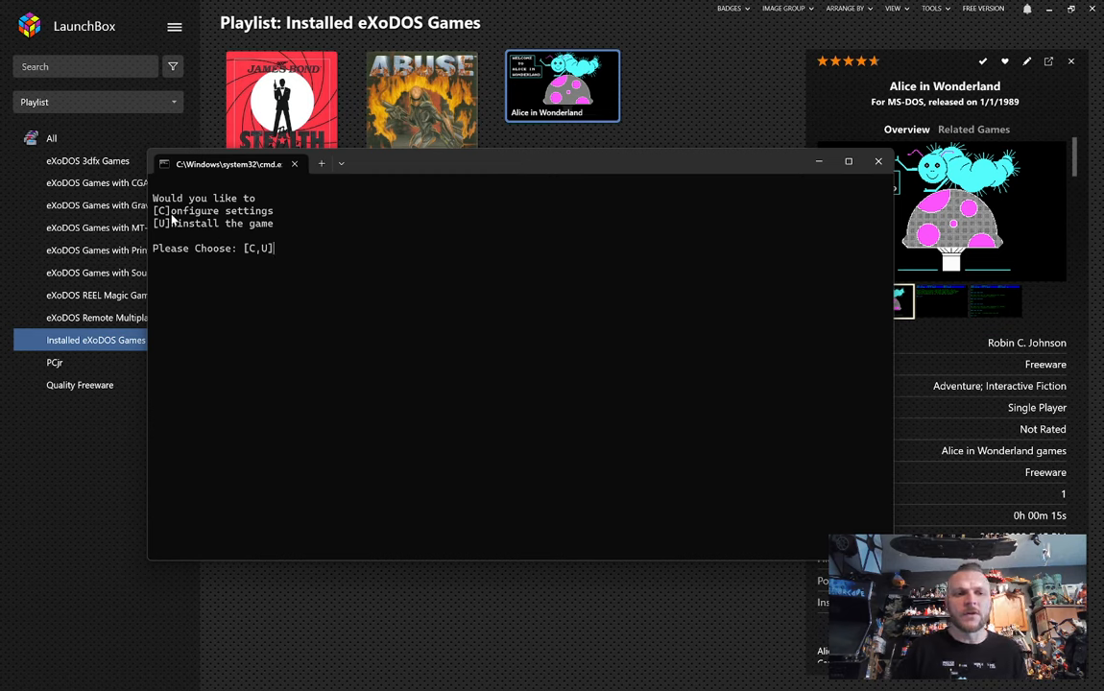
mouse_move(448, 219)
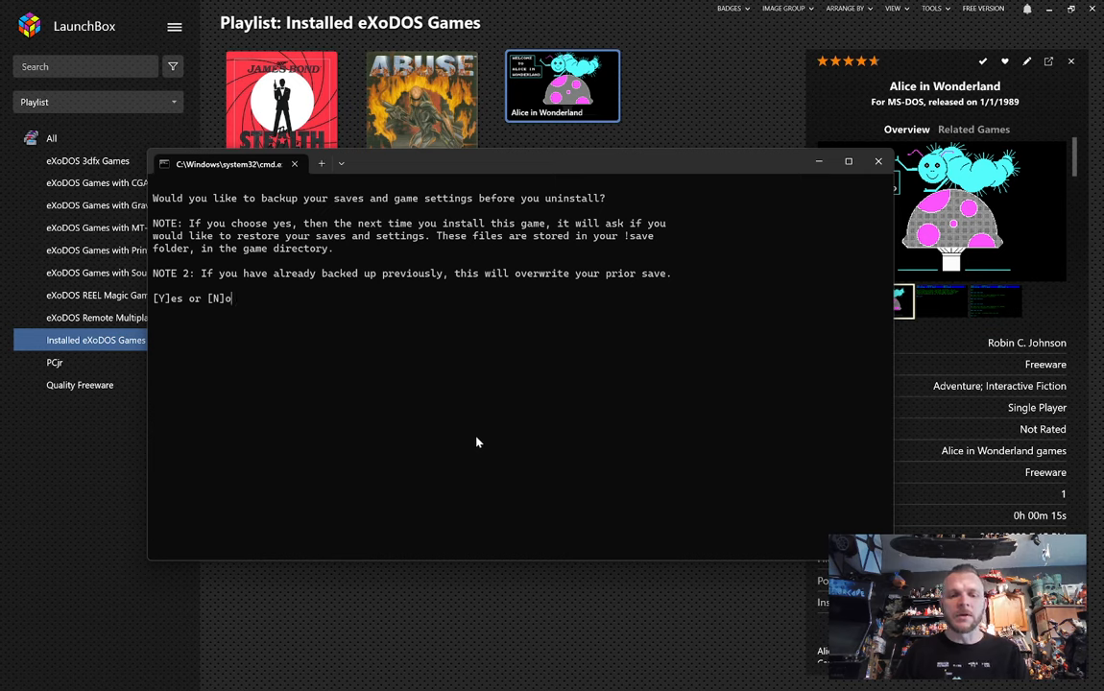
text(Y)
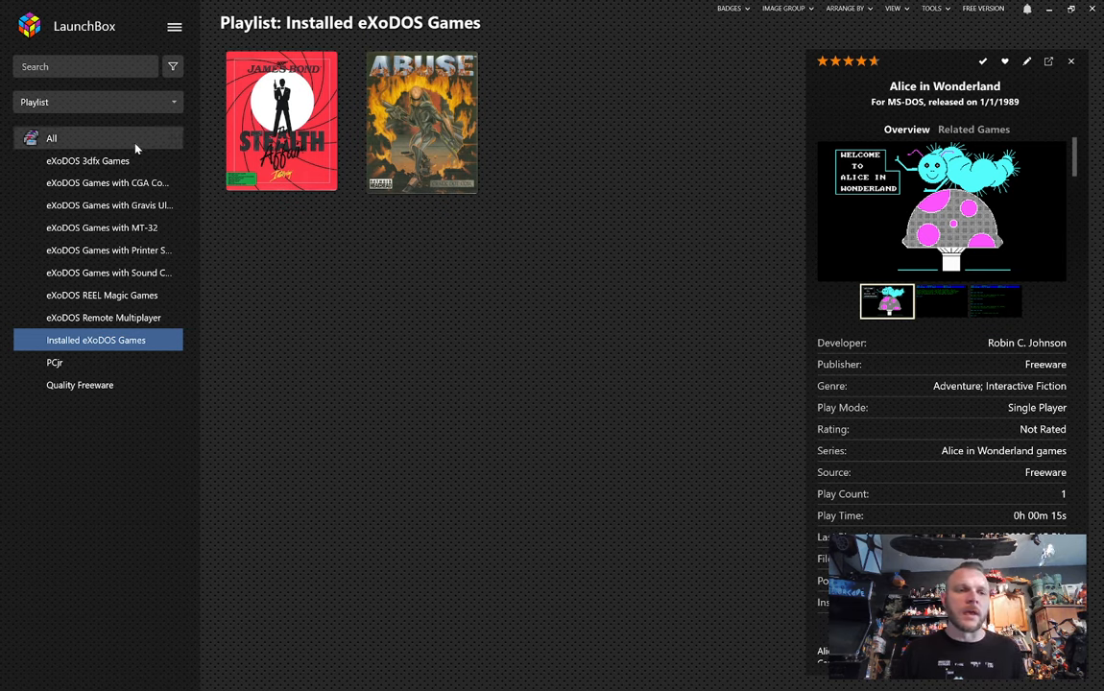
Search 'alice', reinstall Alice in Wonderland and answer D to delete the backed-up save.
click(87, 66)
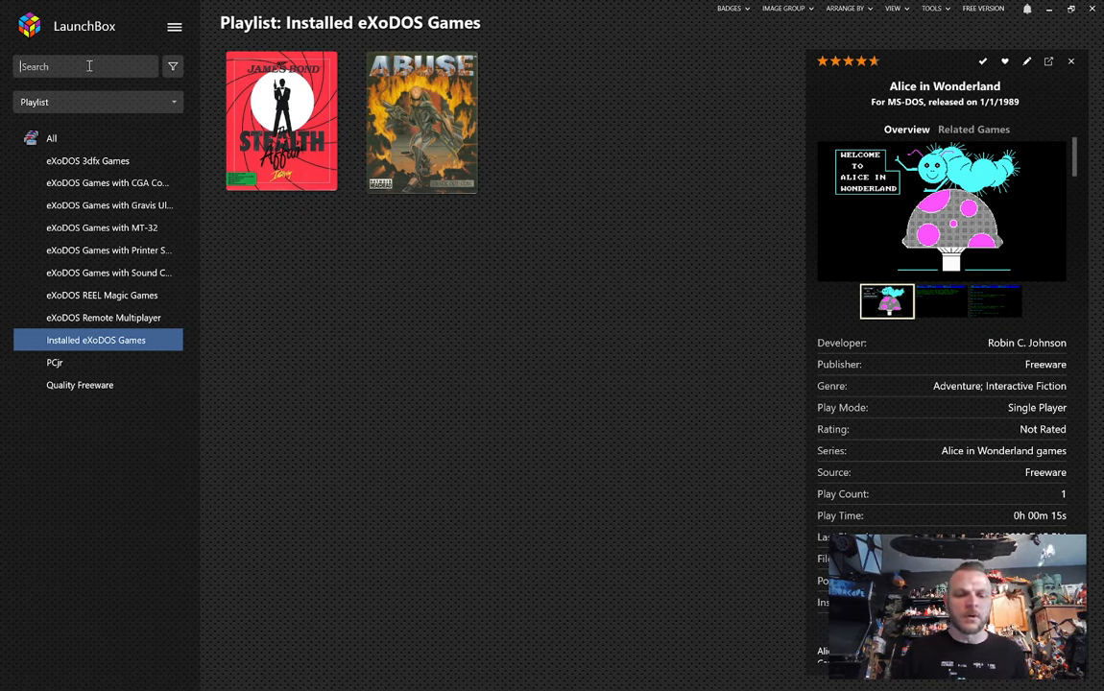
text(alice)
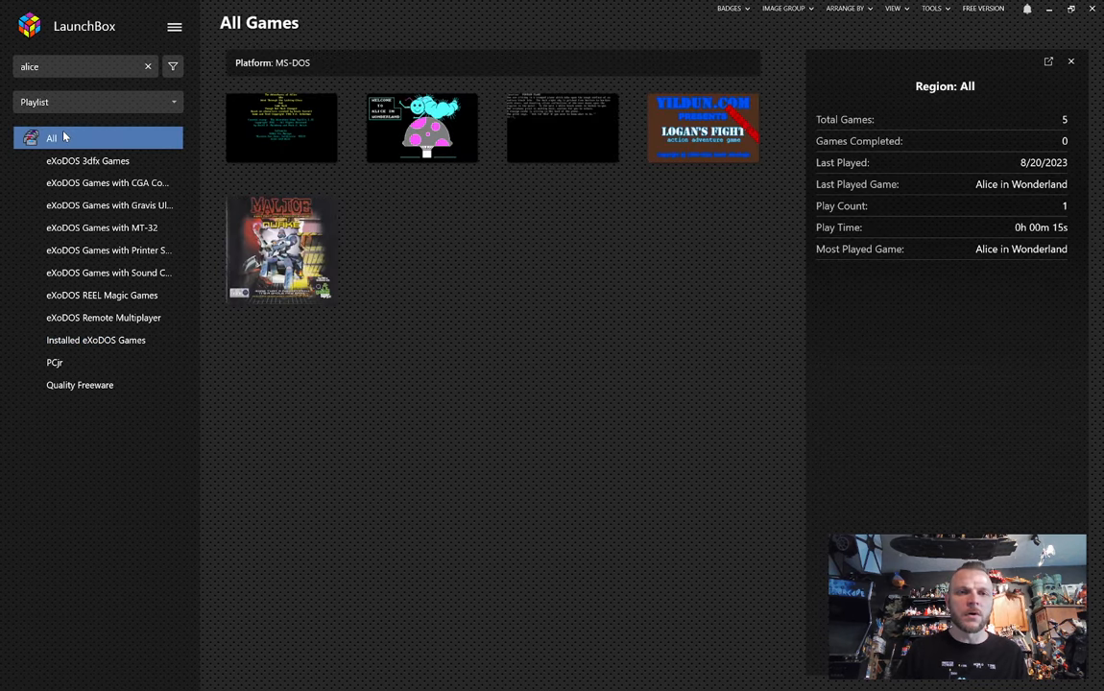
right_click(422, 126)
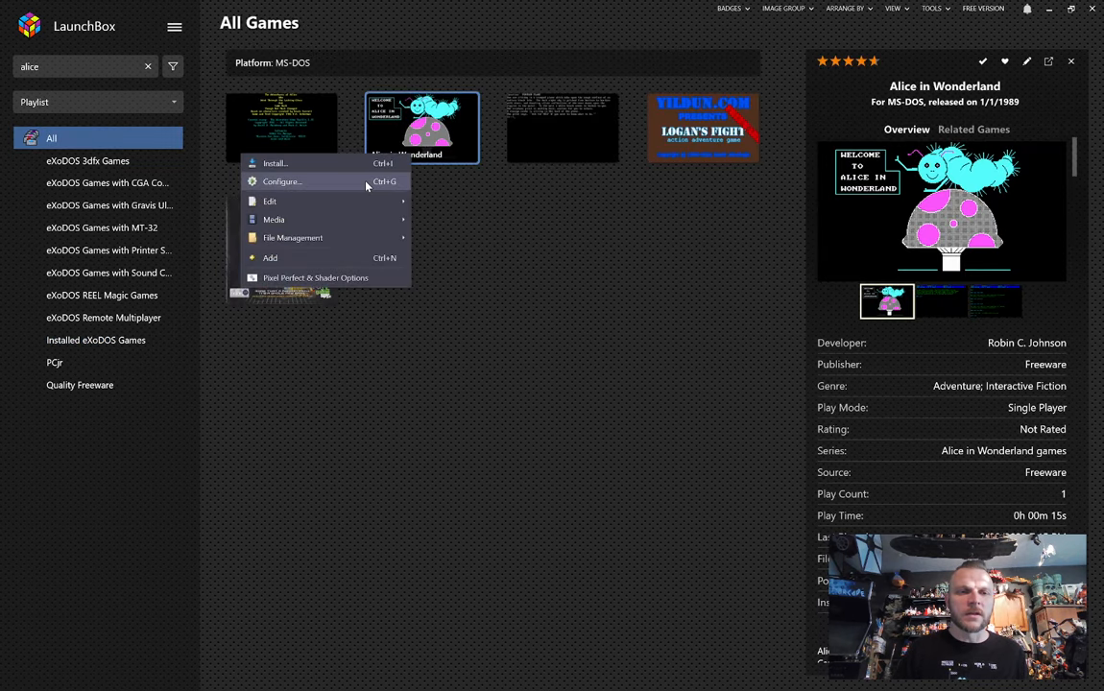
click(274, 163)
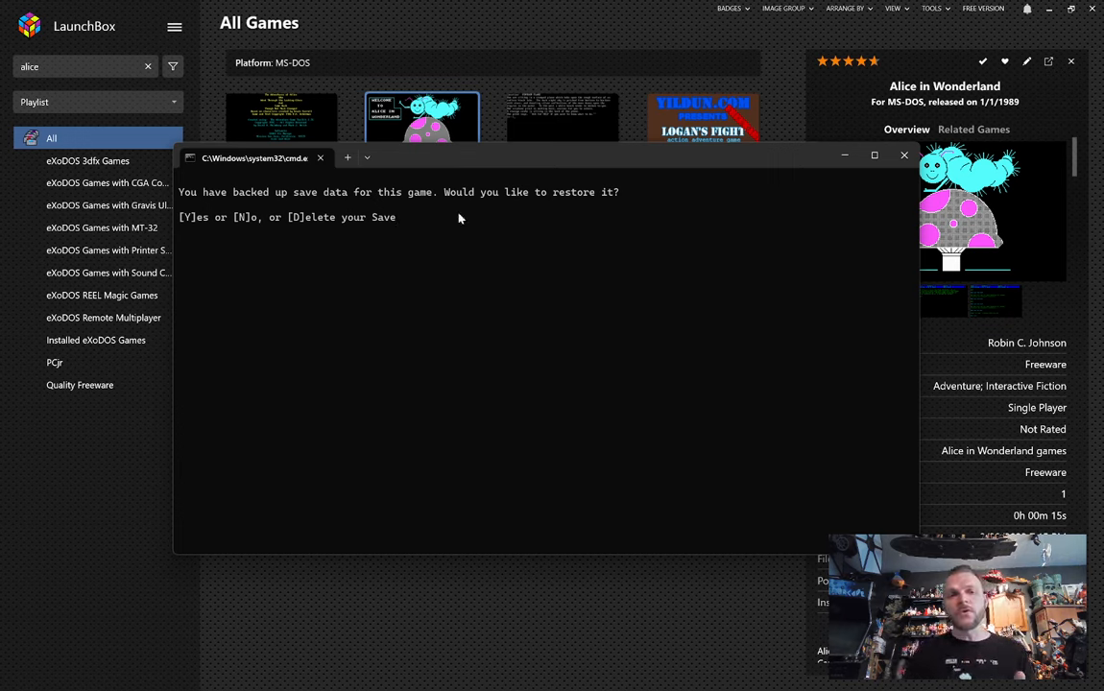
mouse_move(420, 394)
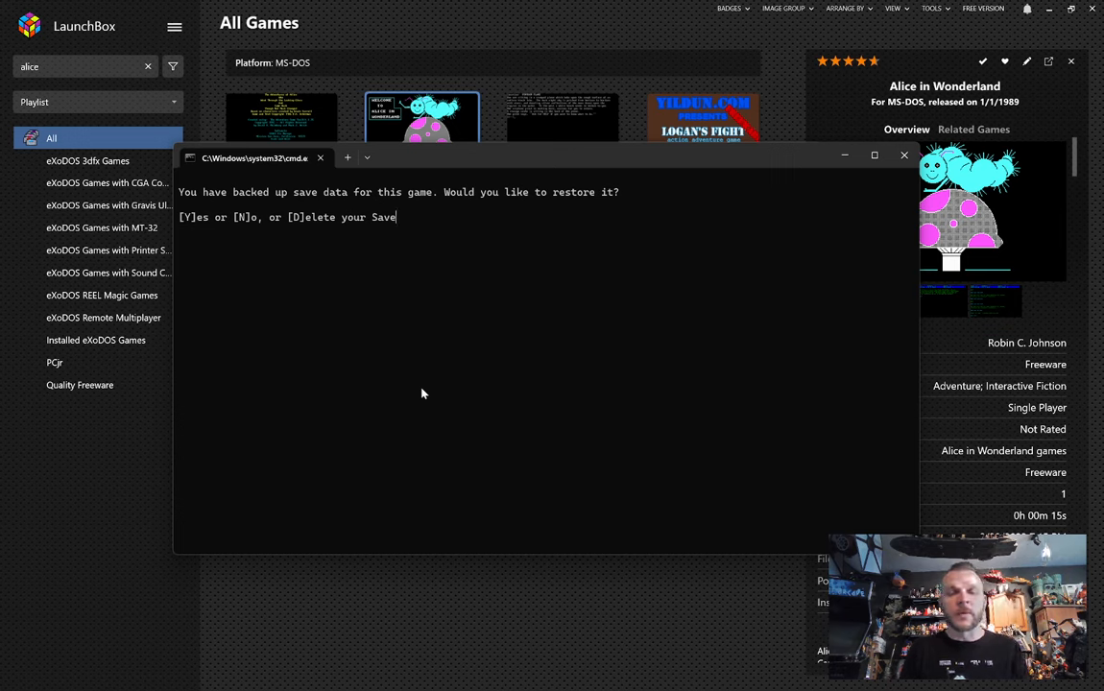
text(D)
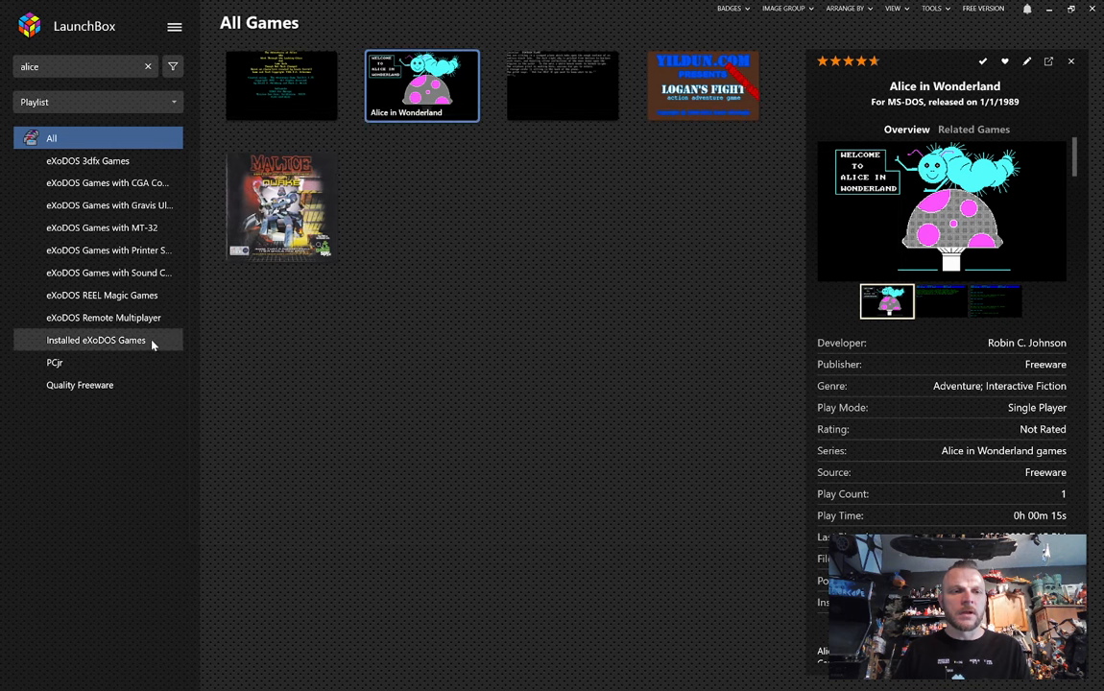
Search 'doom' and switch to All games to locate DOOM.
click(96, 340)
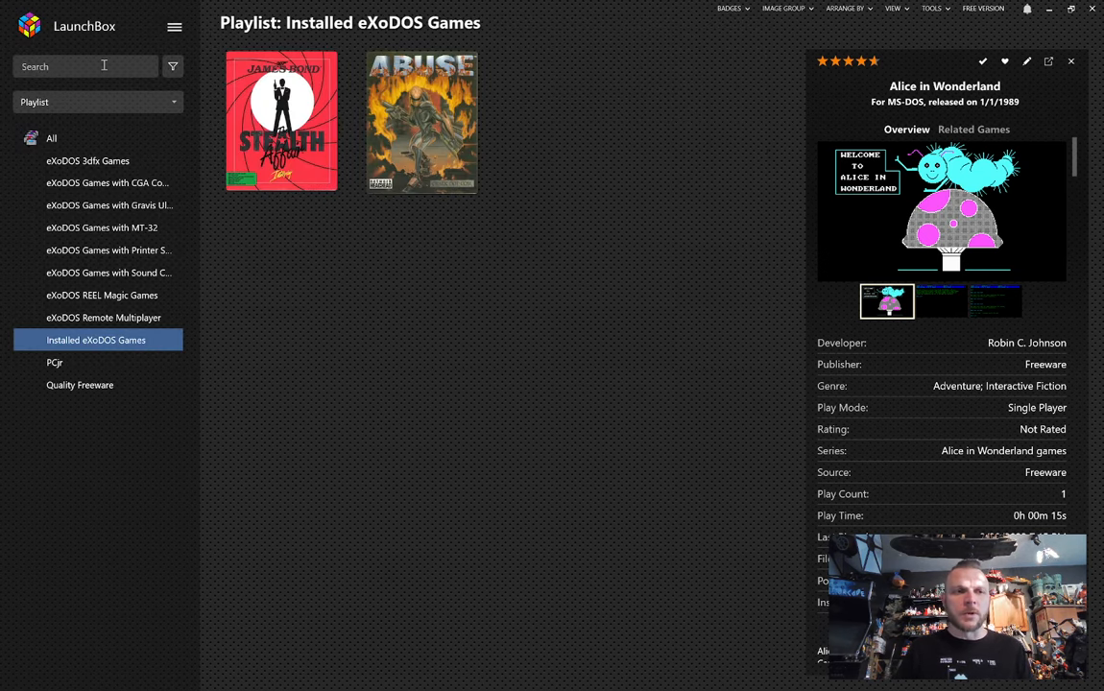
text(doom)
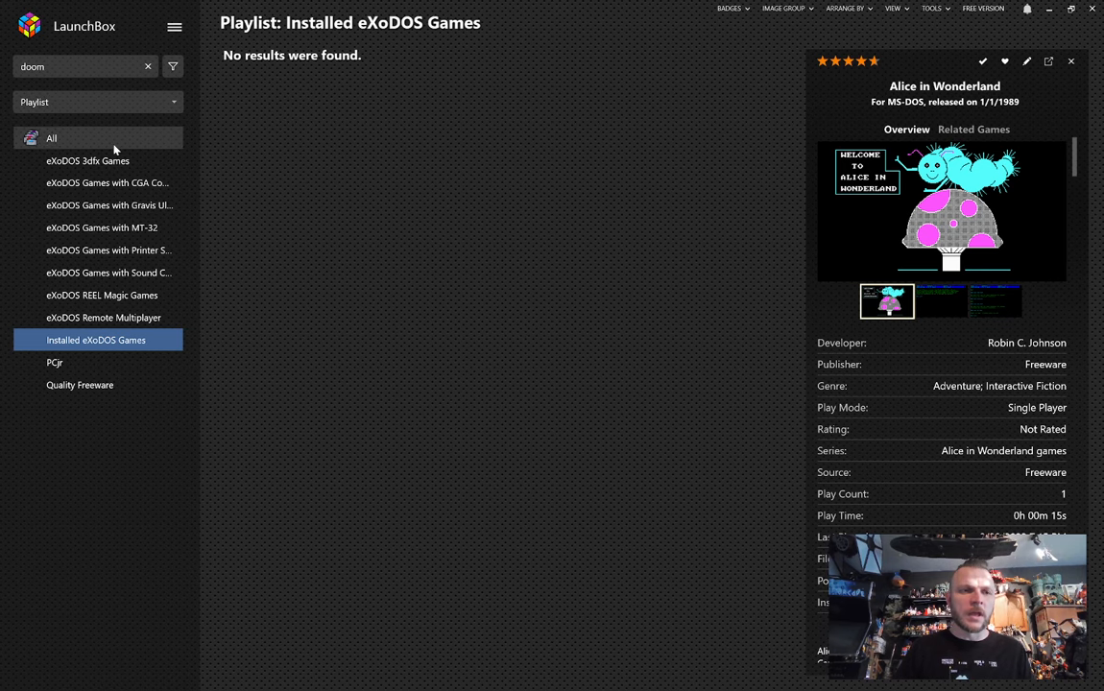
click(52, 139)
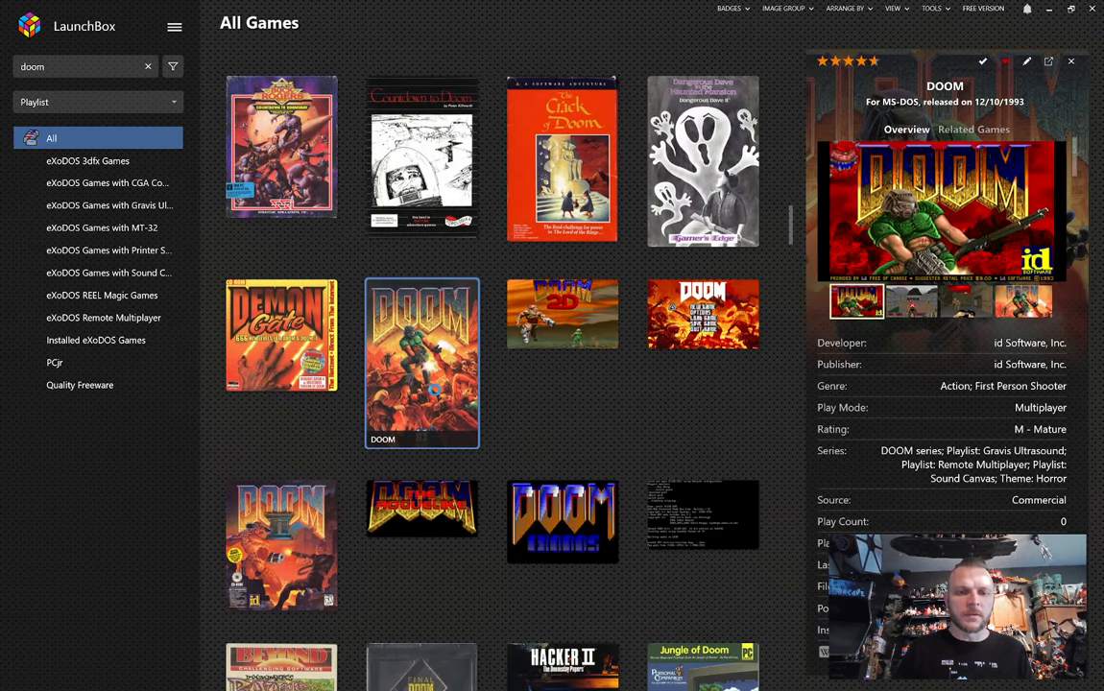
Review DOOM's Configure... console settings and close it without changes.
right_click(422, 363)
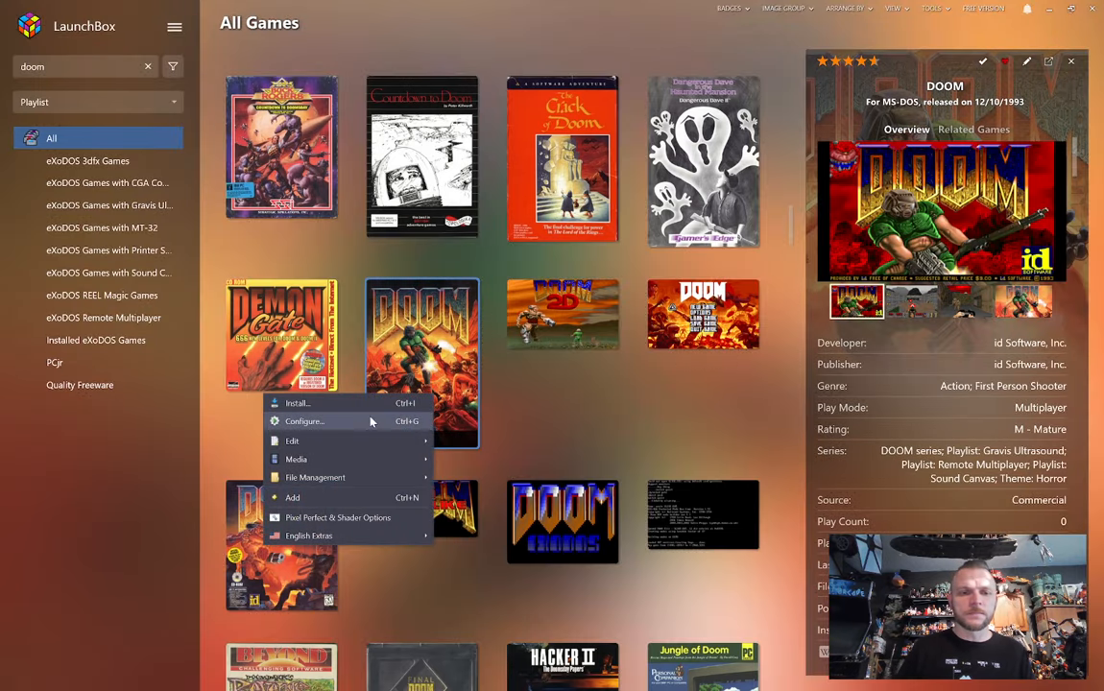
click(297, 404)
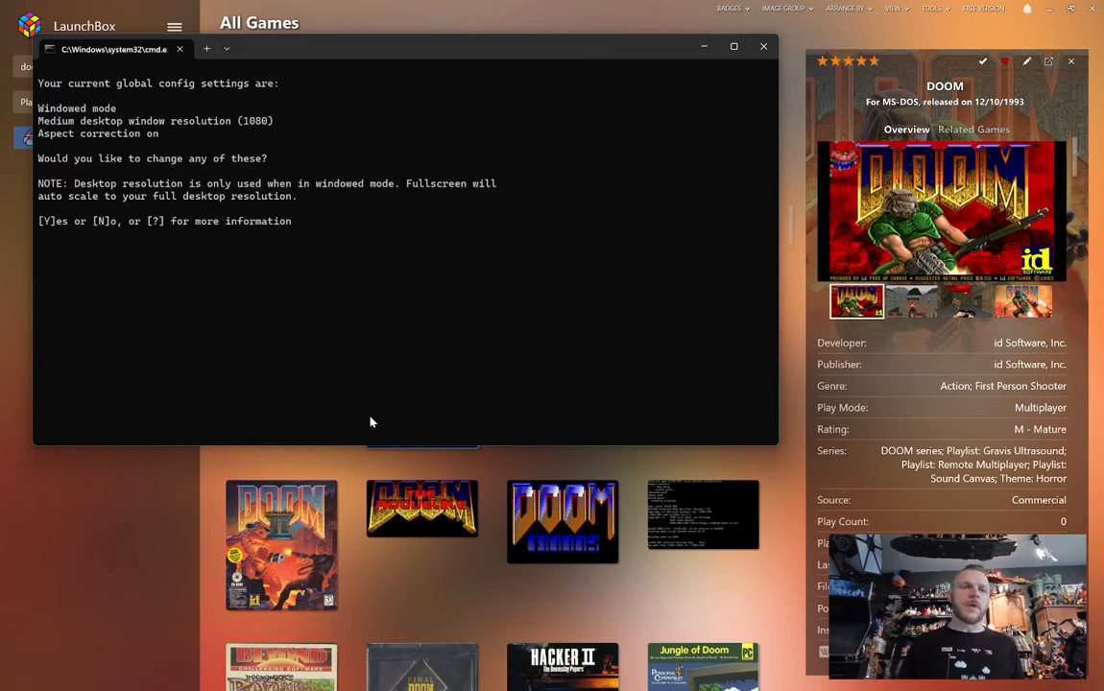
mouse_move(426, 364)
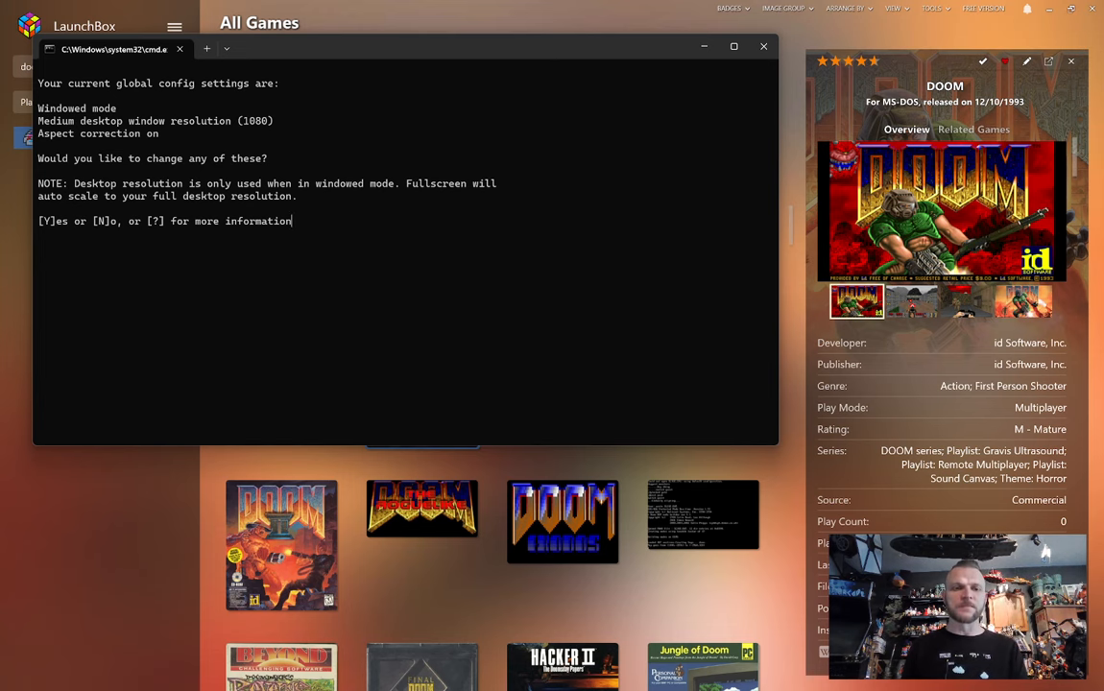
click(765, 46)
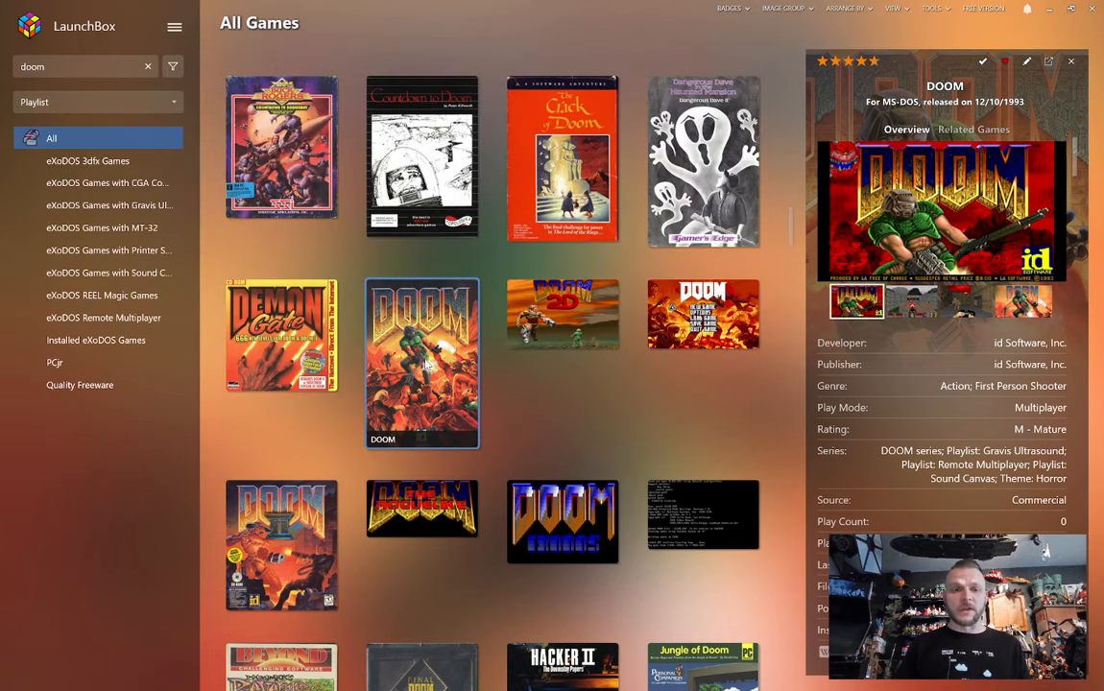
Play DOOM to its title screen, then quit back to the library with Y.
right_click(422, 365)
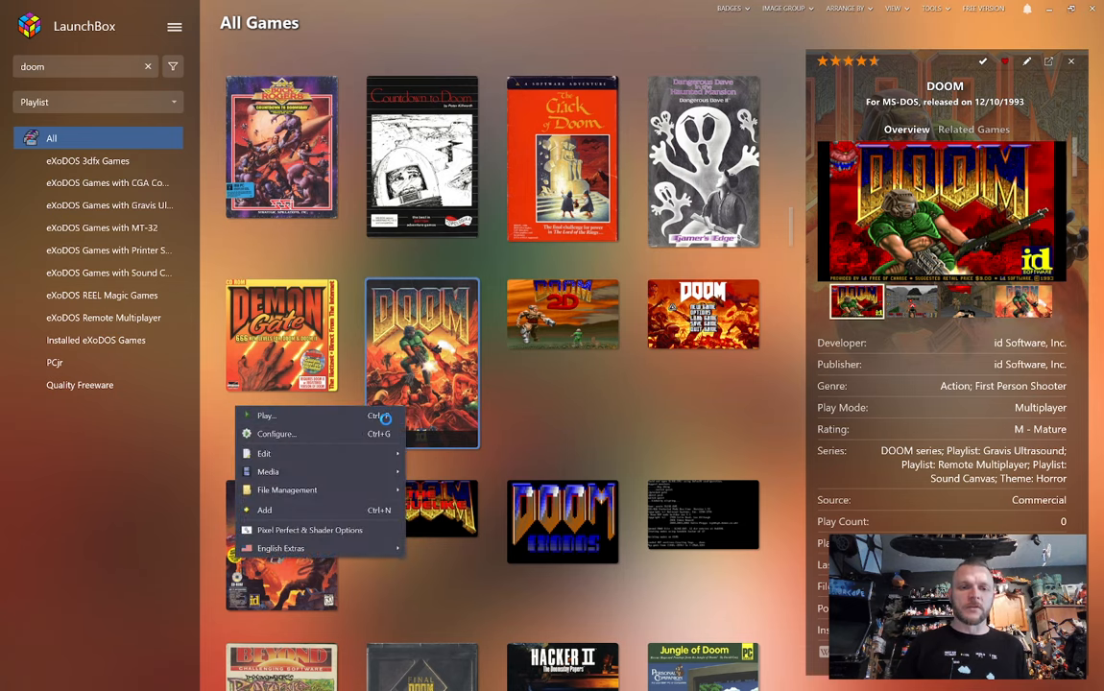
click(267, 415)
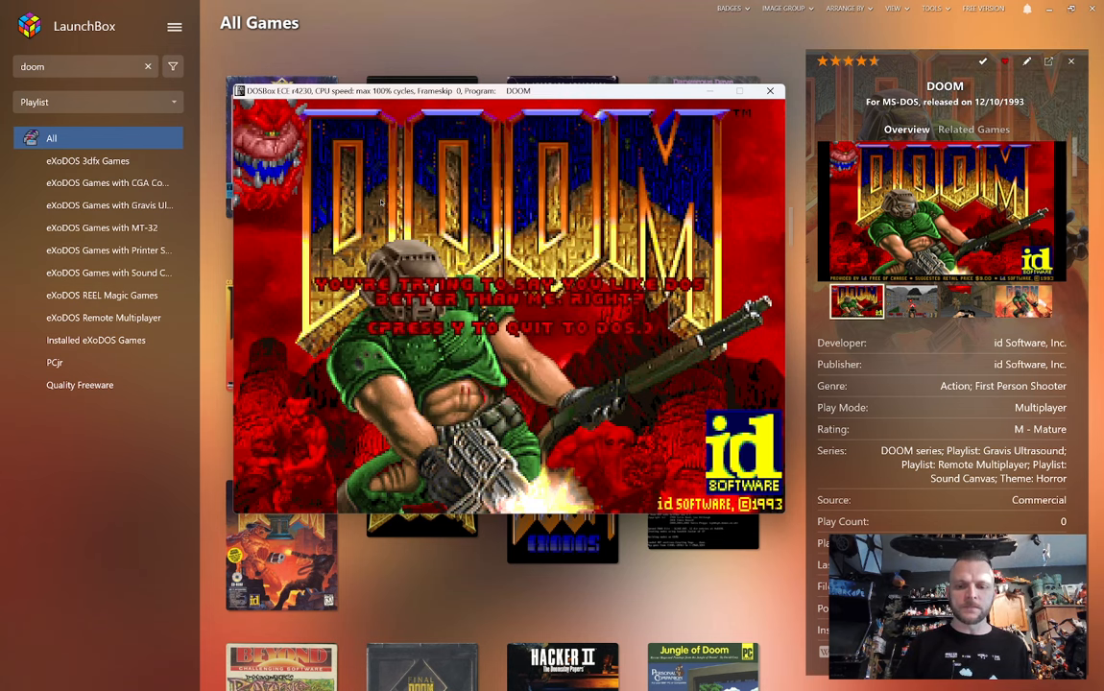
key(y)
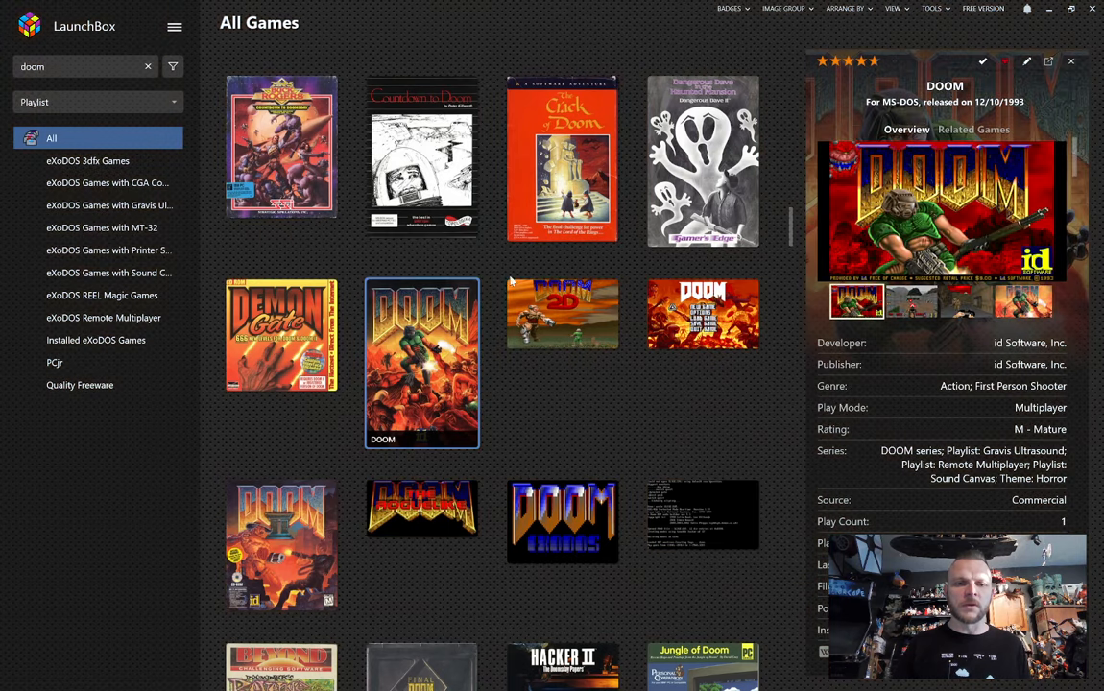
Launch DOOM's menu, choose 5 for Setup, check the controller configuration and exit to the library.
right_click(423, 363)
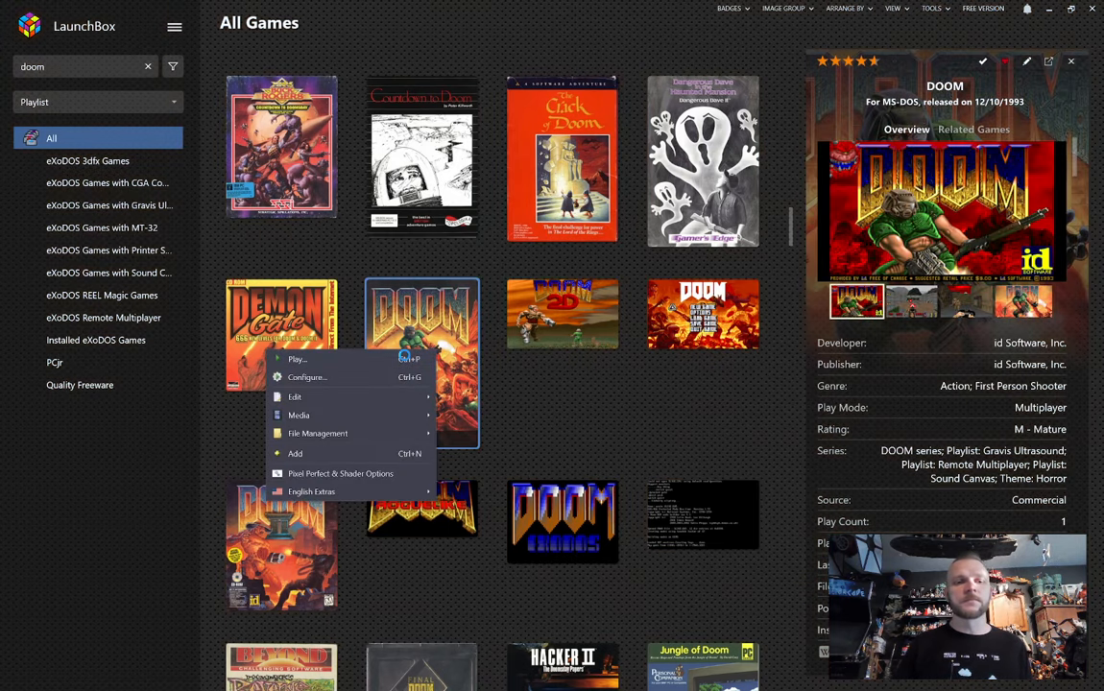
click(298, 359)
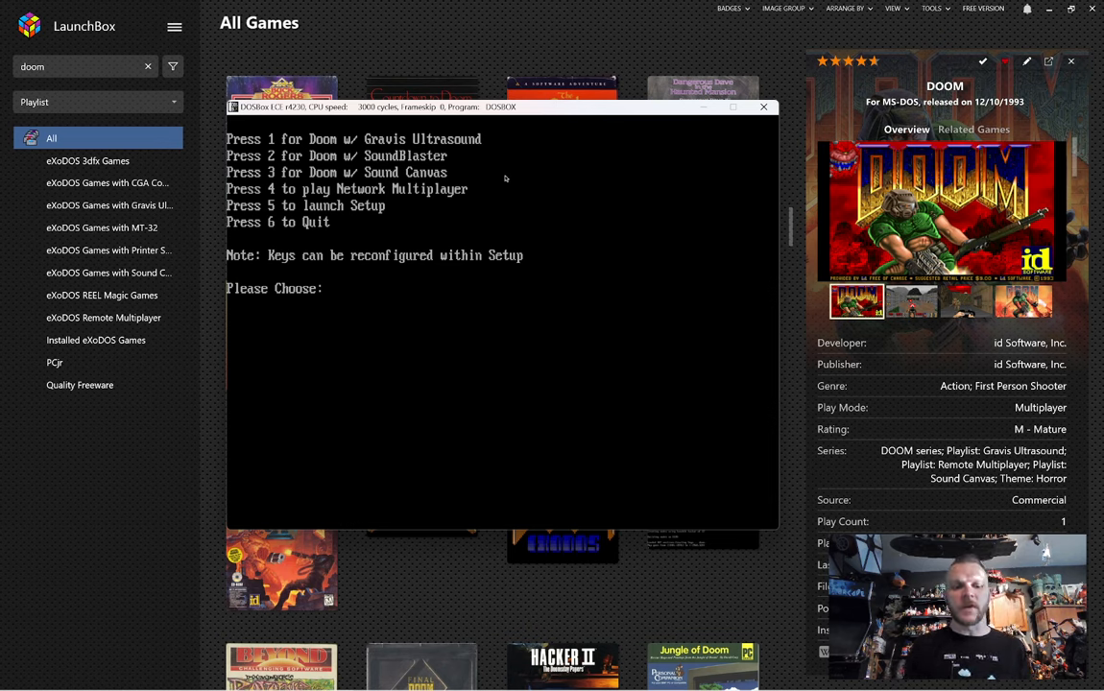
key(5)
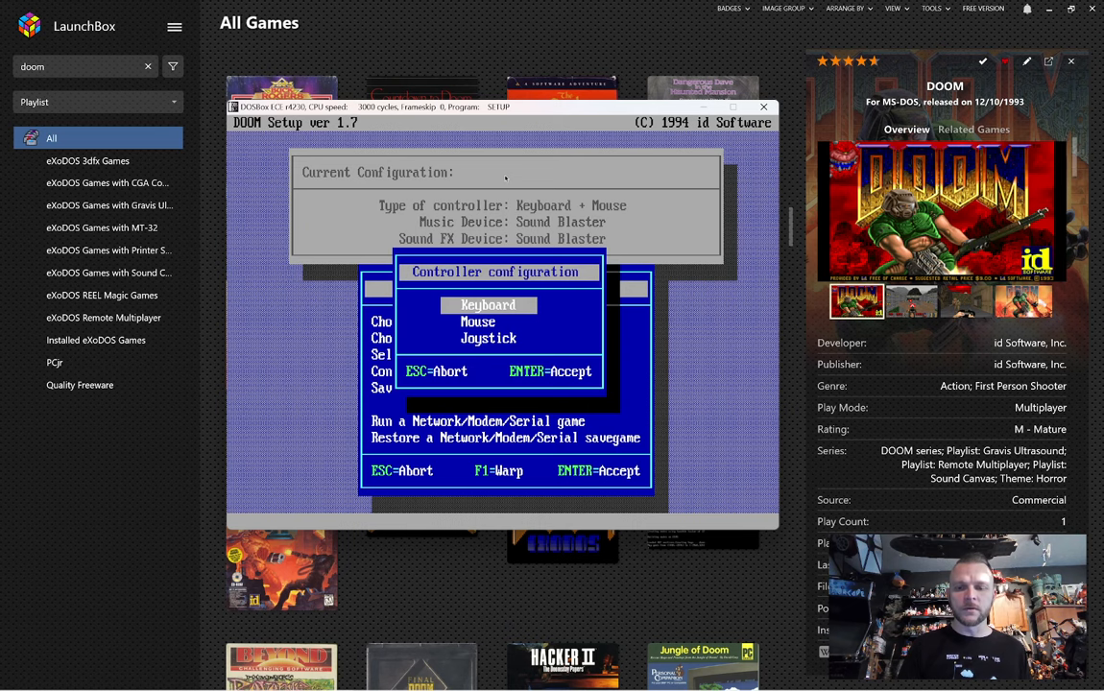
key(Escape)
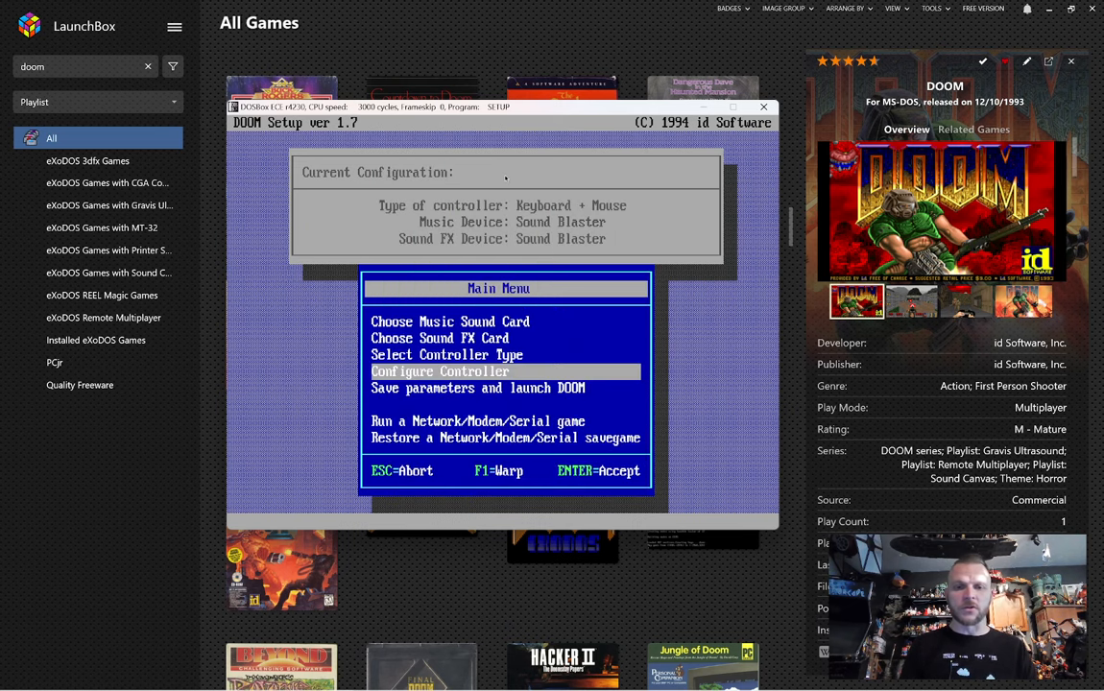
key(down)
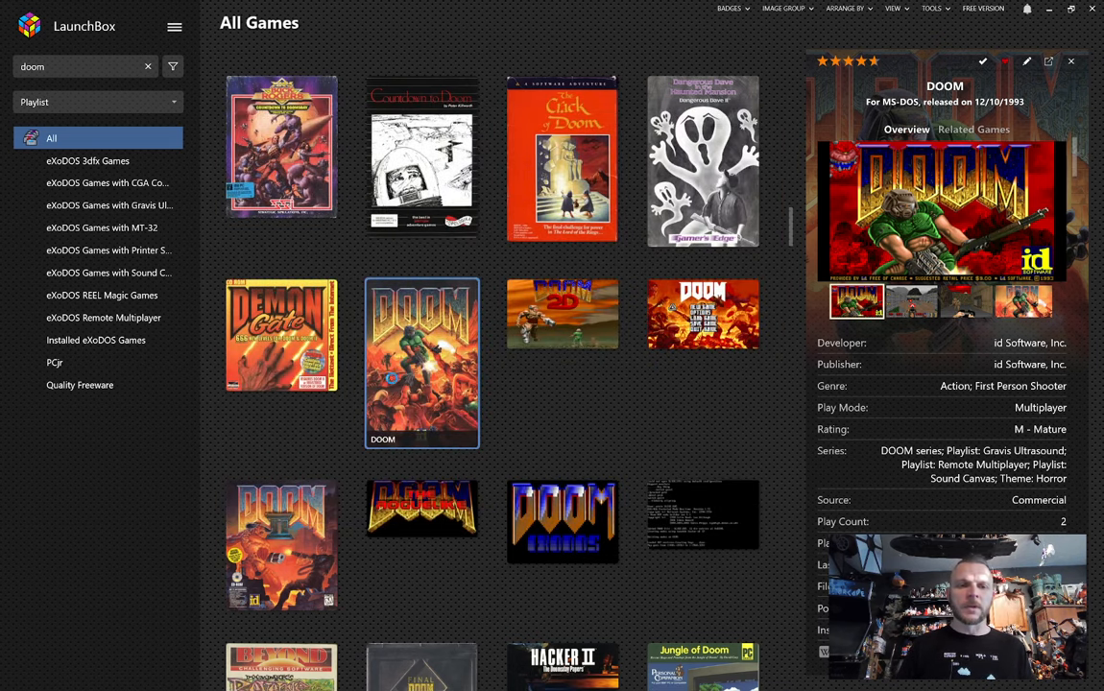
Bring up DOOM's configure/uninstall console and choose U to uninstall.
double_click(422, 363)
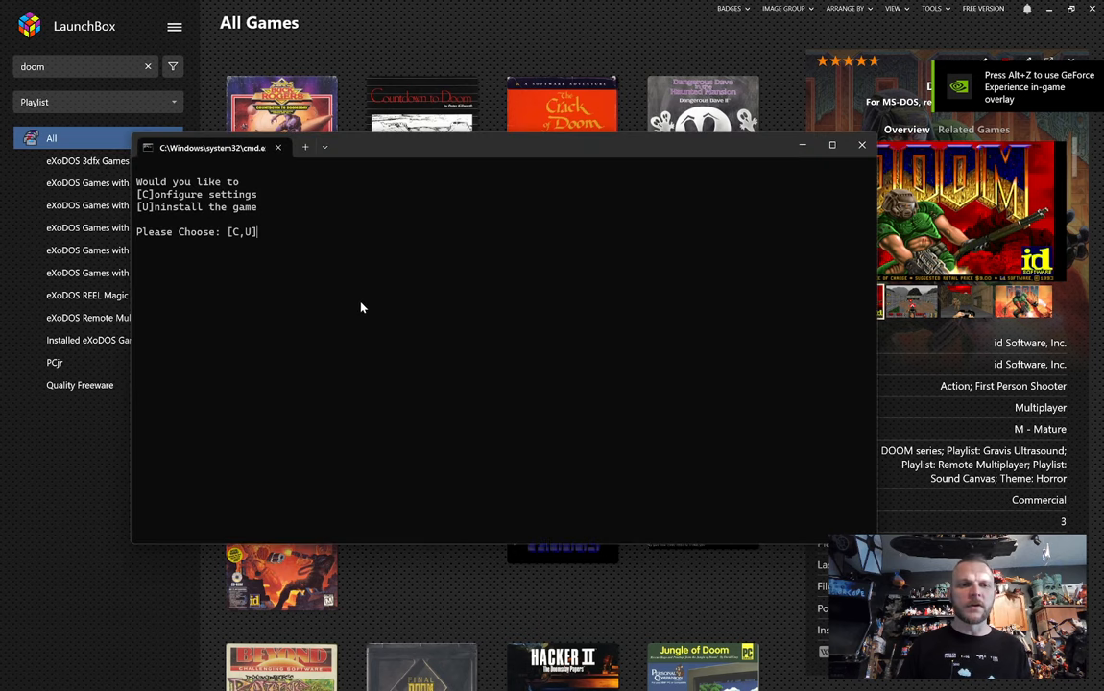
text(U)
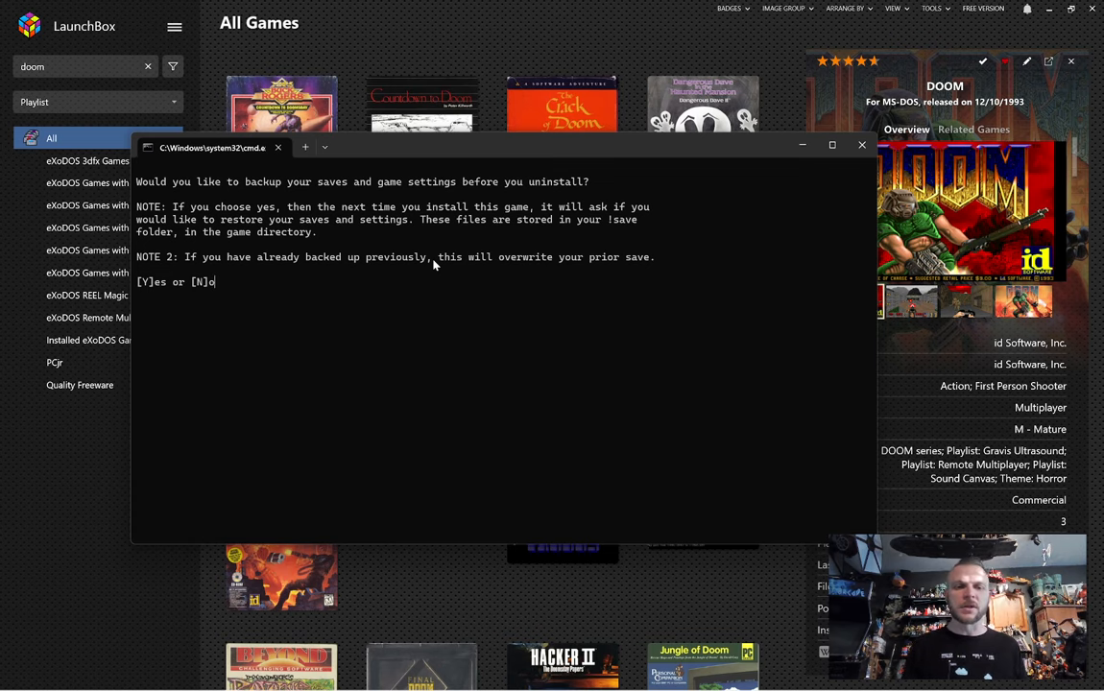
mouse_move(692, 236)
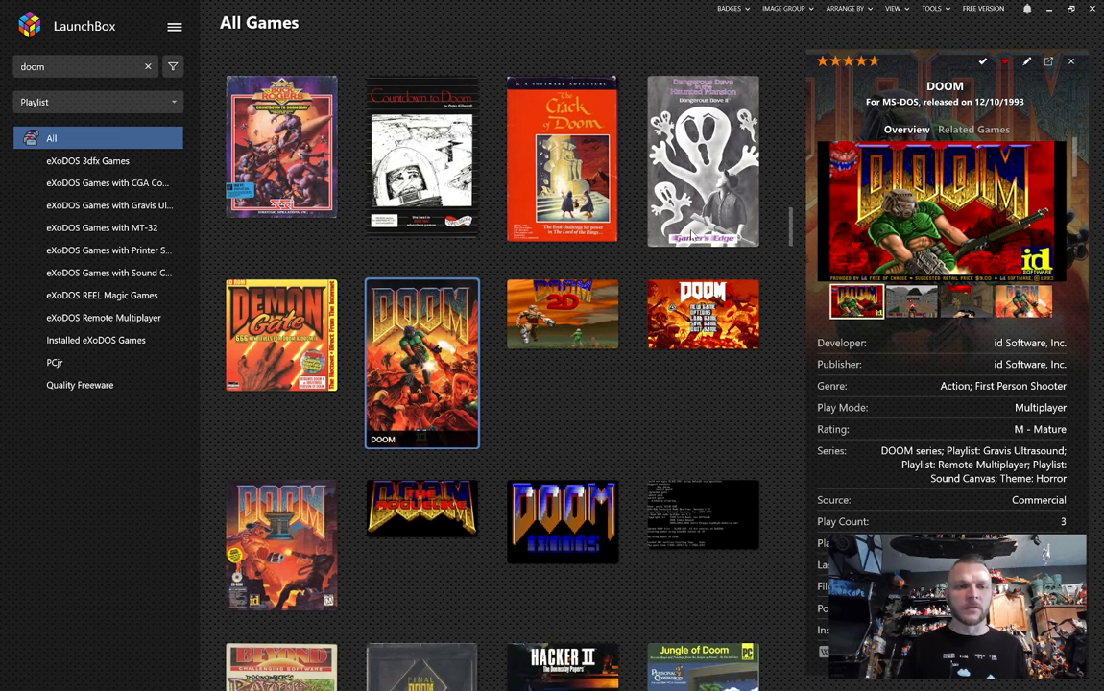
mouse_move(131, 204)
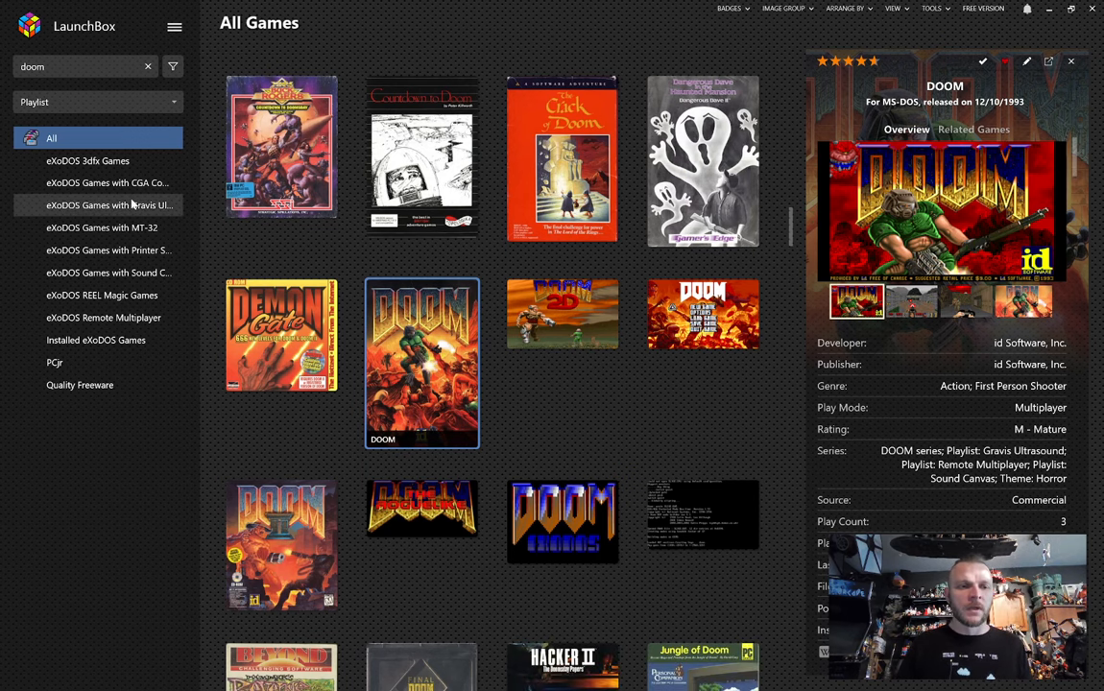
Clear the doom search and show the eXoDOS Games with CGA Composite playlist.
click(54, 361)
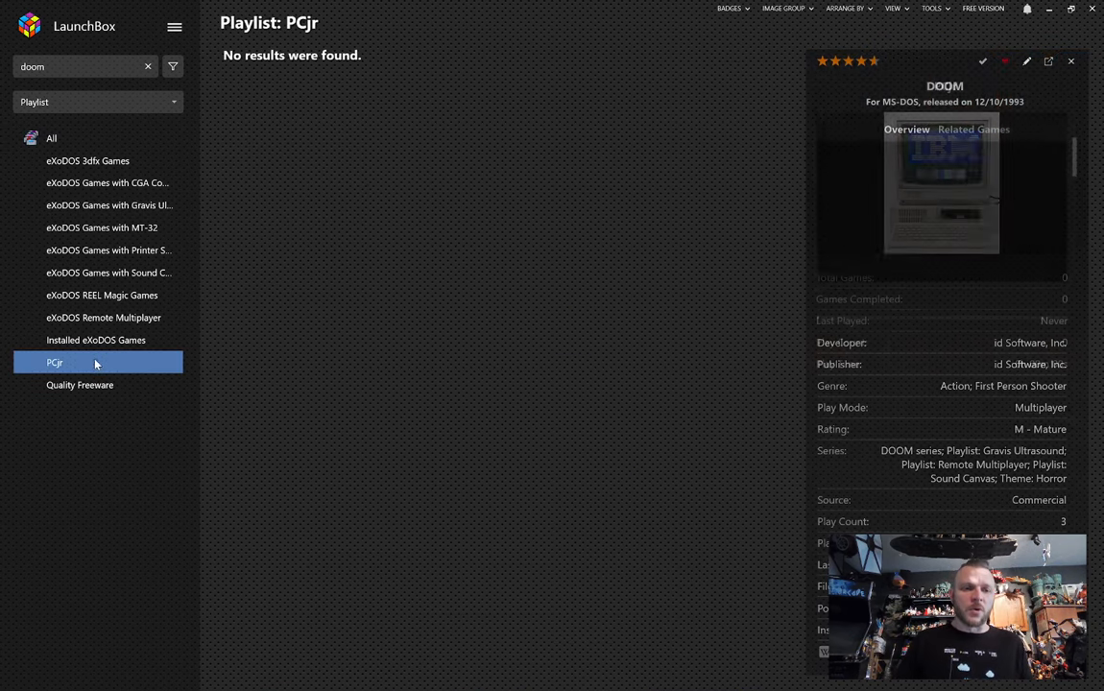
click(148, 65)
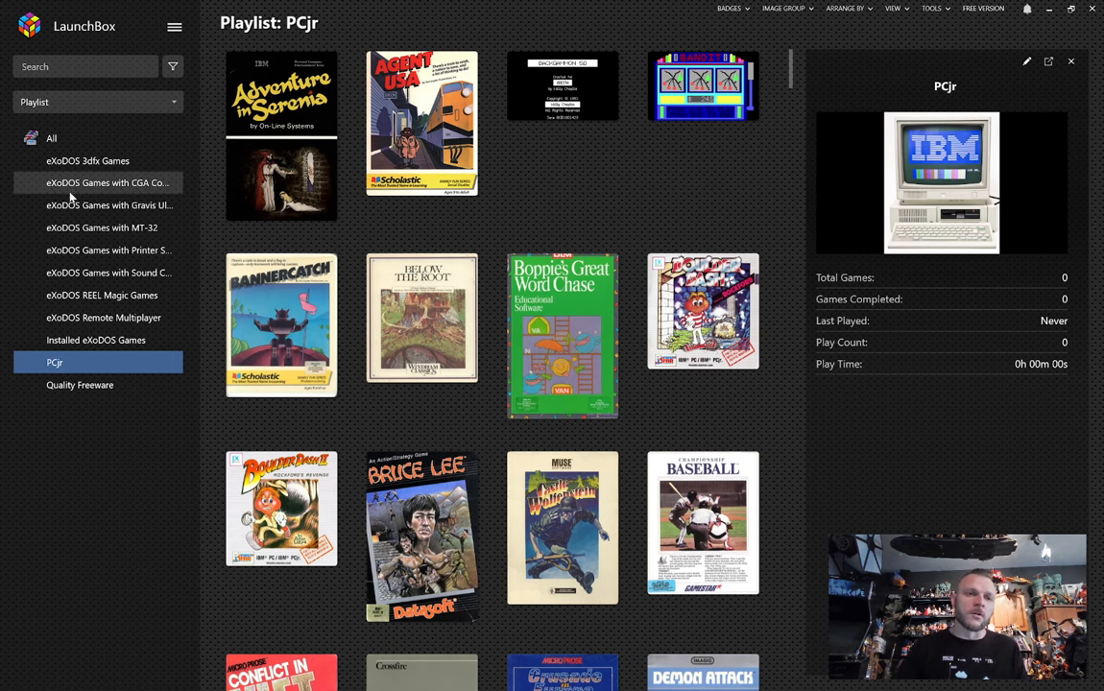
click(108, 182)
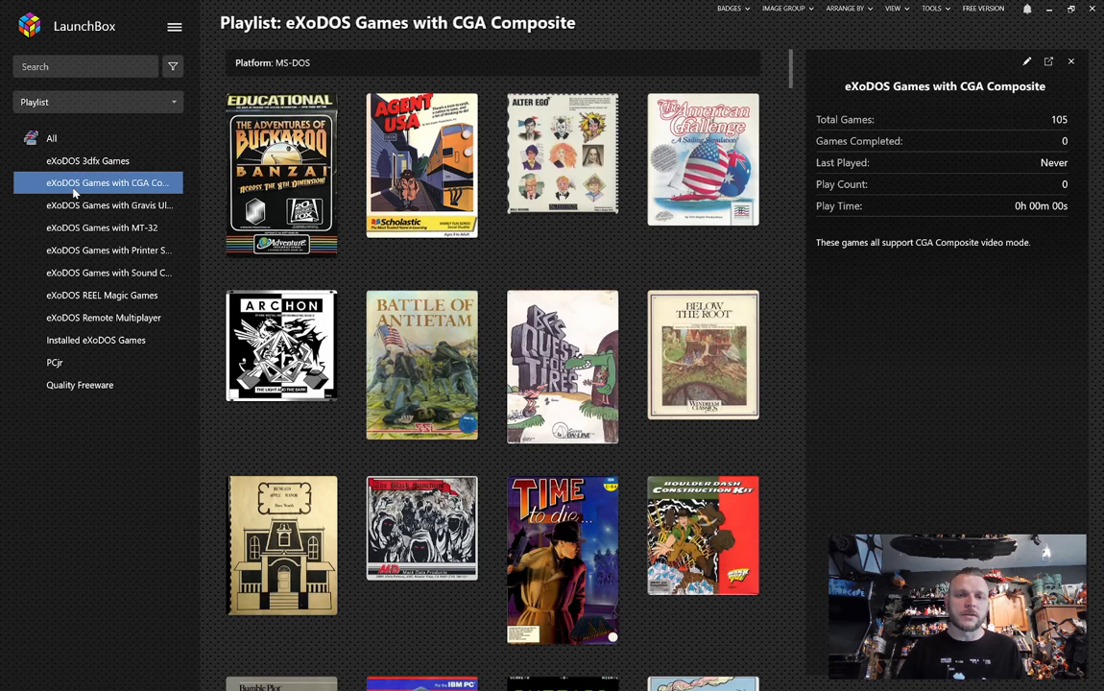